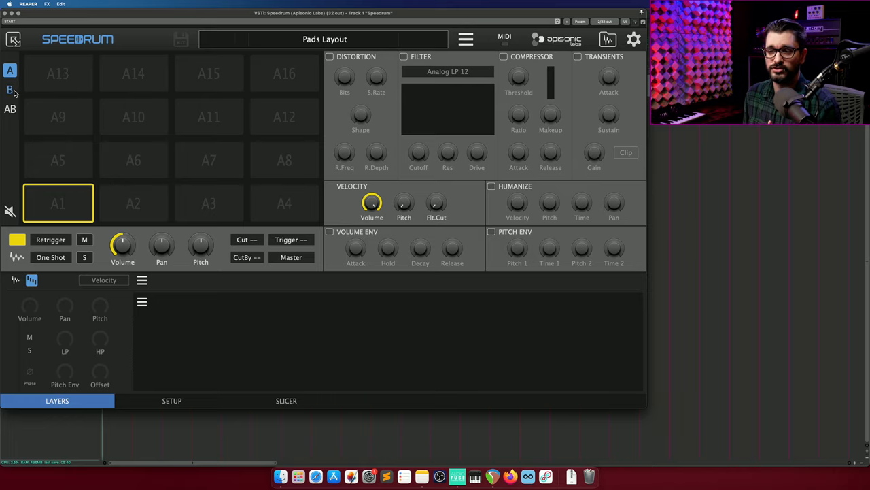
- Lower pad A1's Velocity > Volume amount in the pad effects, then head to the SETUP page
left_click(11, 89)
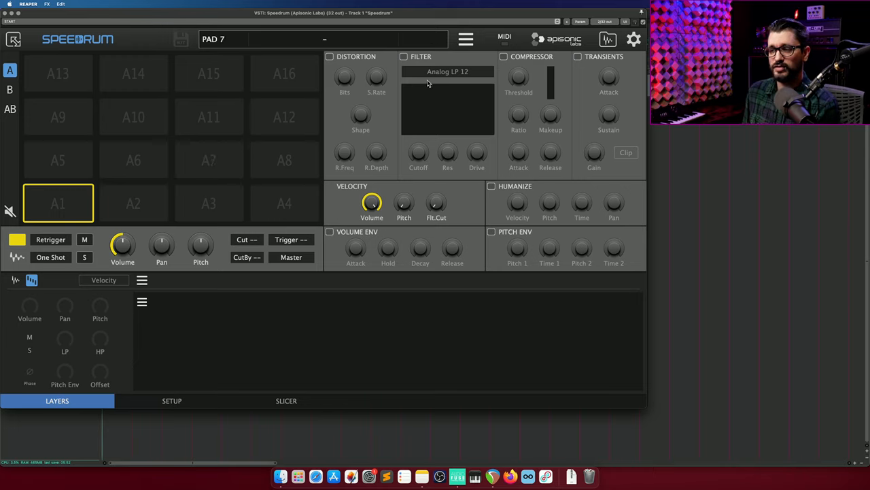
mouse_move(411, 85)
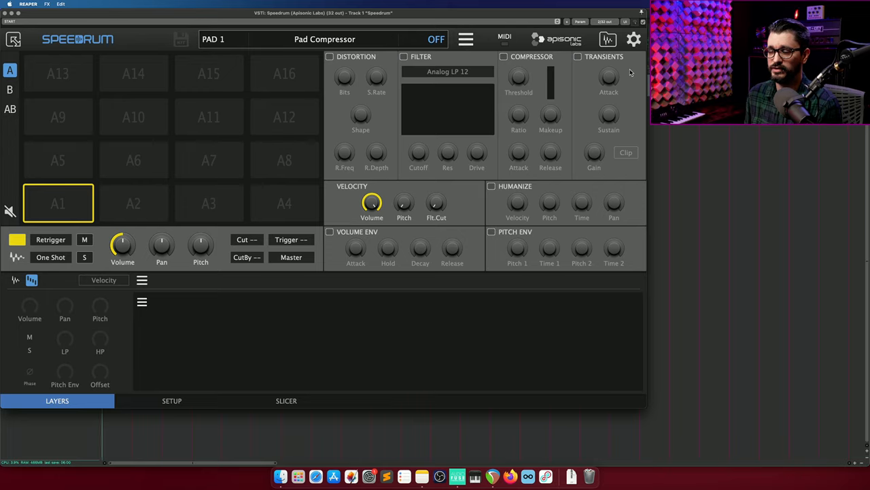
left_click(284, 73)
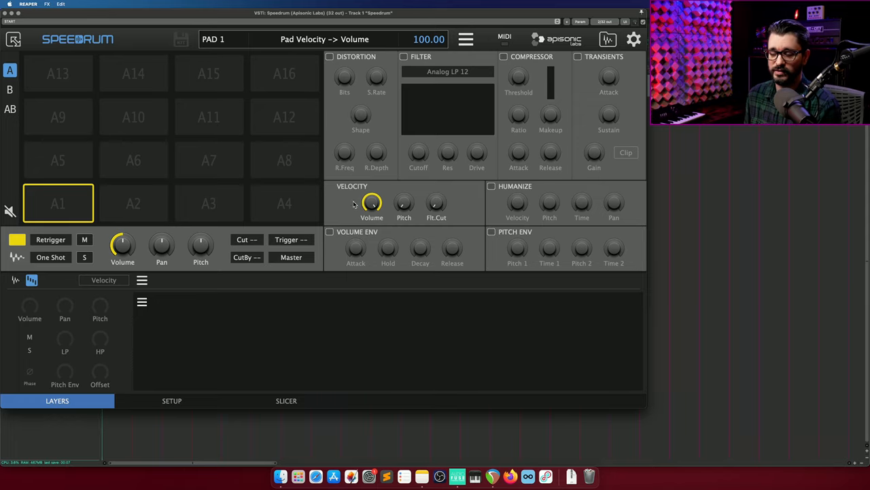
left_click_drag(373, 202, 372, 231)
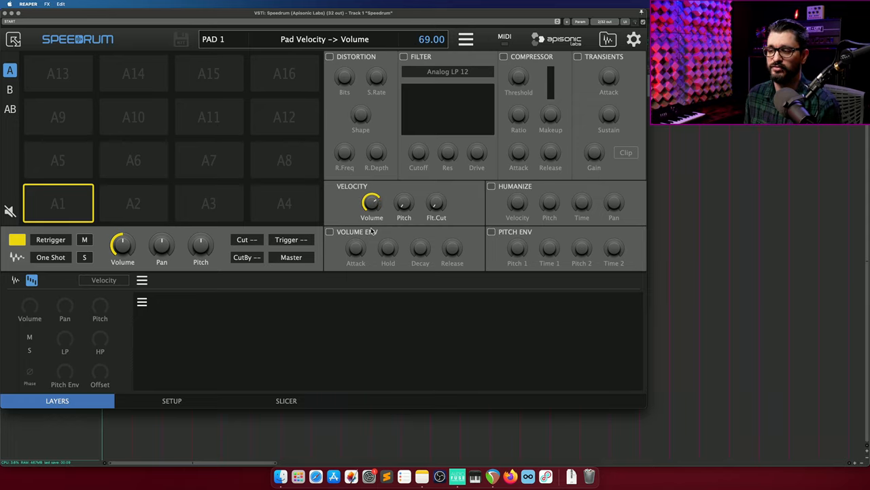
left_click(435, 204)
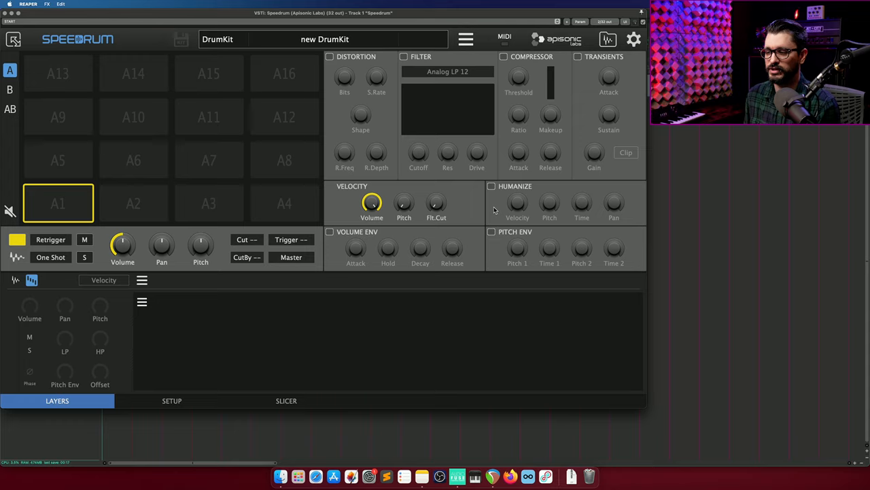
mouse_move(401, 236)
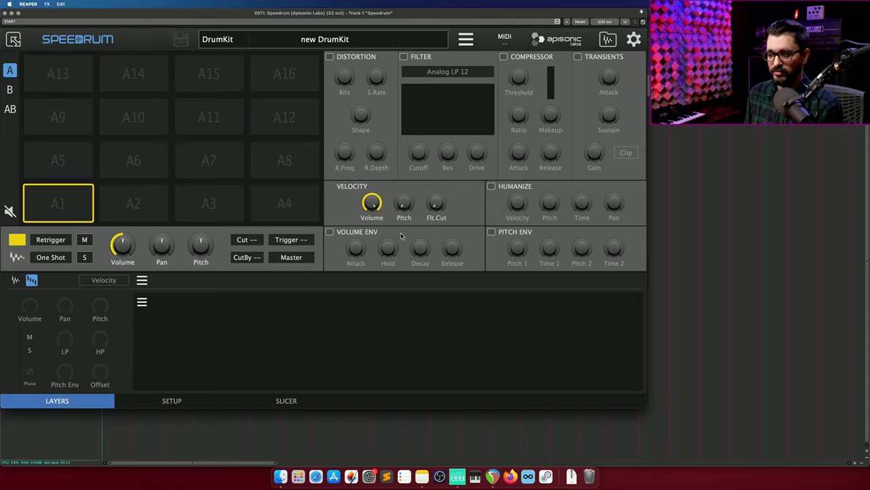
mouse_move(411, 247)
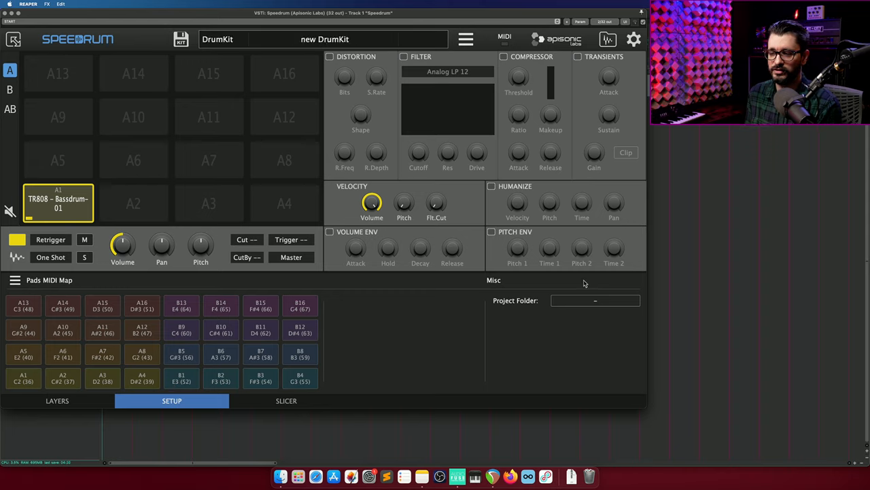
- Back in pad A1's layer editor, review Retrigger/One Shot modes and cut groups, keeping defaults
left_click(634, 38)
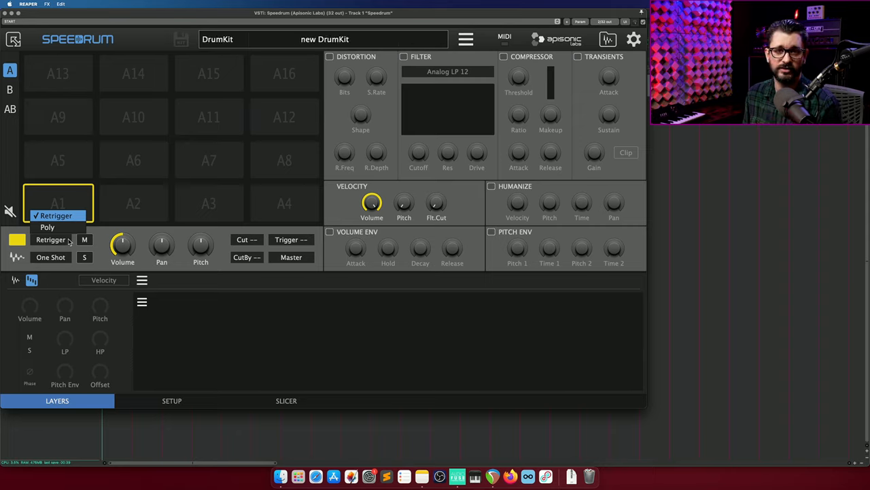
mouse_move(77, 265)
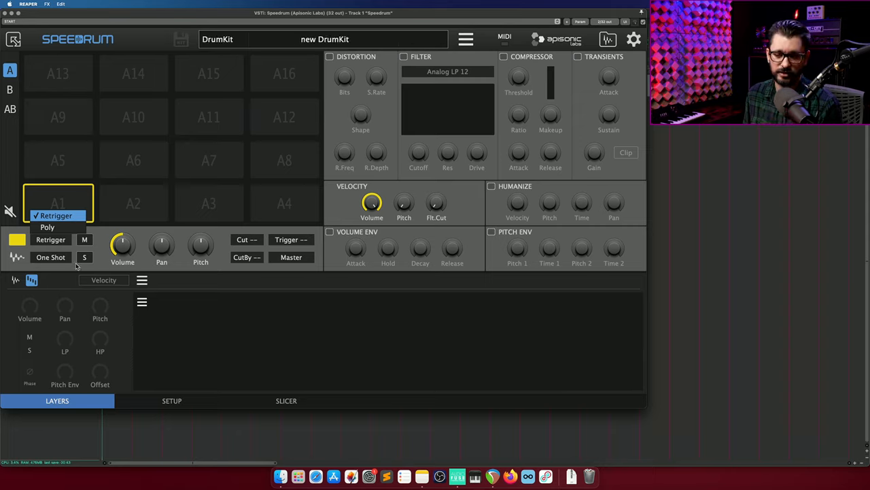
left_click(50, 257)
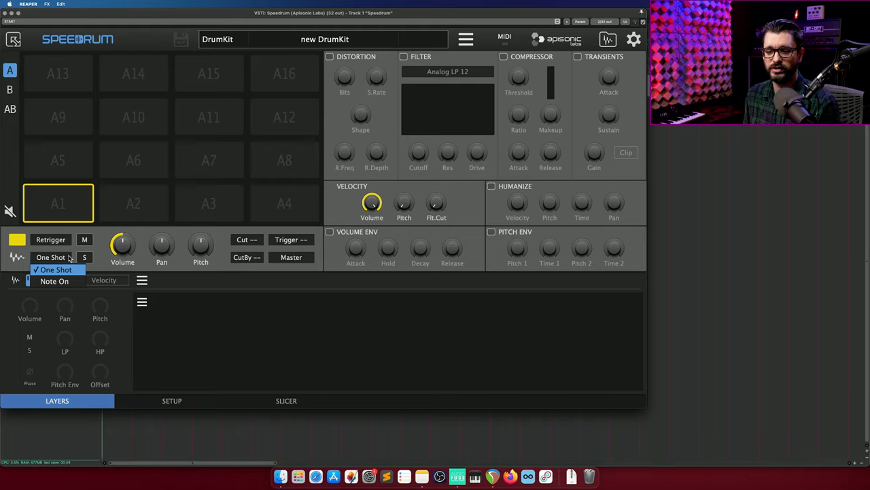
left_click(51, 269)
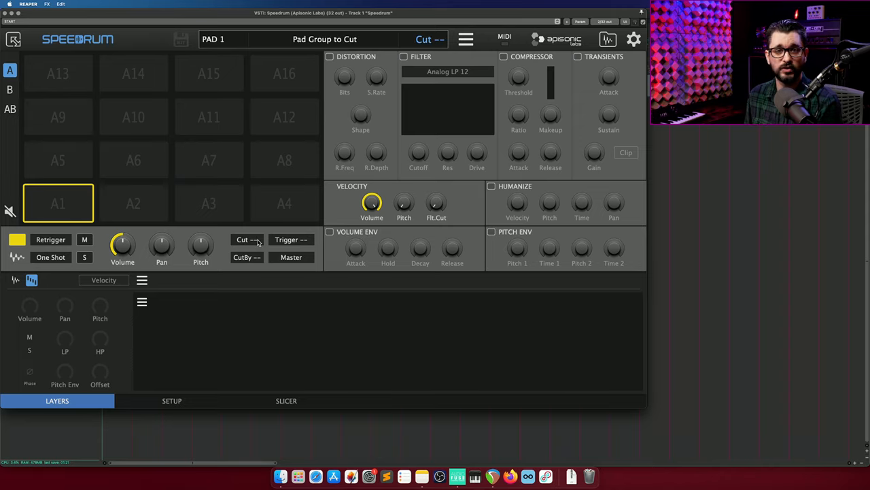
left_click(247, 239)
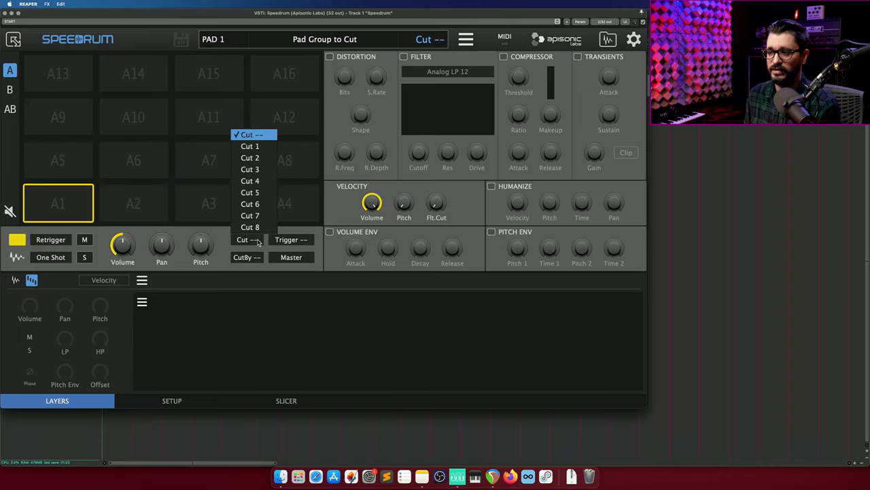
left_click(246, 239)
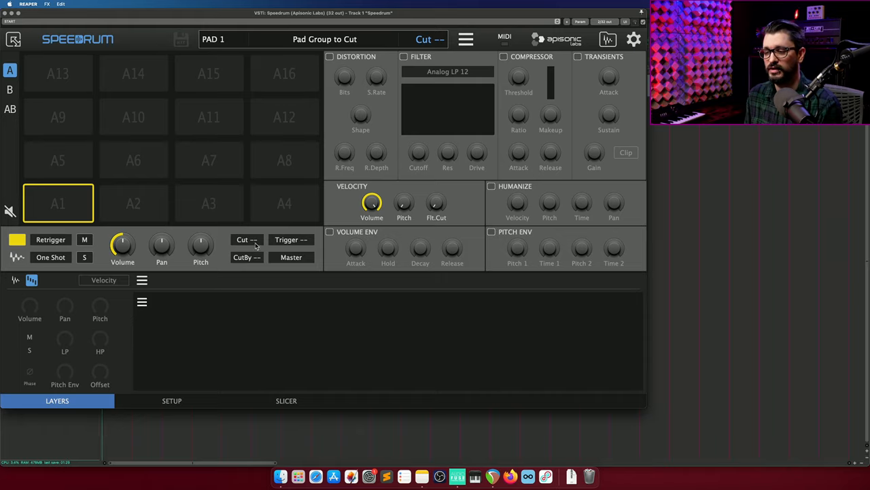
- Review the CutBy and output channel lists, leaving pad A1 routed to the Master output
left_click(246, 257)
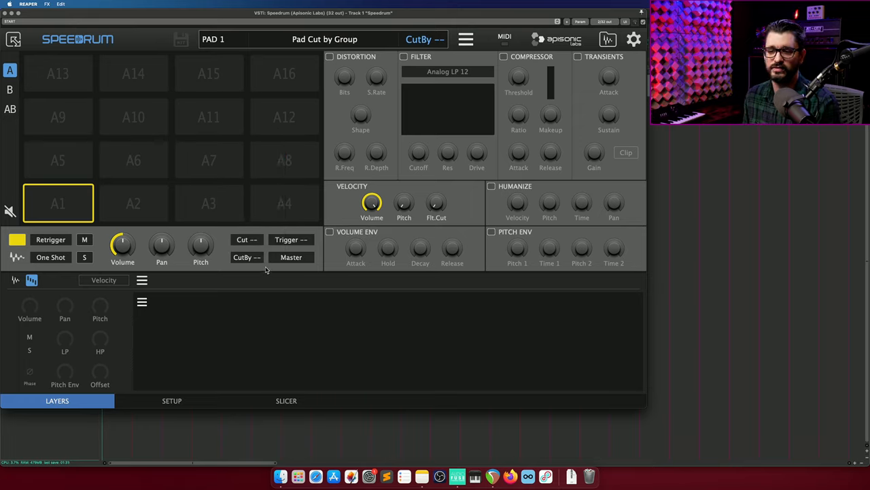
left_click(291, 239)
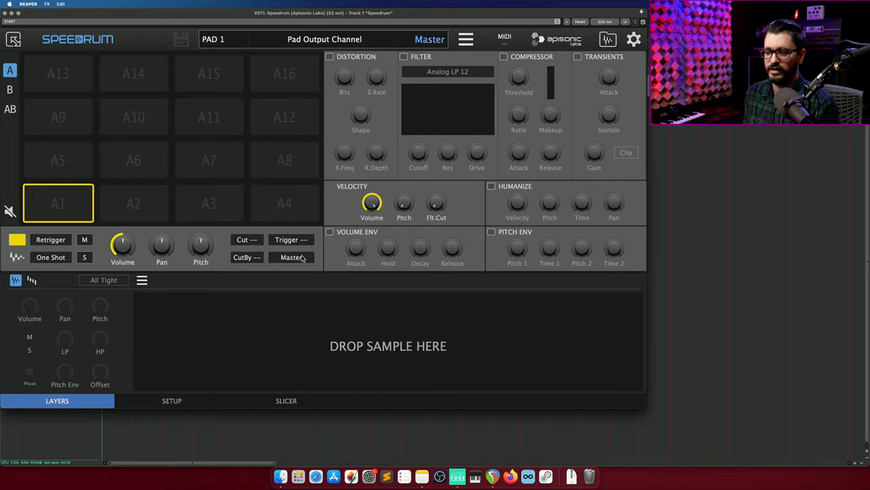
left_click(292, 257)
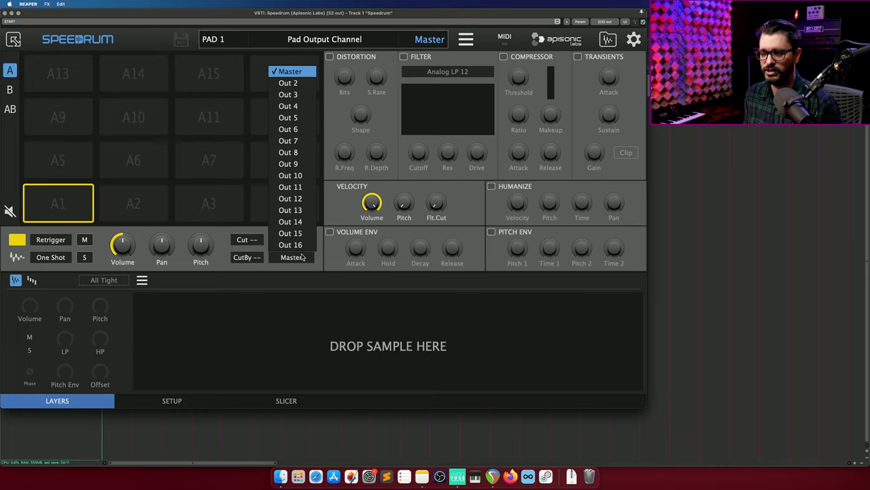
left_click(291, 71)
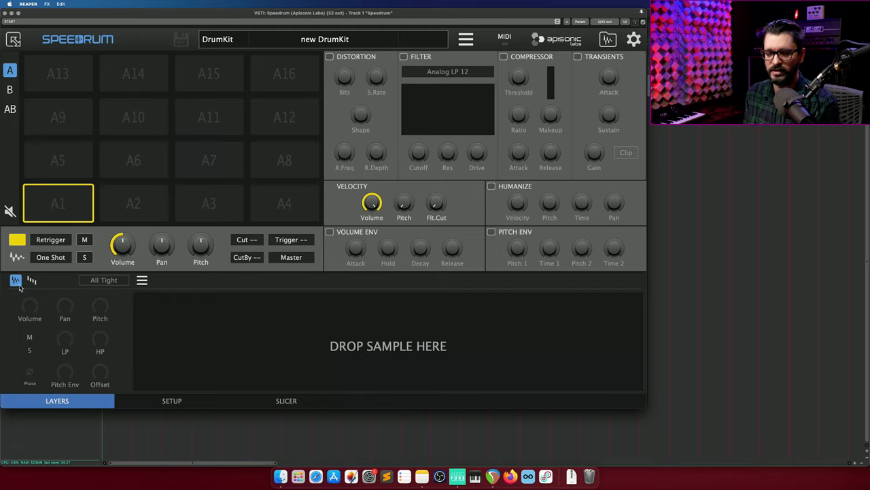
mouse_move(84, 351)
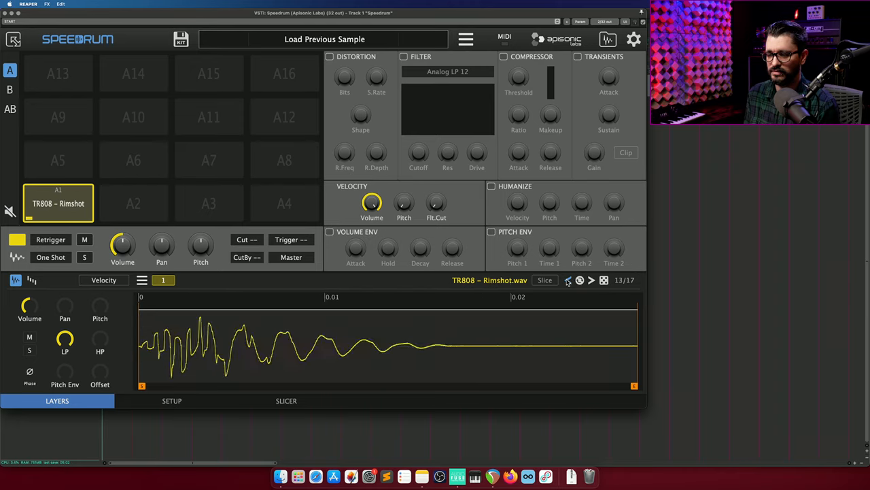
- Load TR808 Bassdrum-02 onto pad A1 via the sample arrows, then check the MIDI map and slicer pages
left_click(569, 280)
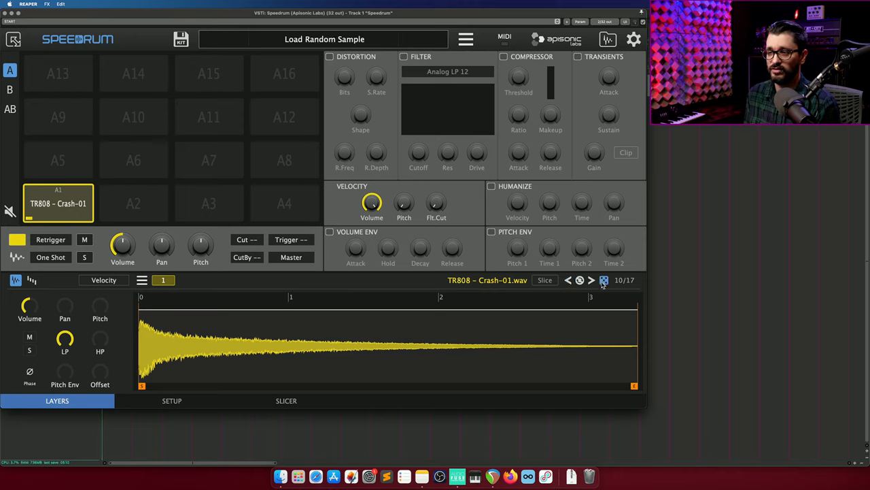
left_click(568, 280)
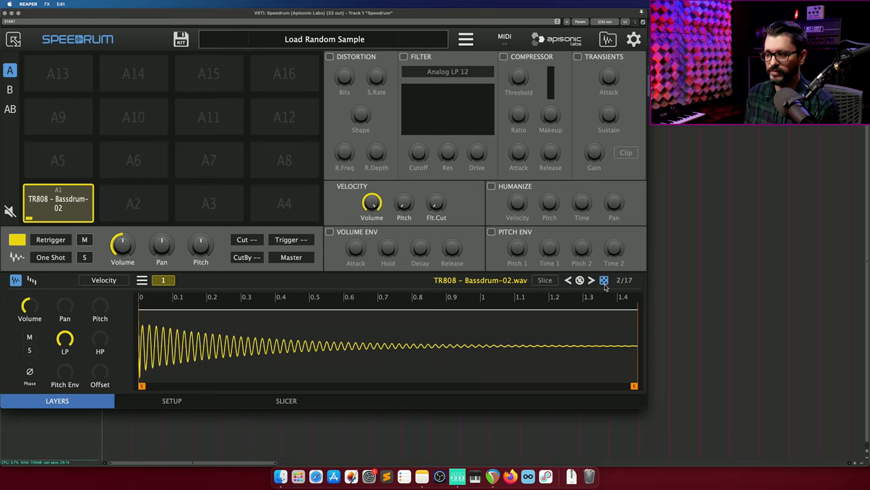
mouse_move(611, 136)
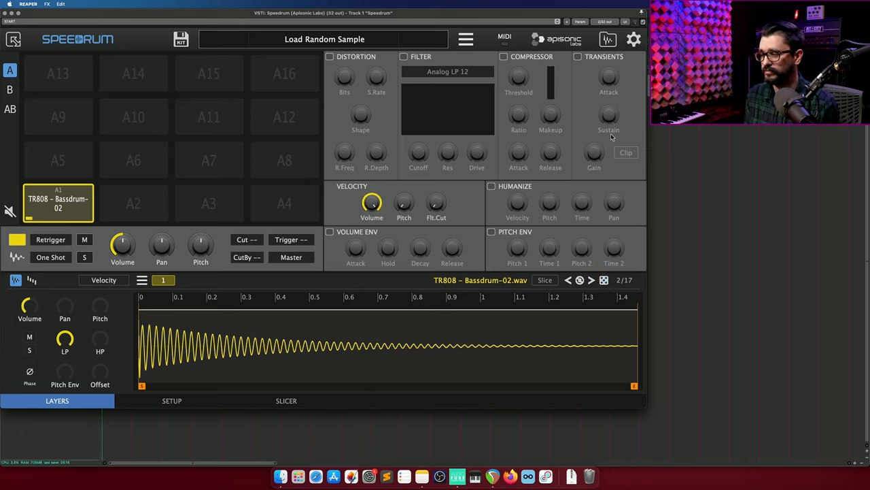
left_click(171, 399)
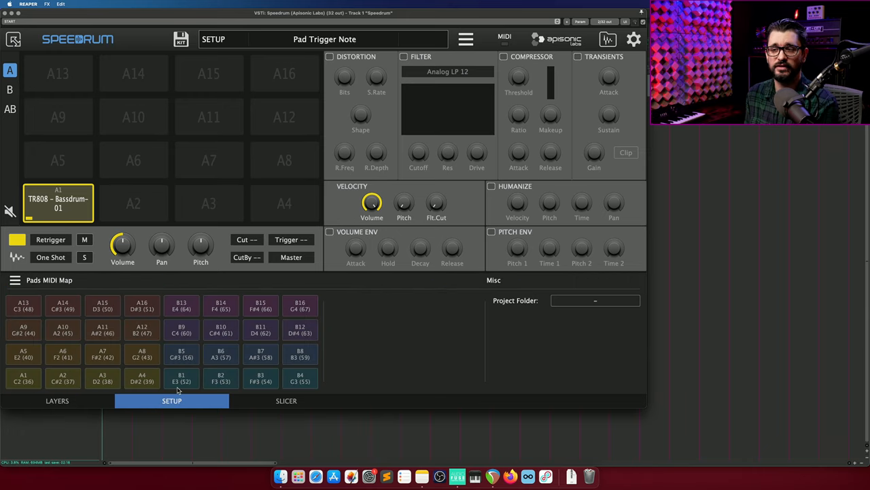
mouse_move(267, 421)
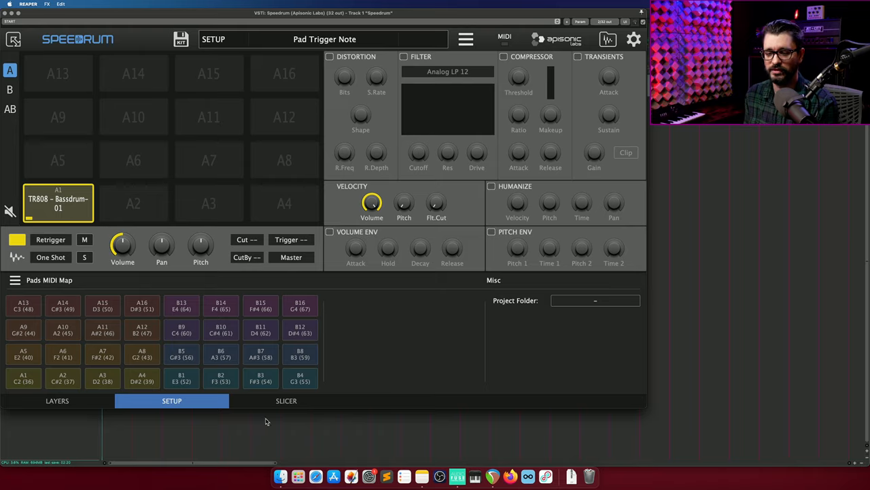
left_click(286, 399)
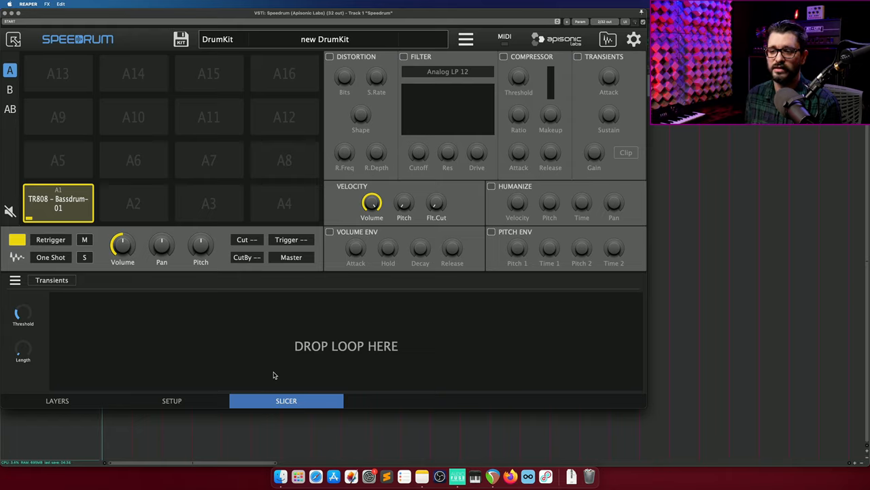
left_click(210, 202)
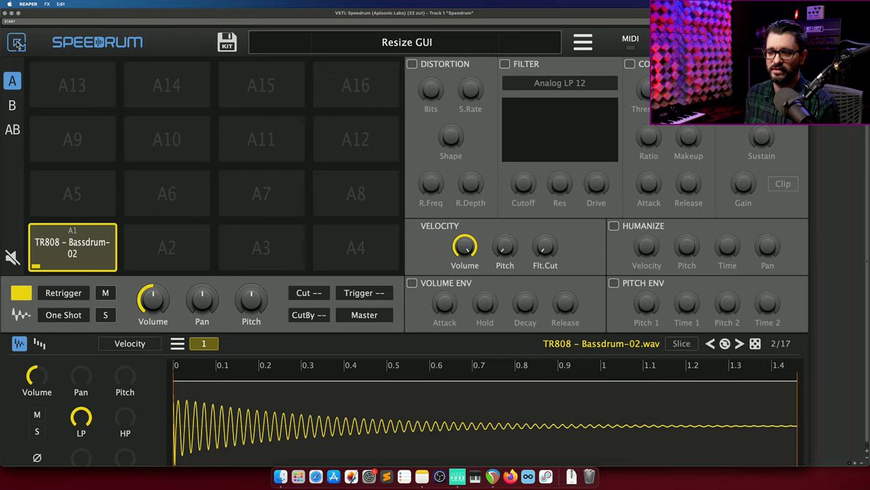
- Restore the GUI to normal size and bring up the drum kit file menu beside the kit name
left_click(16, 42)
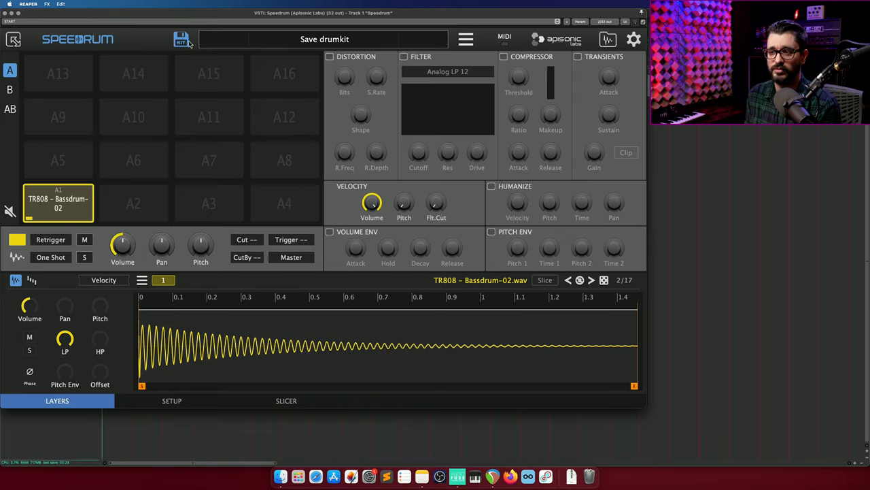
left_click(209, 160)
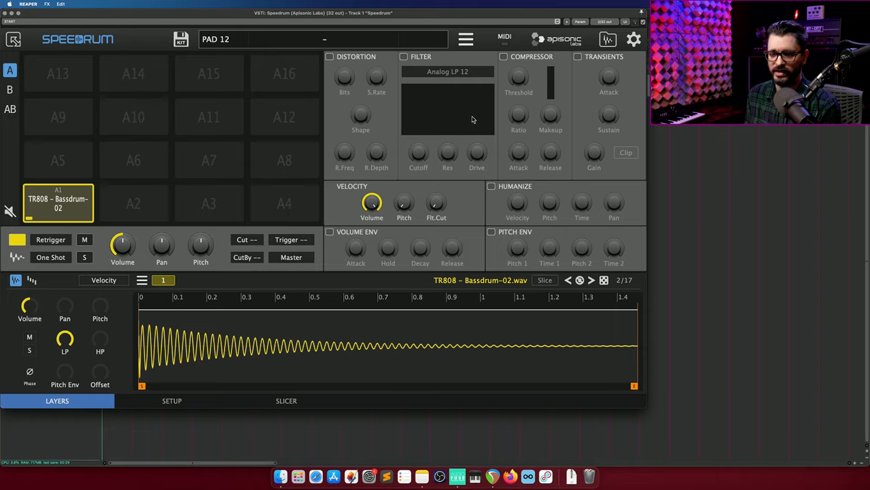
left_click(465, 38)
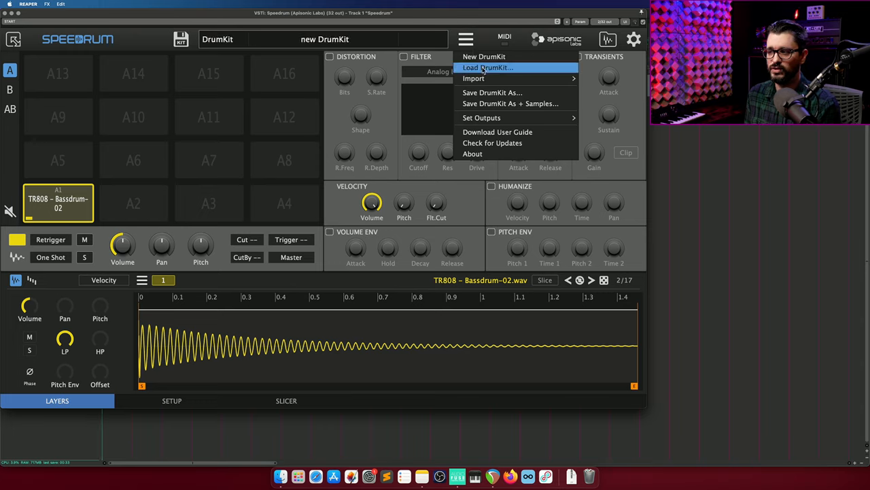
mouse_move(473, 77)
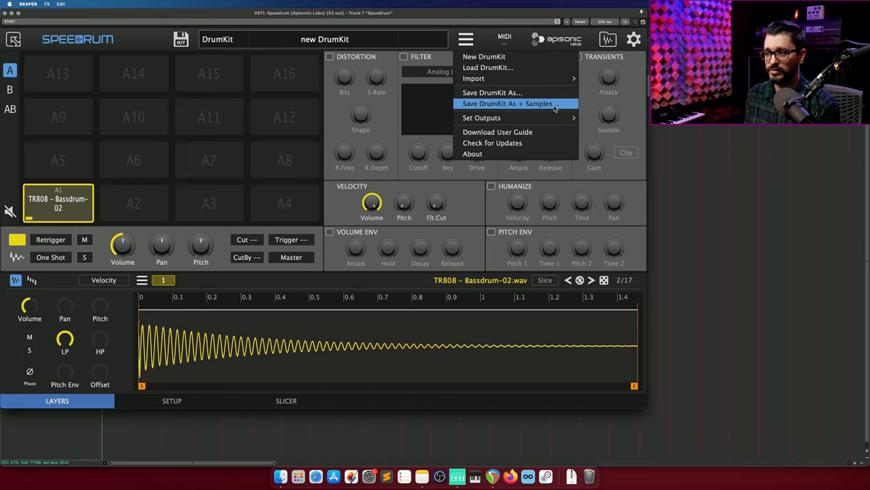
mouse_move(482, 117)
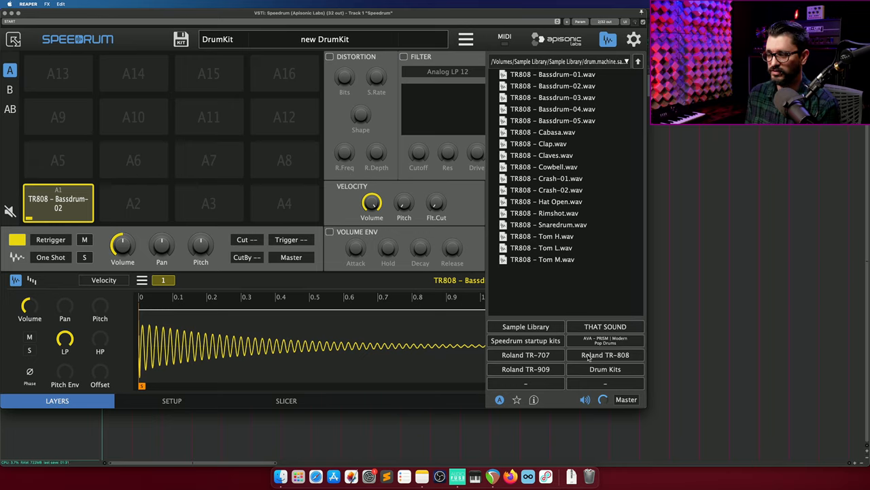
mouse_move(601, 359)
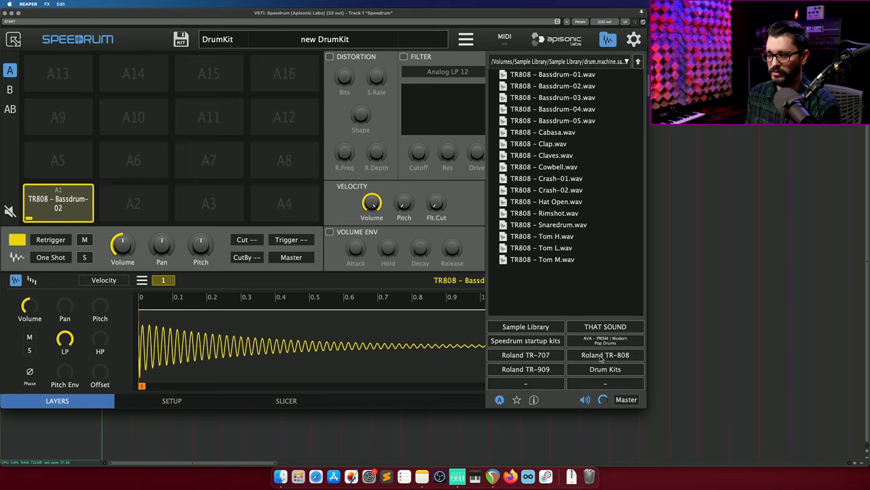
- Browse the Roland TR-707, TR-909 and TR-606 folders and save TR-606 as a shortcut
left_click(525, 354)
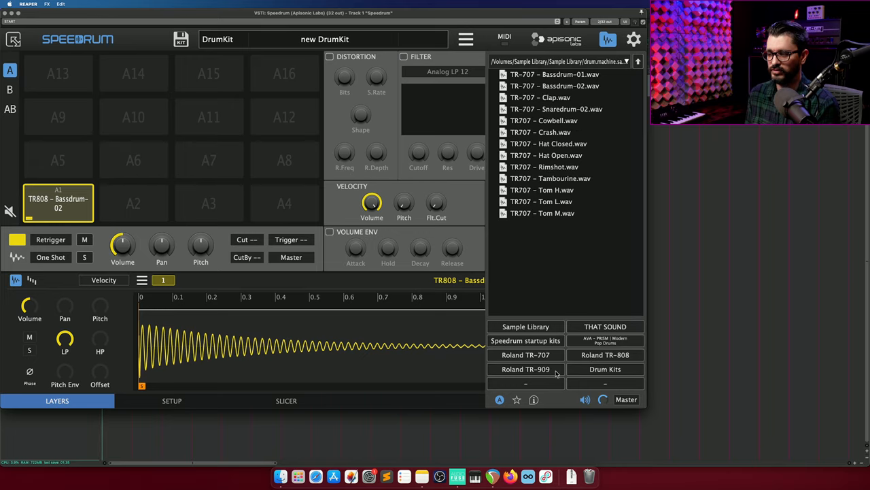
left_click(525, 369)
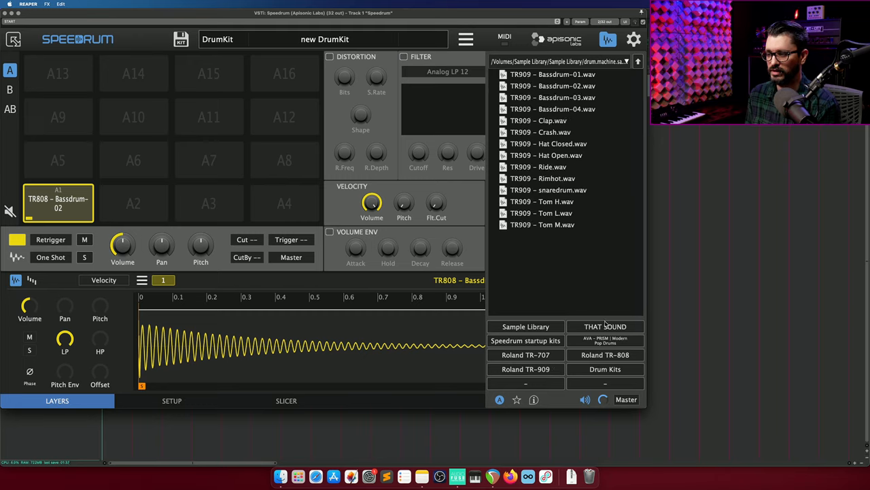
left_click(604, 326)
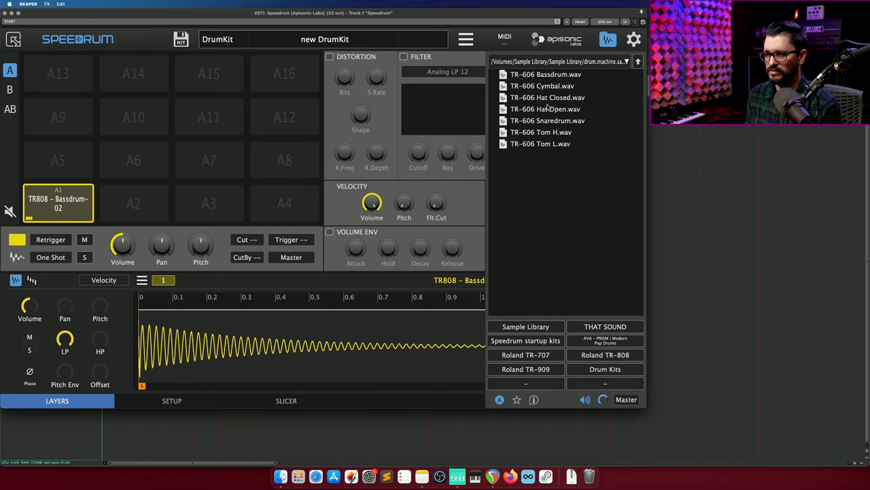
mouse_move(544, 389)
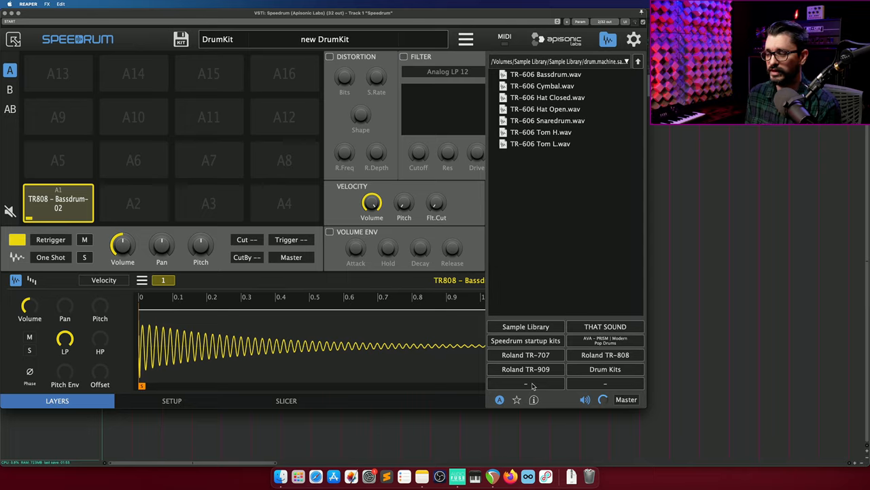
left_click(525, 384)
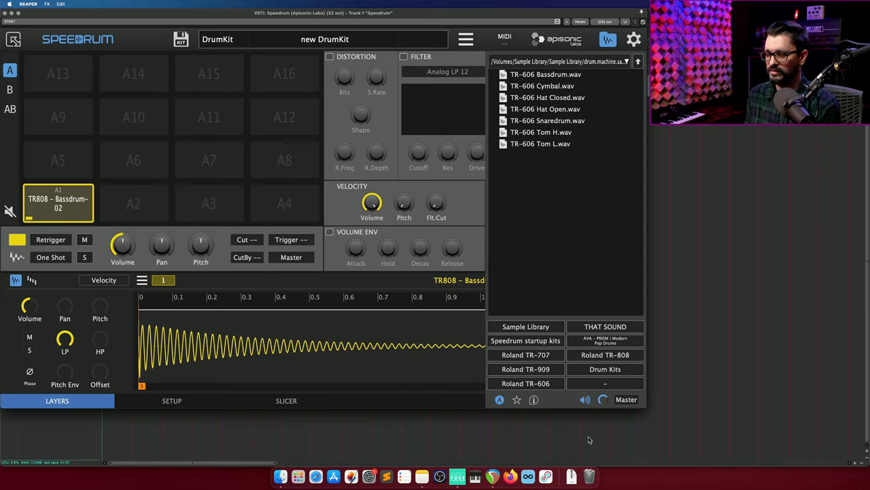
mouse_move(623, 366)
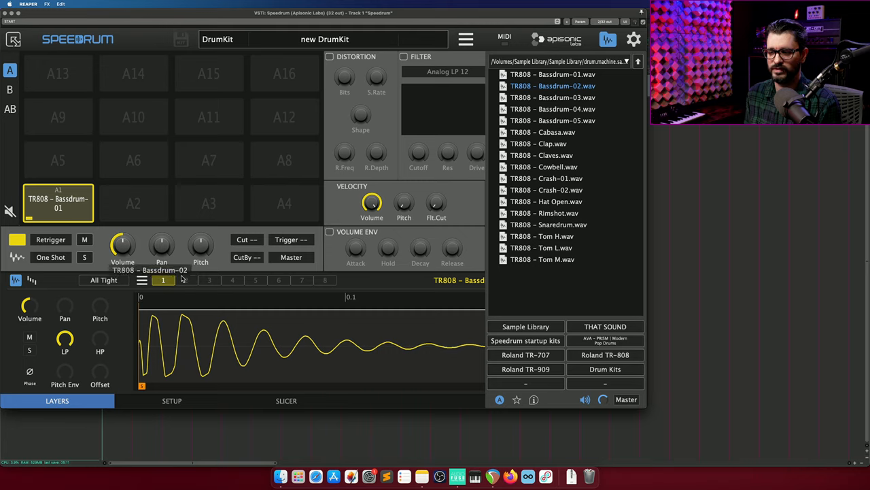
- Add a second TR808 bass drum layer to pad A1 of the 'new DrumKit', playing All Tight
left_click(185, 280)
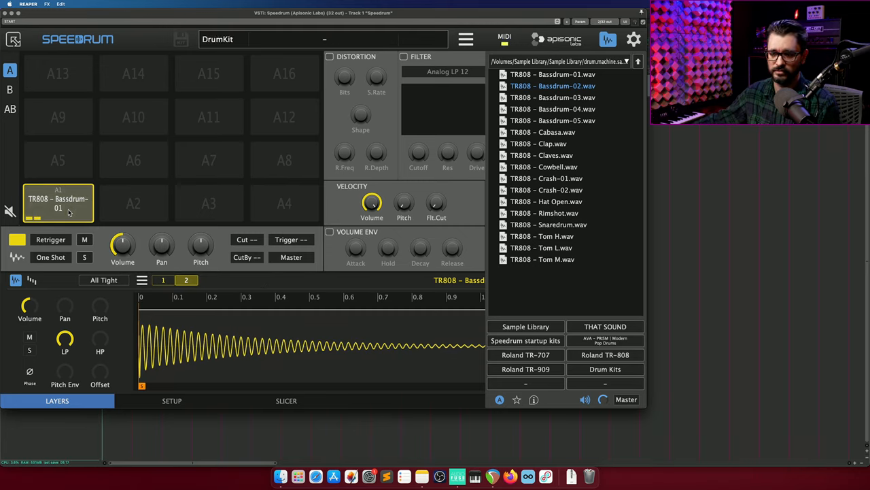
type("new DrumKit")
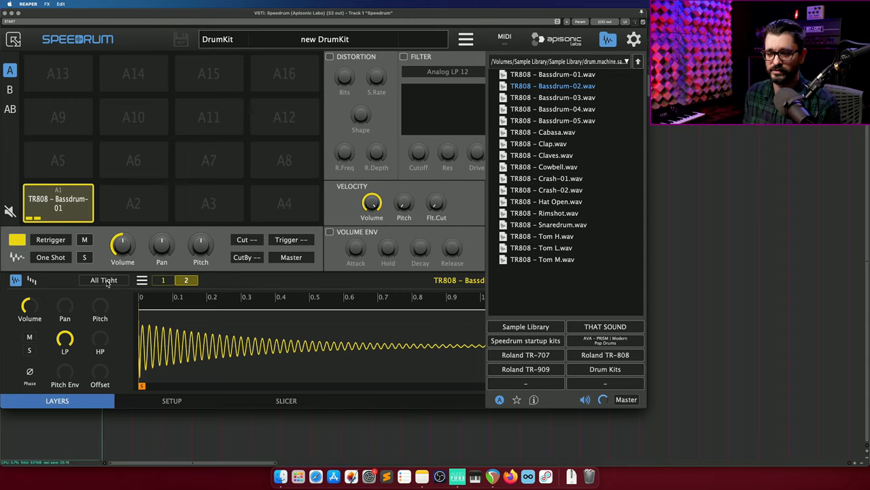
left_click(104, 280)
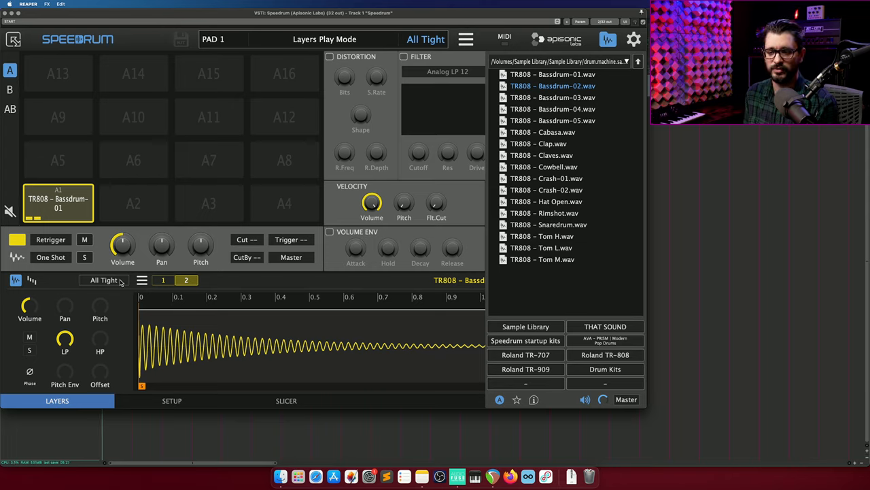
- Set pad A1's layers to Single, compare layers 1 and 2, then switch to Round Robin
left_click(104, 280)
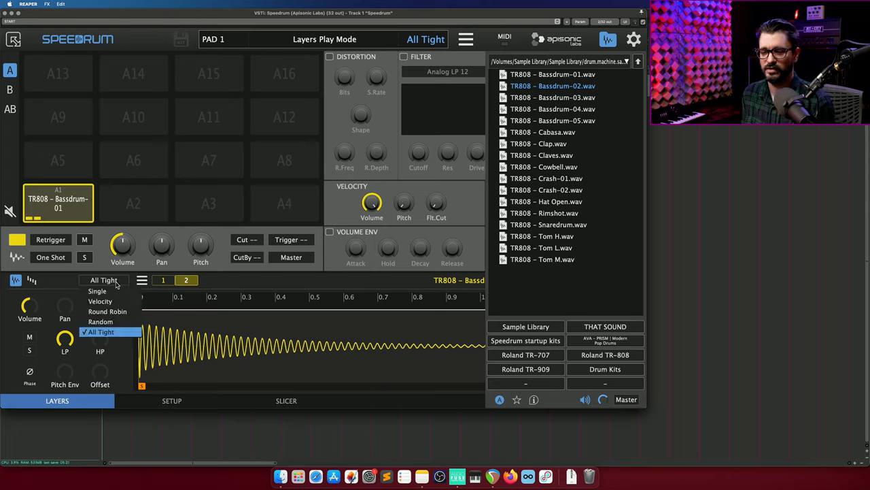
left_click(98, 291)
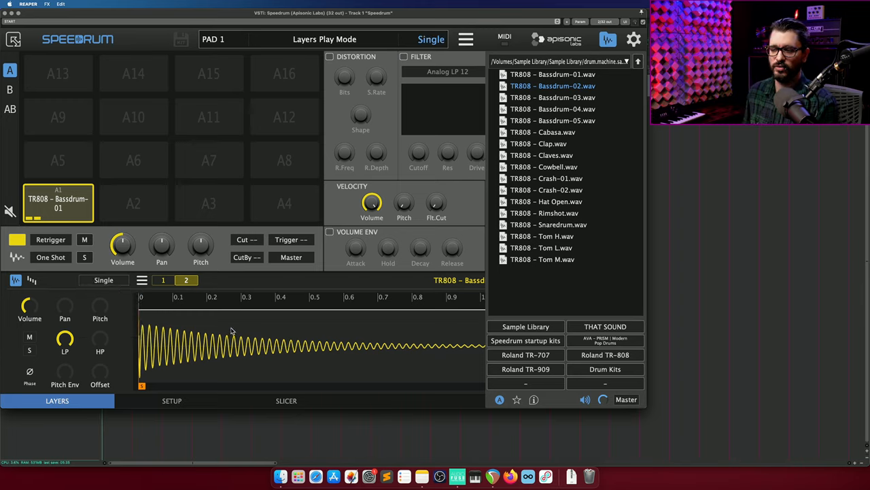
left_click(185, 280)
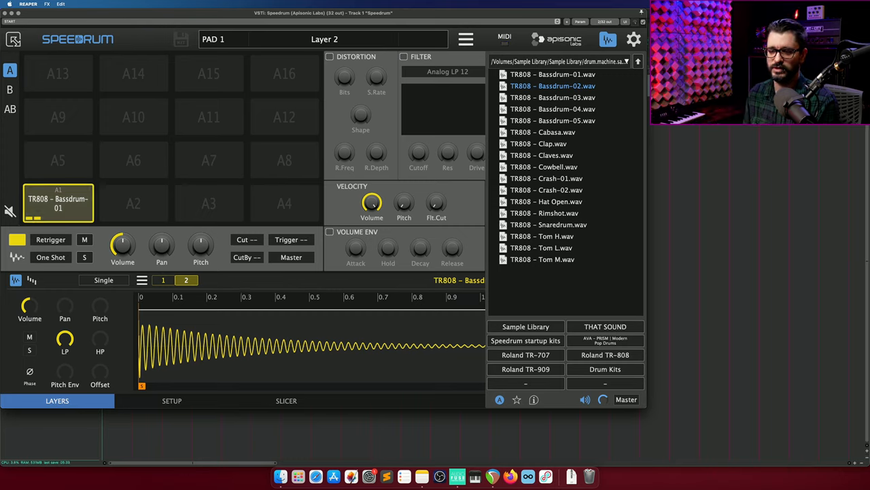
left_click(163, 280)
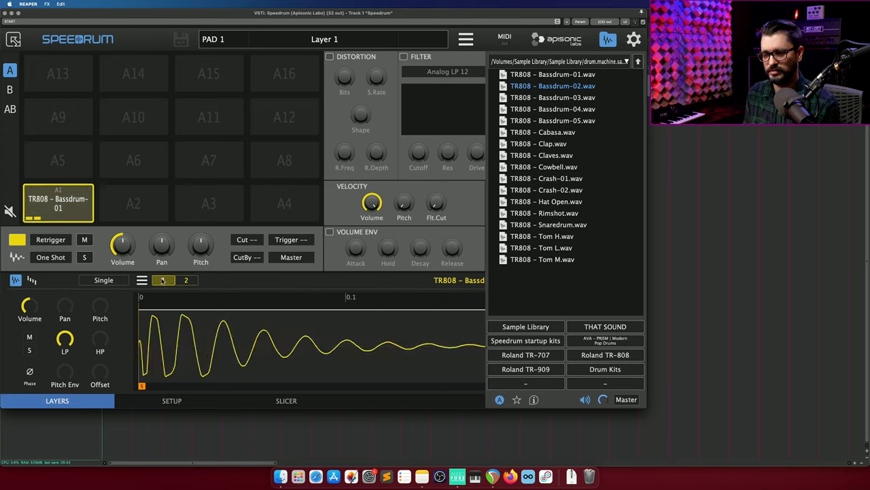
left_click(104, 281)
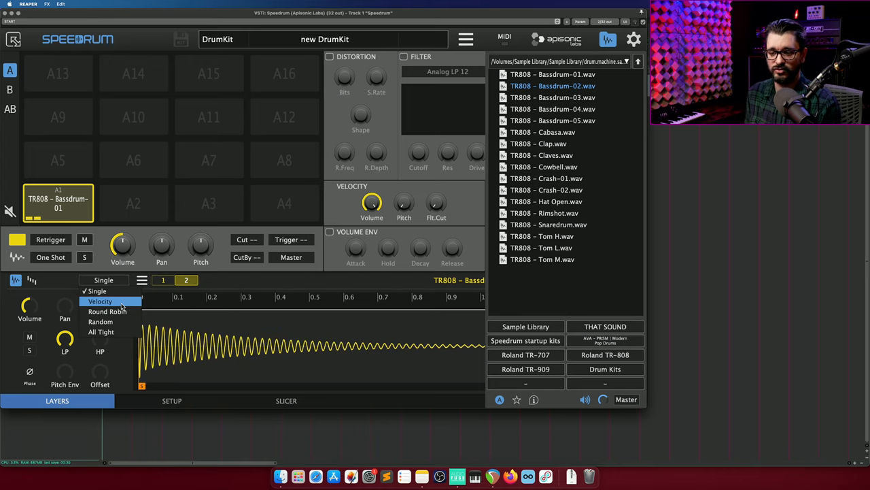
left_click(106, 310)
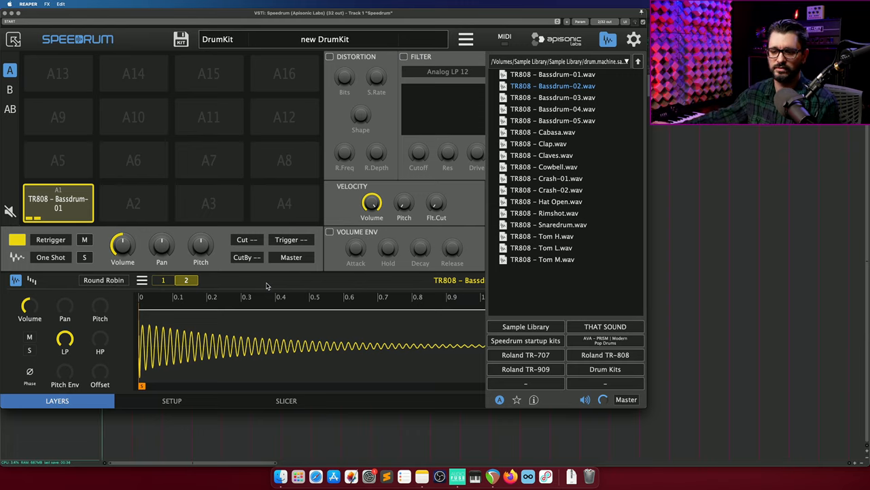
- Try Random layer playback, then set the layers to respond to hit Velocity
left_click(103, 280)
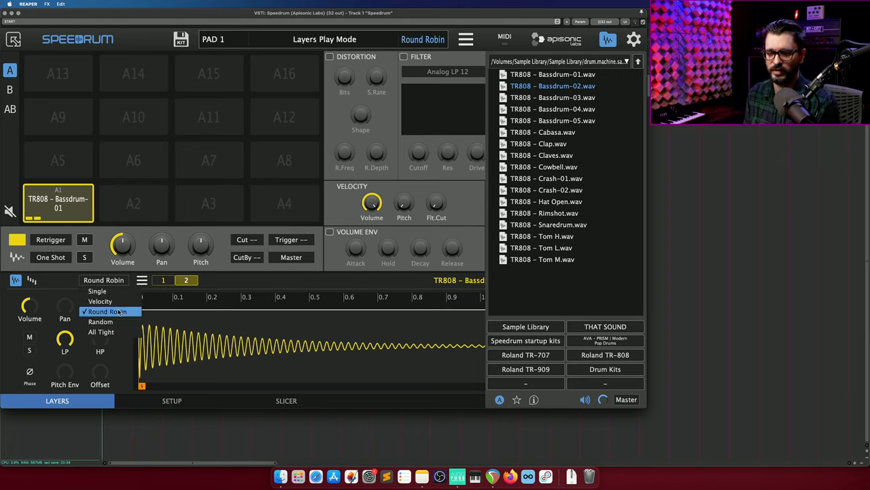
left_click(101, 321)
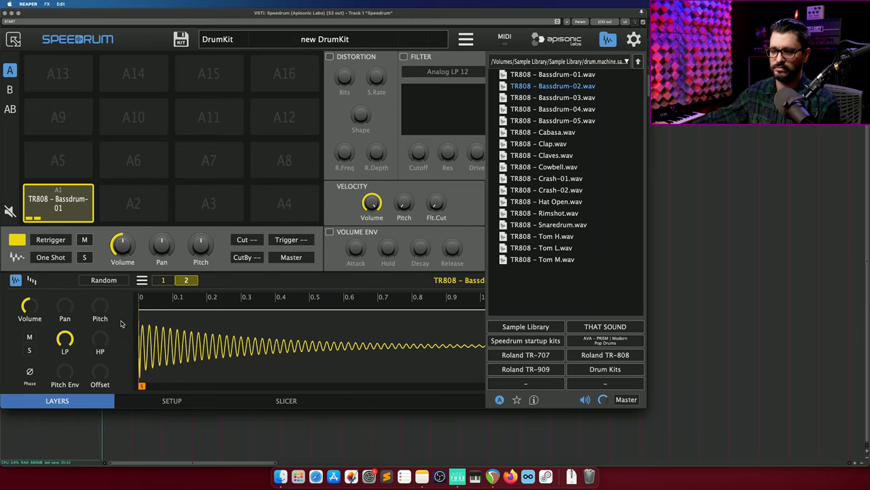
left_click(103, 280)
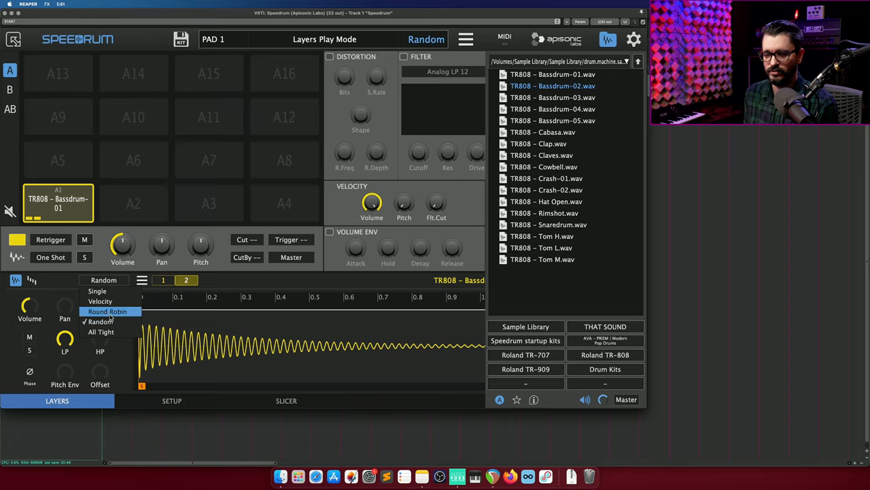
left_click(101, 301)
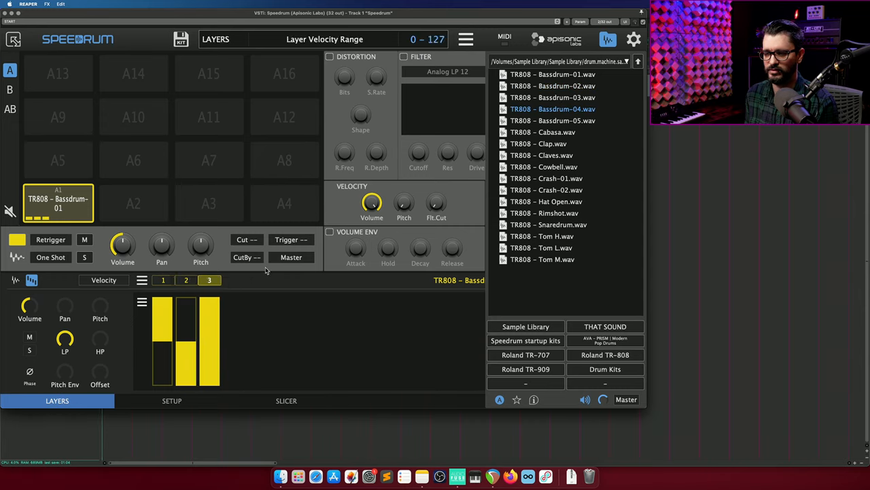
- Adjust the layer velocity ranges and return pad A1 to two layers in Single mode
left_click(231, 280)
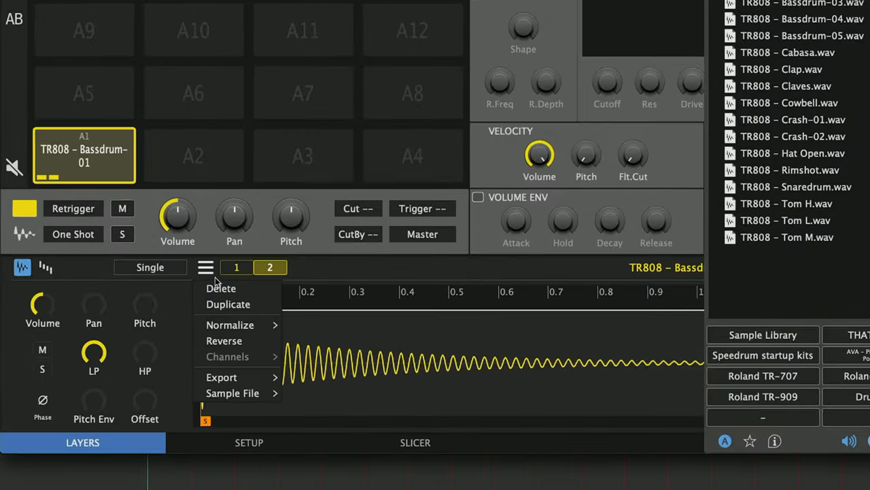
mouse_move(230, 323)
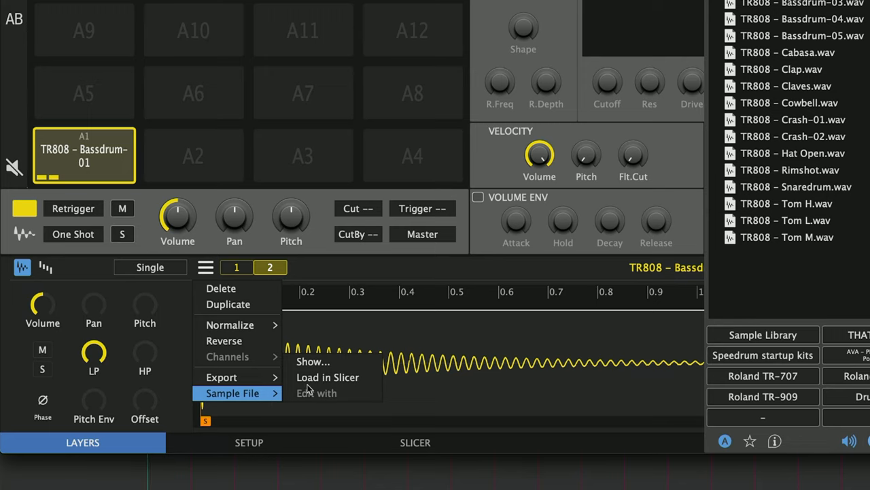
mouse_move(326, 325)
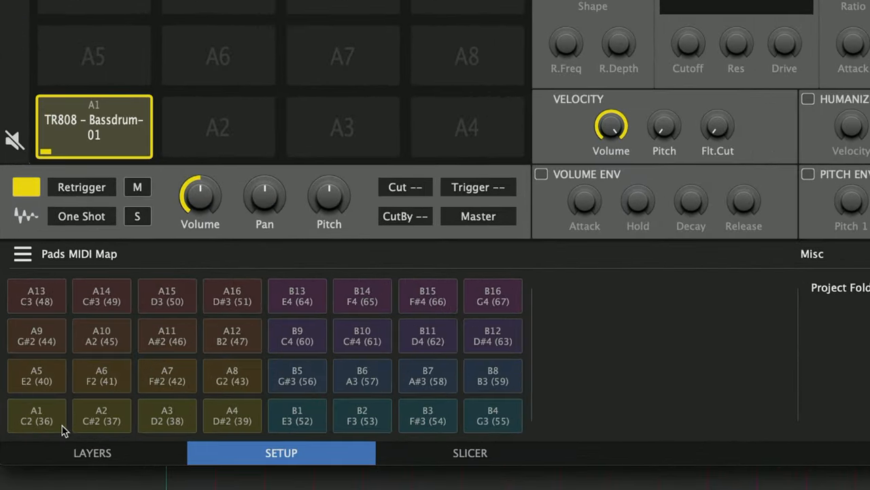
mouse_move(76, 424)
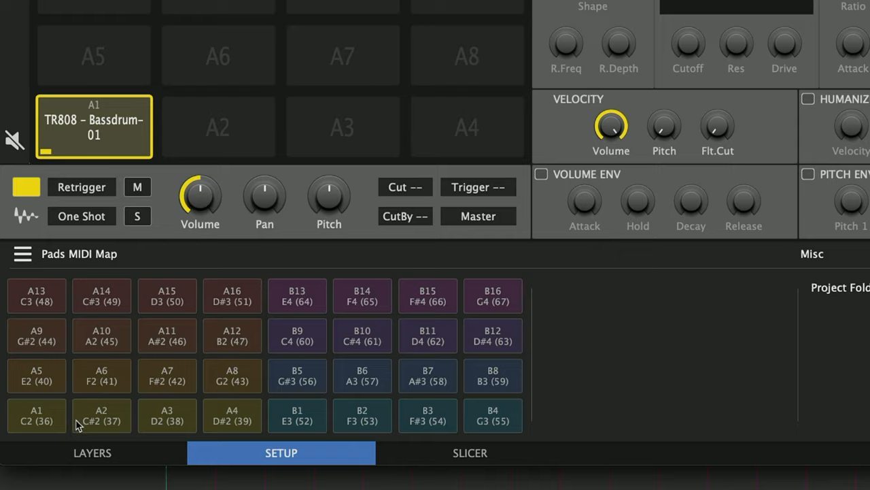
mouse_move(44, 424)
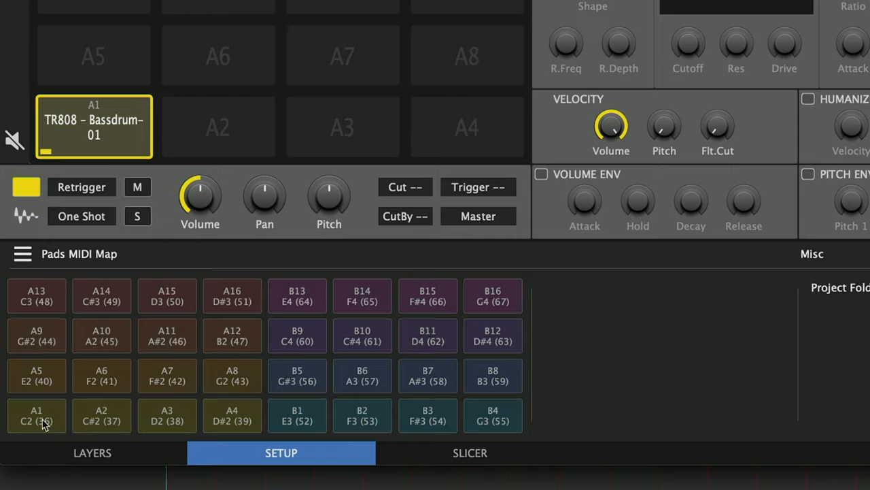
- Check pad A1's trigger note on the Pads MIDI Map, then bring up Preferences via the gear icon
left_click(35, 416)
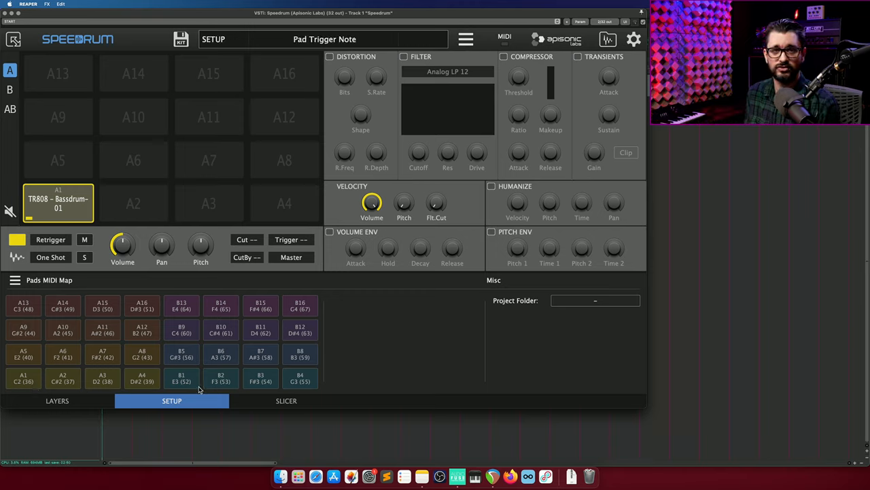
left_click(23, 353)
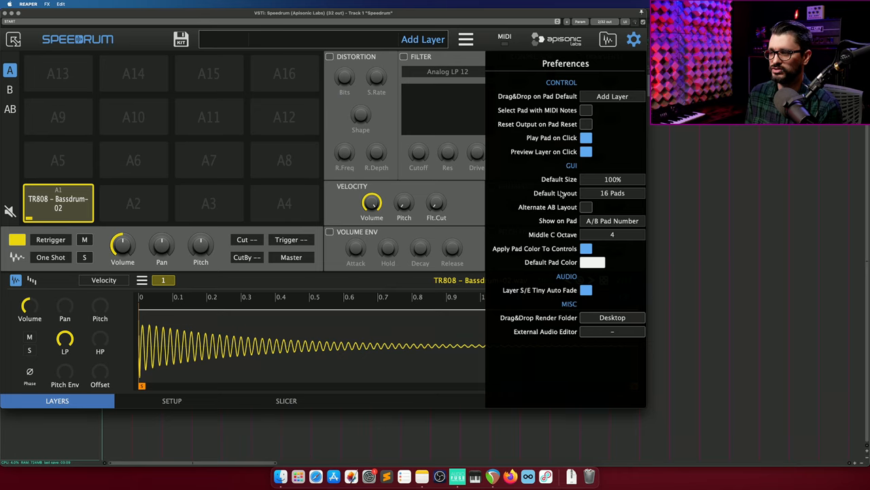
- With Drag&Drop on Pad set to Replace First Layer, put the TR-606 Cymbal onto pad A1
left_click(612, 96)
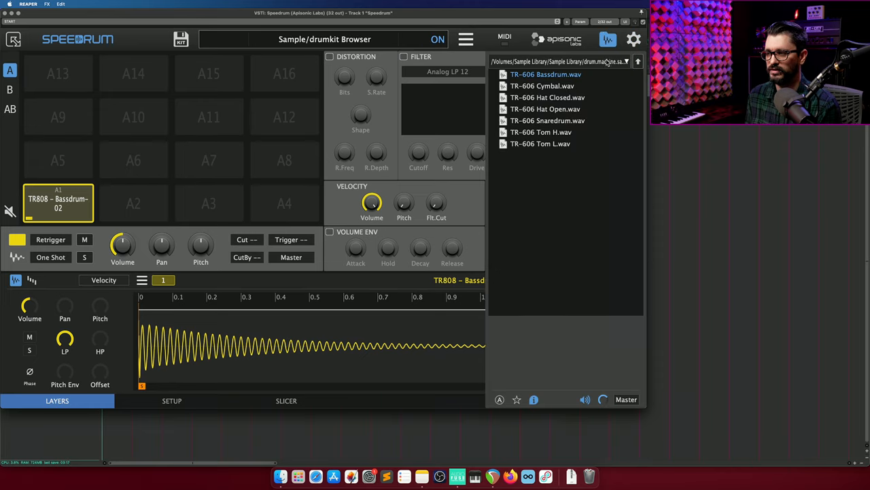
left_click_drag(547, 74, 133, 204)
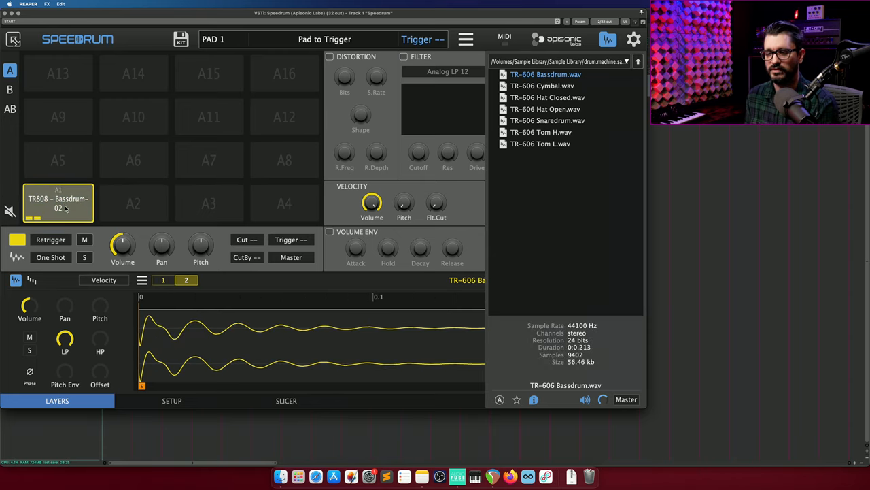
left_click(634, 38)
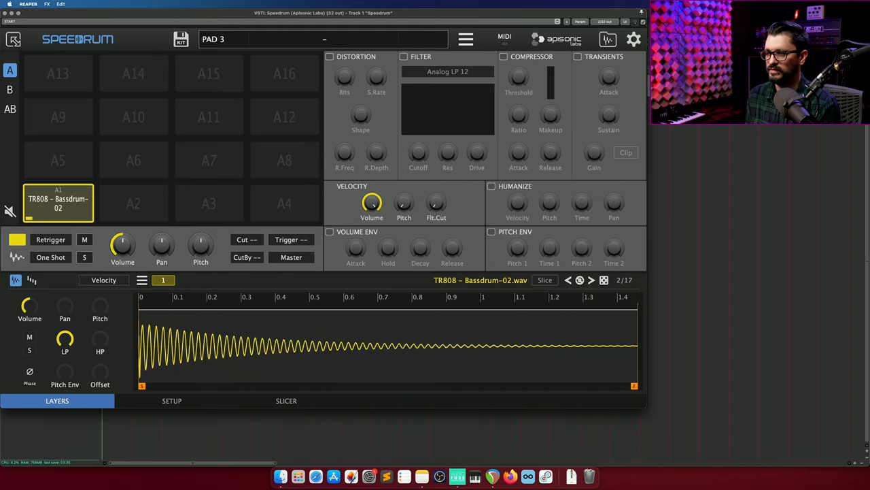
left_click(608, 38)
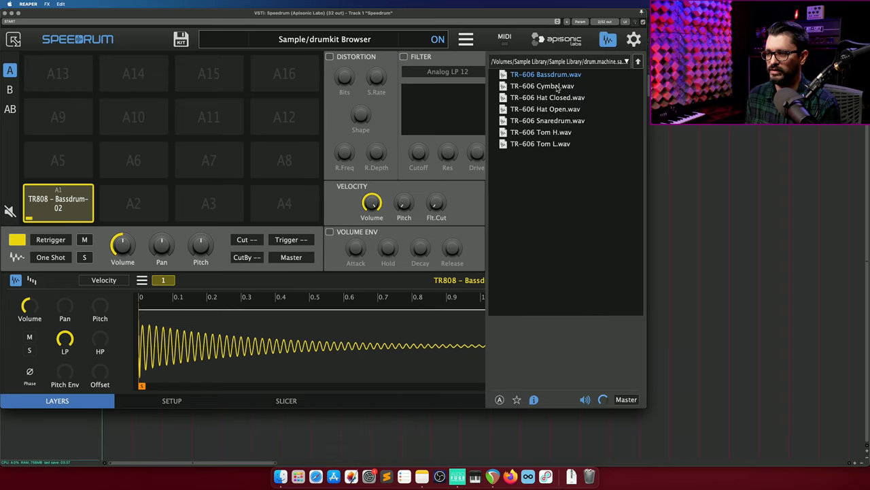
left_click(541, 86)
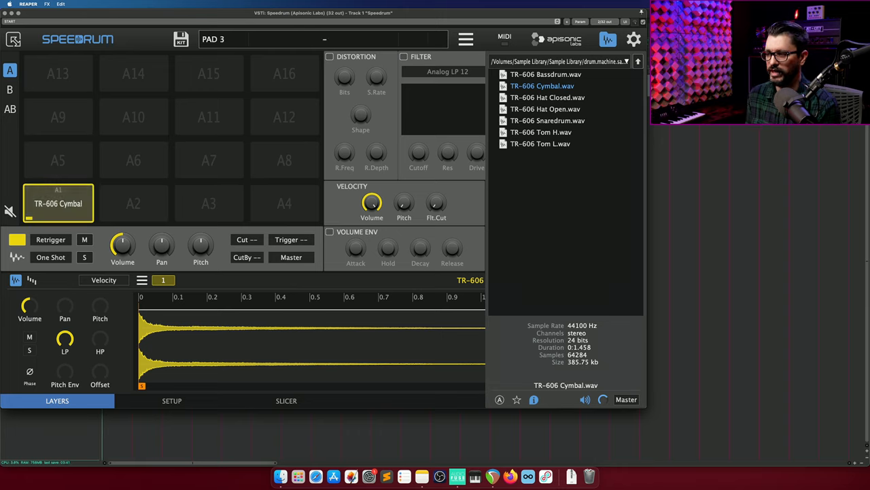
left_click(634, 39)
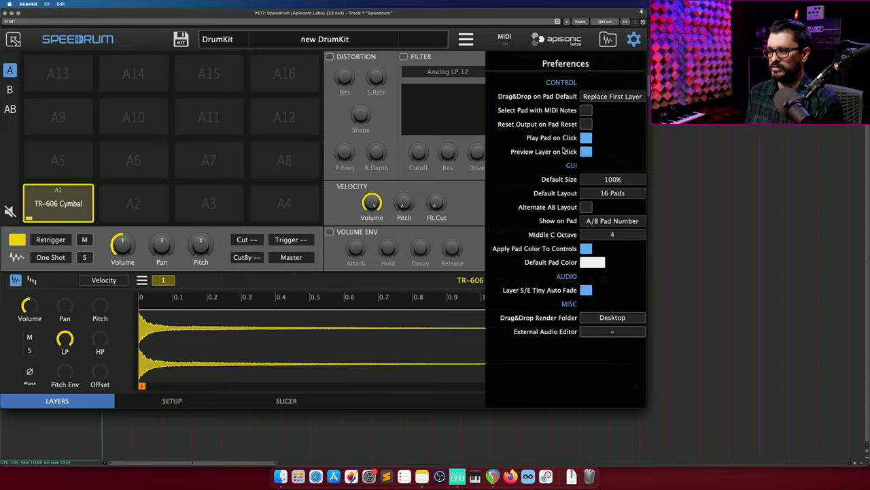
mouse_move(569, 160)
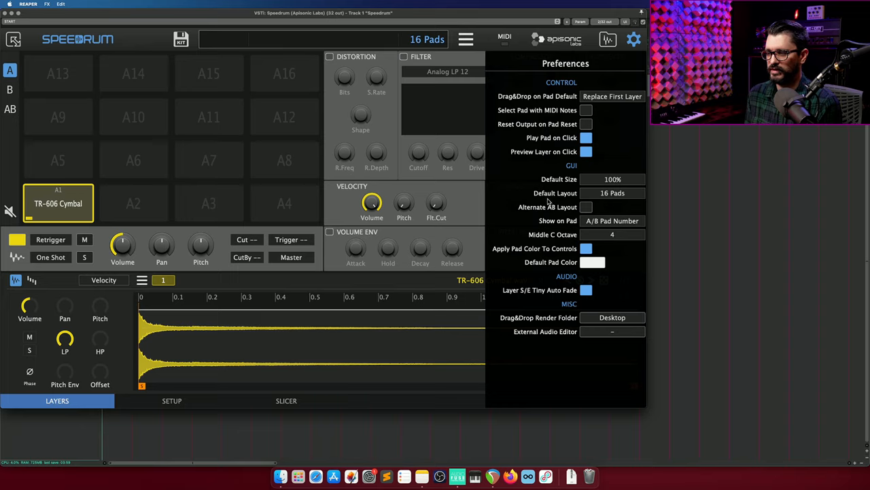
- Review the layout preferences, keeping the 16-pad default and toggling the alternate A/B arrangement
left_click(612, 193)
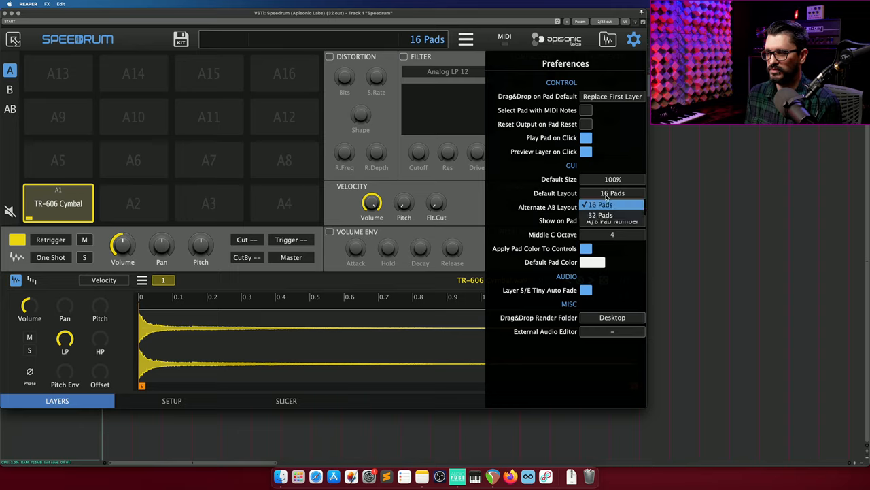
left_click(601, 204)
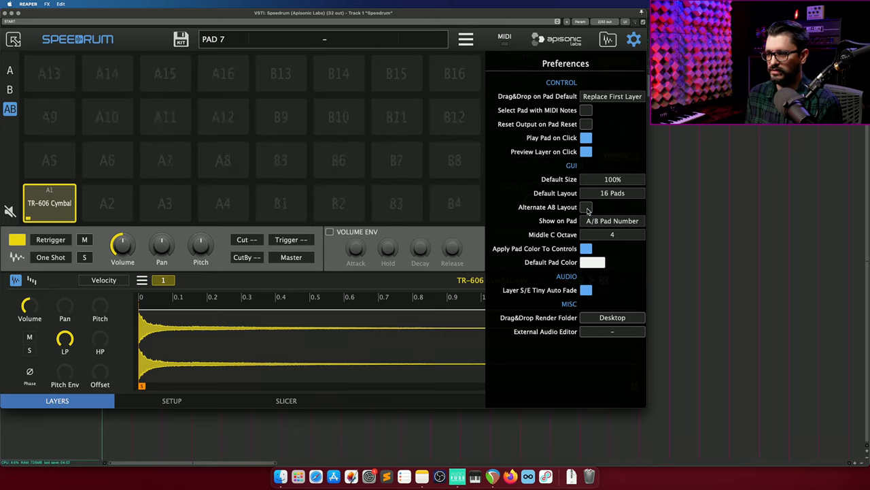
left_click(612, 221)
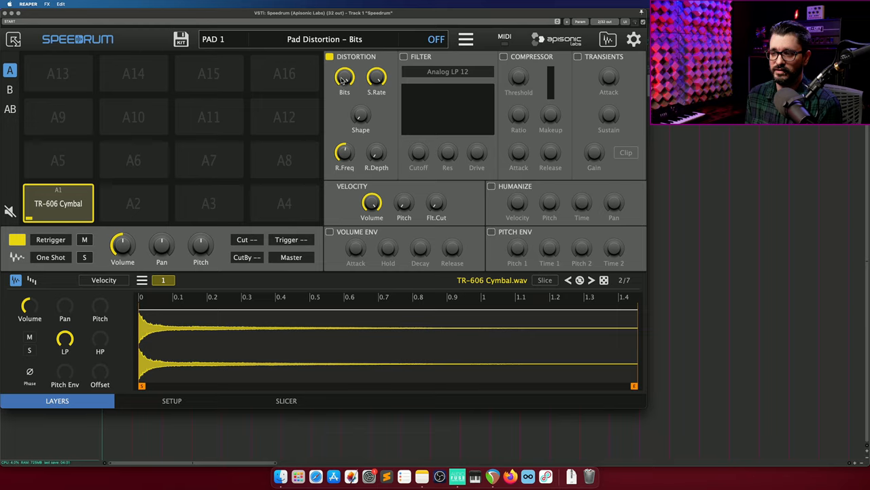
- Select empty pad A9 and switch on its Distortion module, then adjust a further preference option
left_click(57, 161)
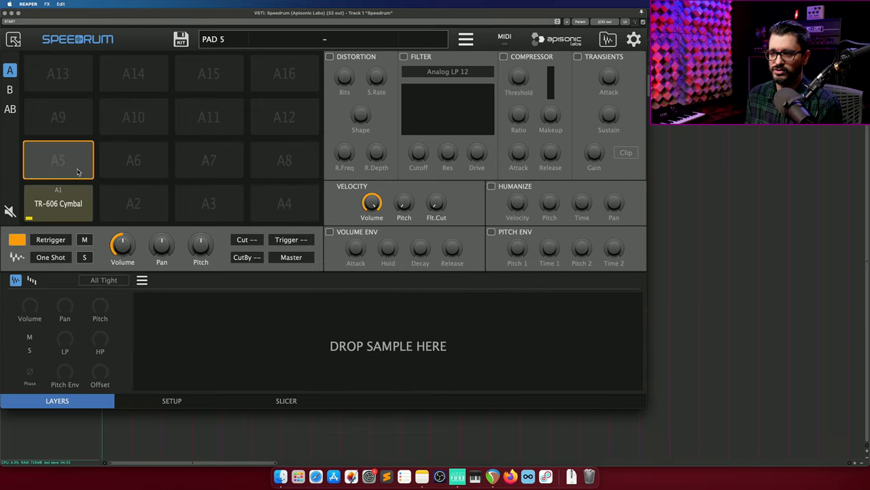
left_click(57, 117)
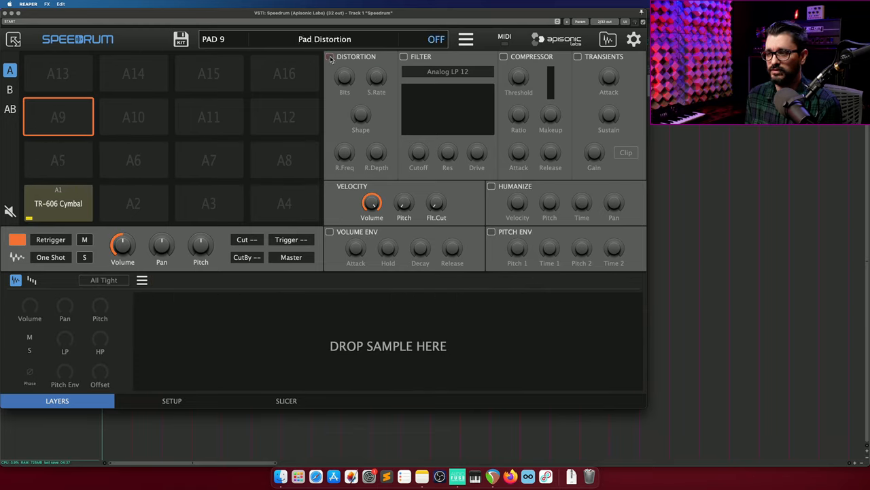
left_click(329, 57)
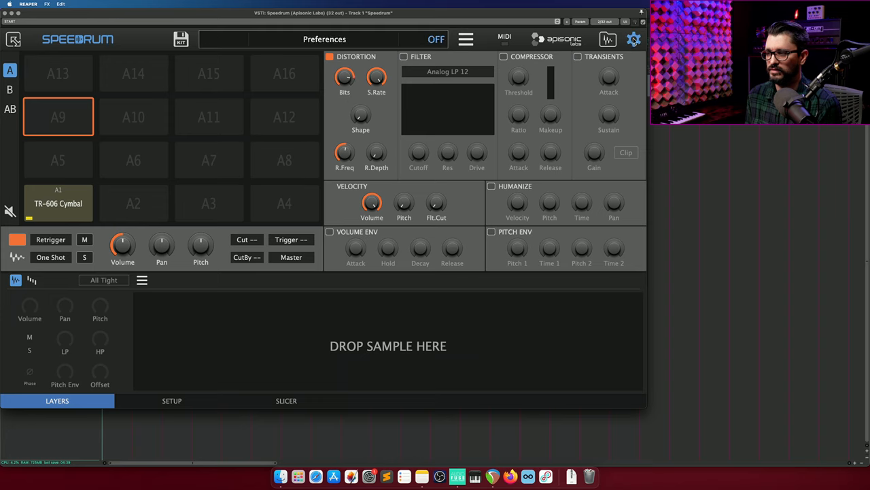
left_click(633, 38)
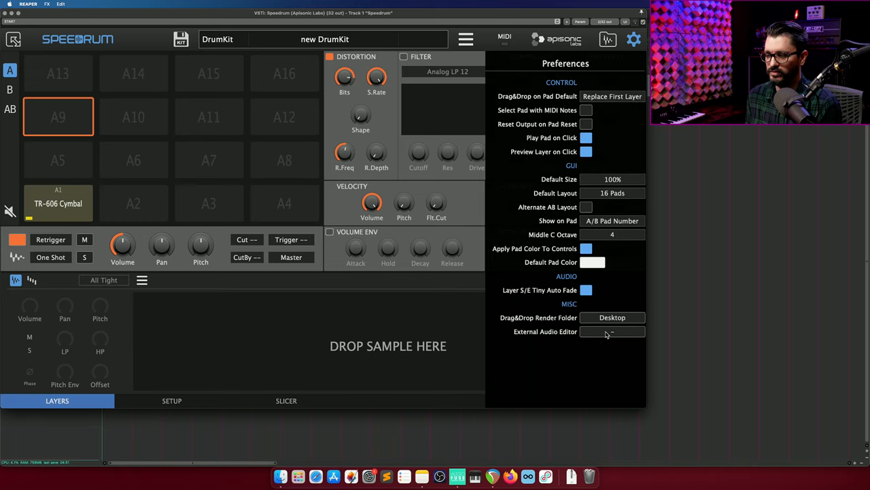
left_click(611, 332)
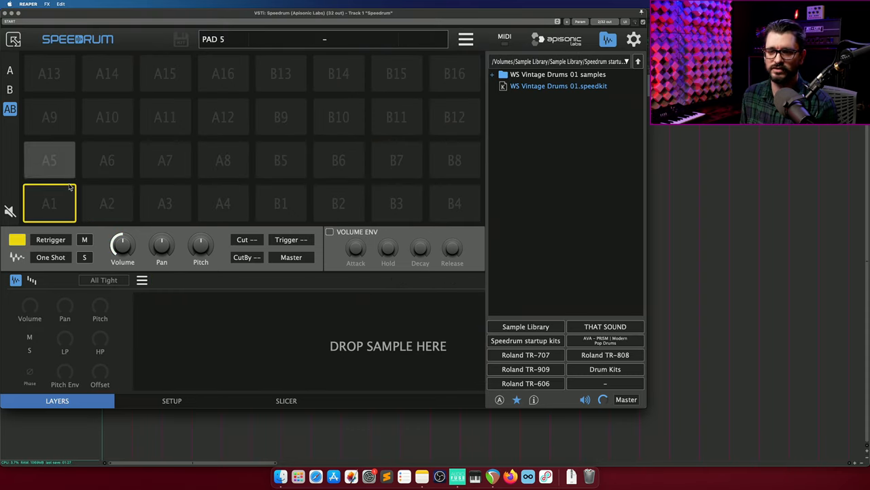
- Return to the A pad bank and browse the ElecK01 sample folder, previewing samples
left_click(133, 202)
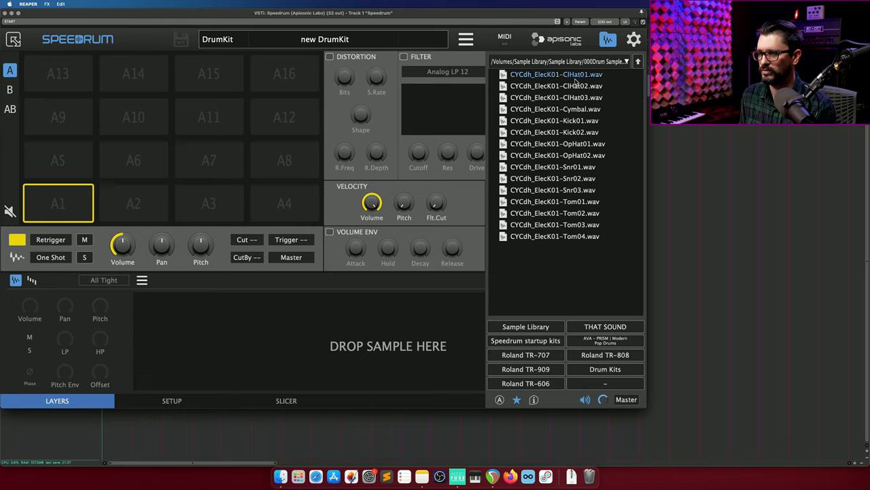
left_click(555, 109)
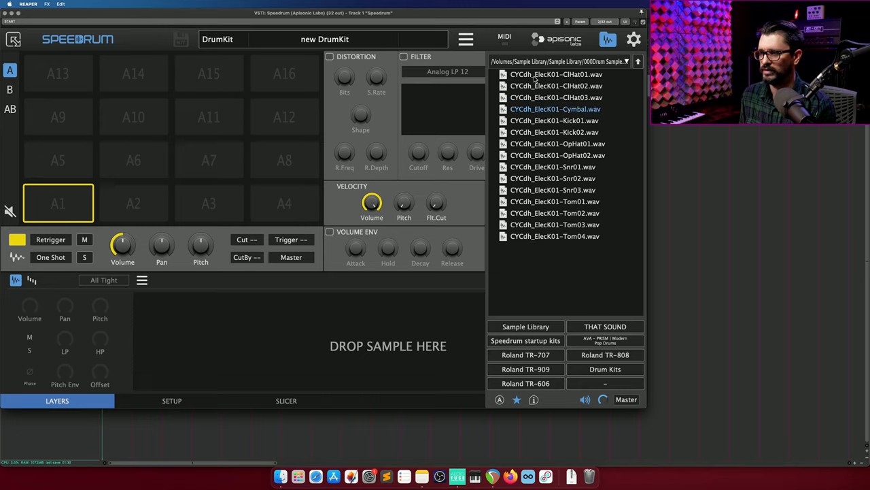
left_click(210, 203)
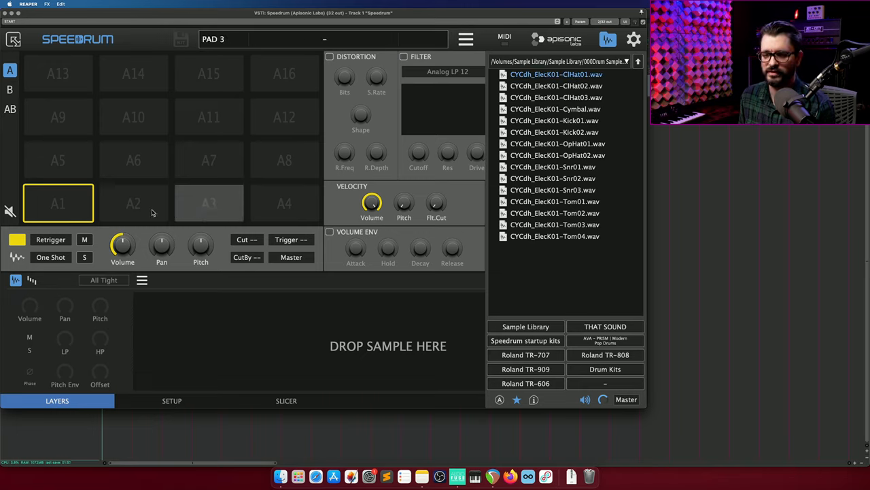
left_click(285, 204)
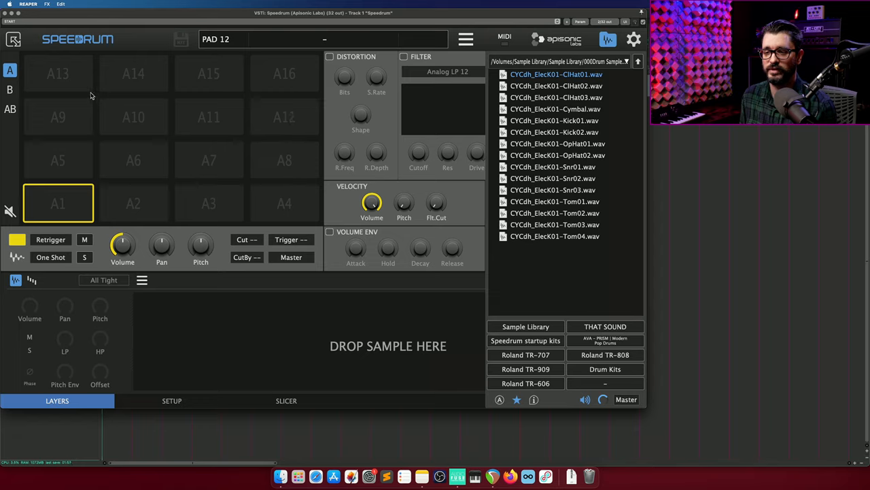
left_click(209, 73)
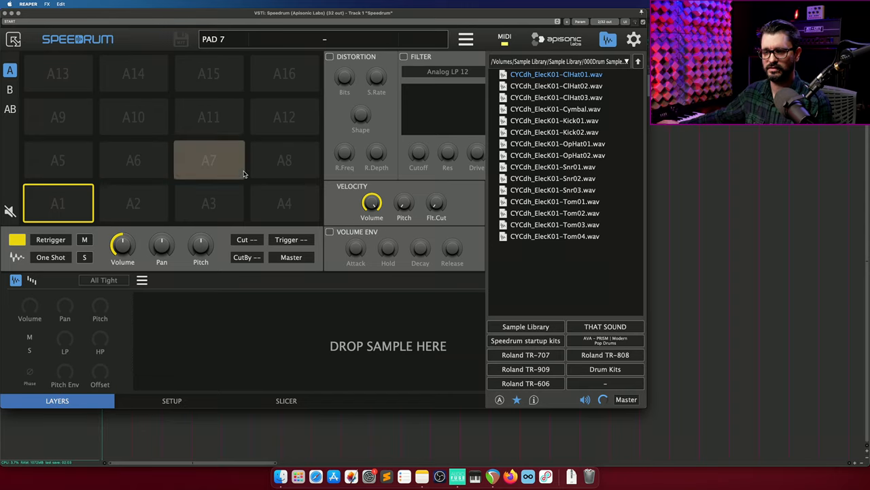
left_click(210, 161)
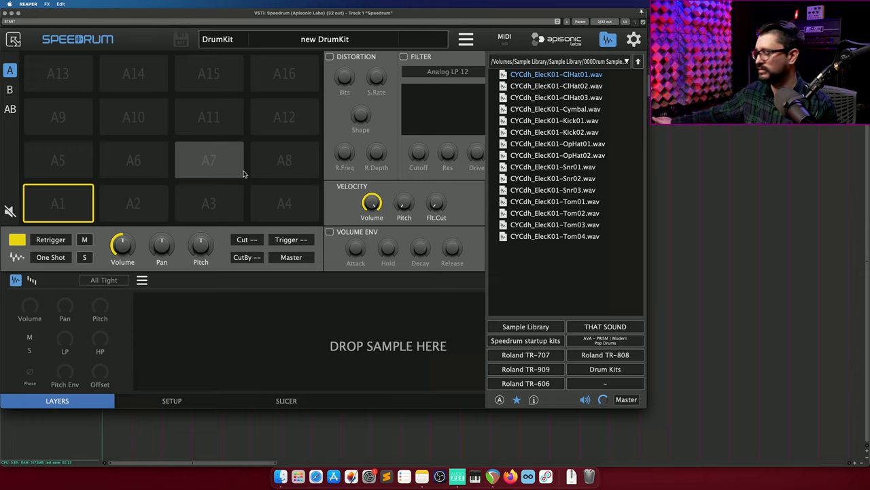
- Load CYCdh_ElecK01-Kick02 onto pad A1 and bring a closed hi-hat toward pad A7
left_click(210, 161)
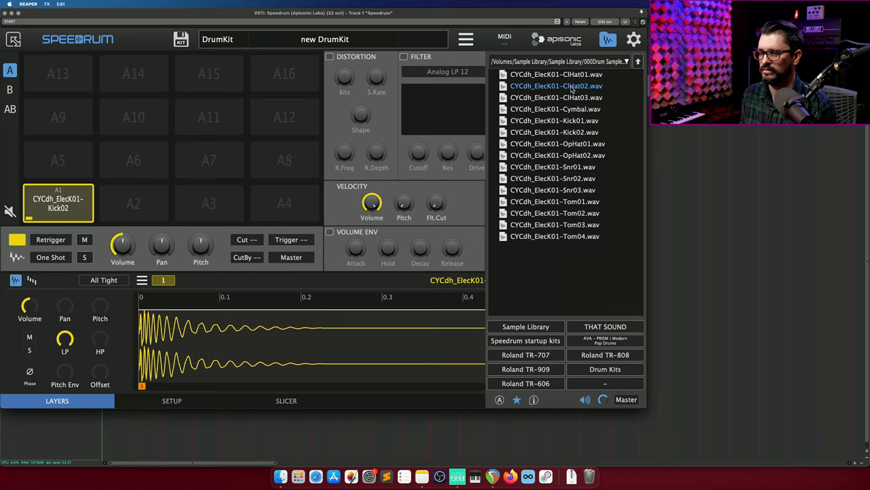
left_click(556, 86)
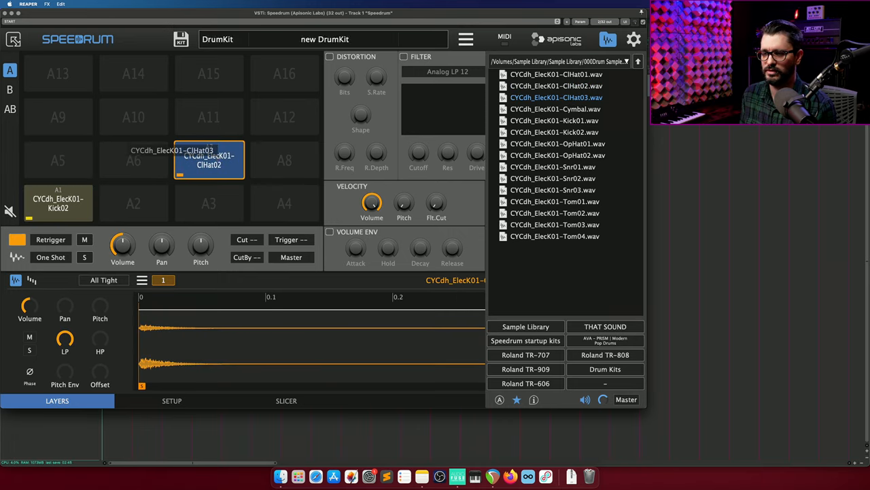
- Set pad A7's layered closed hi-hats (ClHat02, ClHat03) to Round Robin play mode
left_click(634, 38)
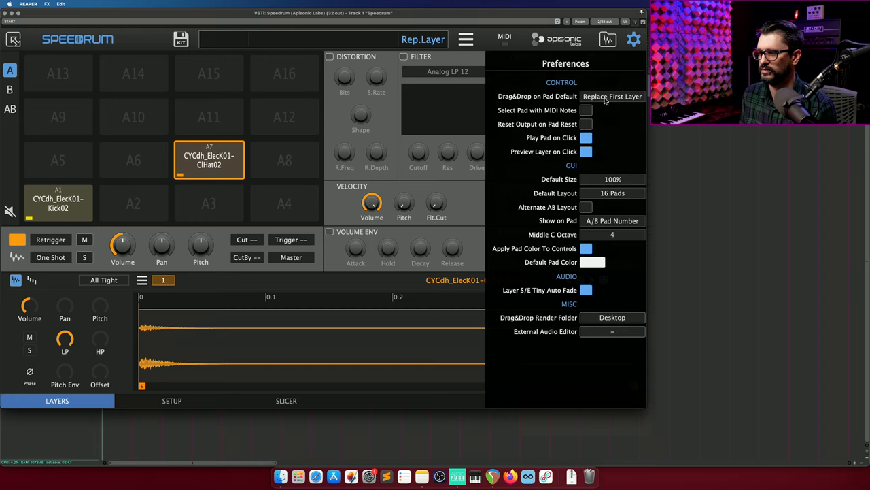
left_click(609, 38)
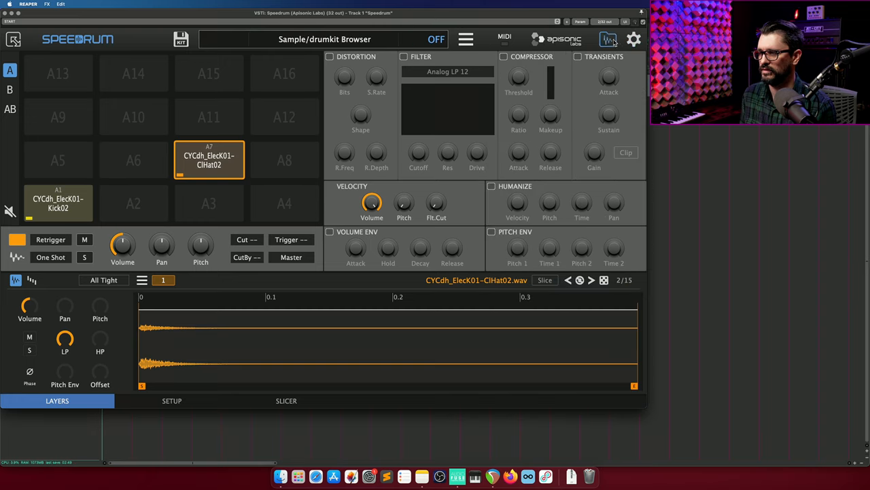
left_click(103, 280)
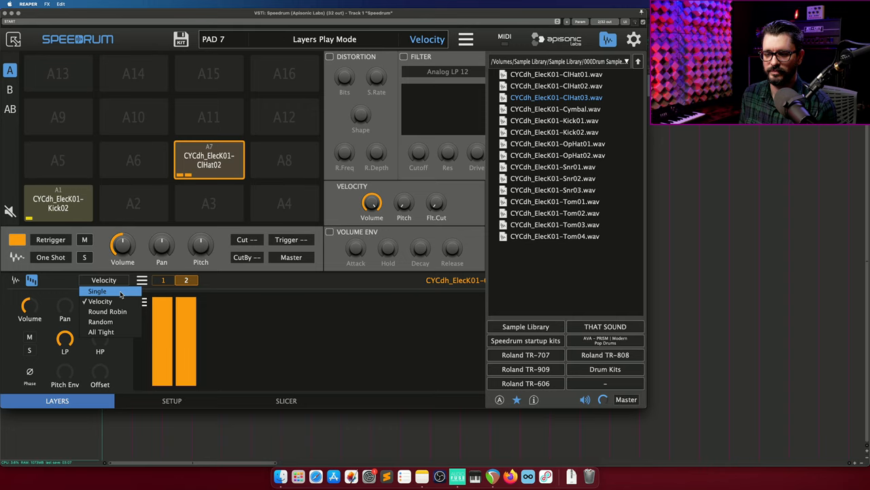
left_click(106, 311)
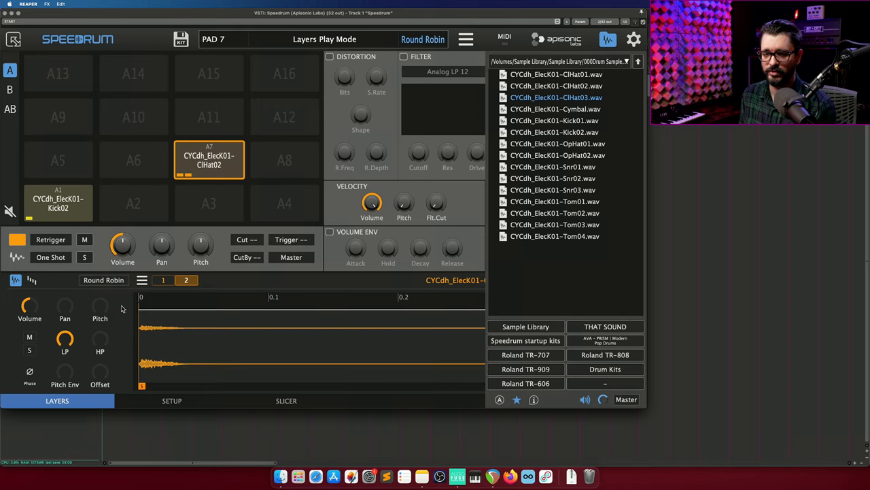
mouse_move(65, 276)
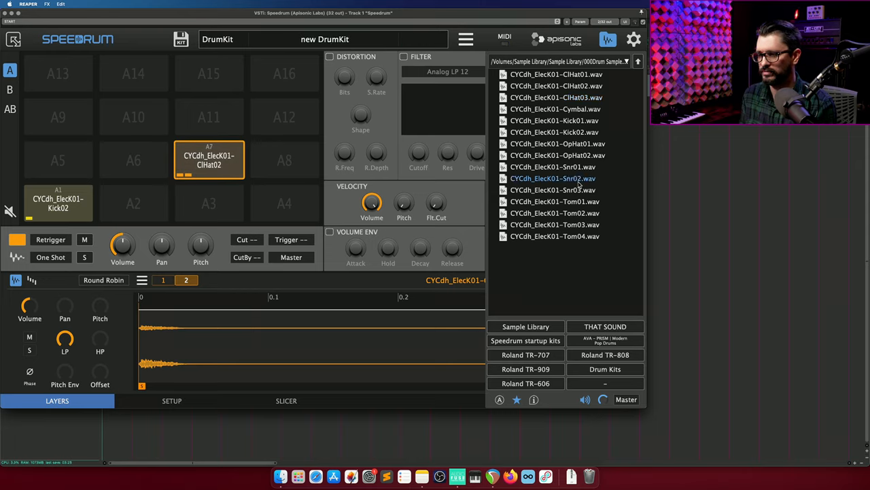
- Load Snr01 snare onto pad A5 and OpHat02 open hi-hat onto pad A9
left_click(552, 166)
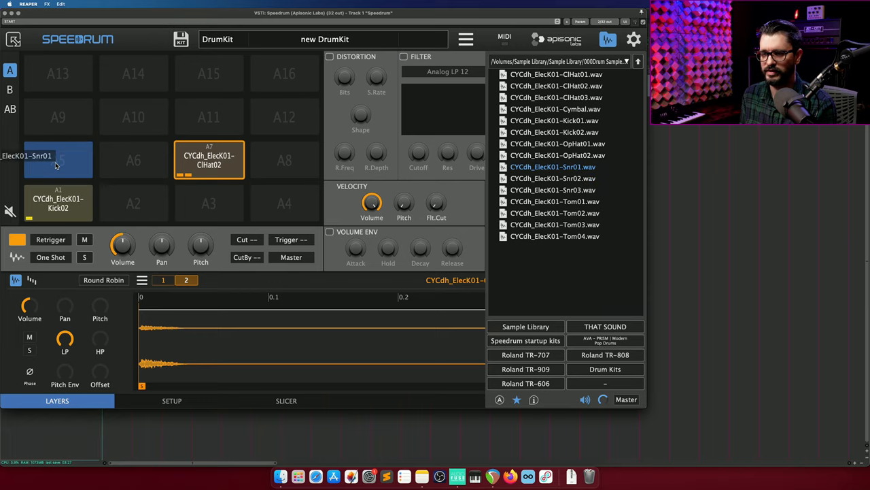
left_click(57, 159)
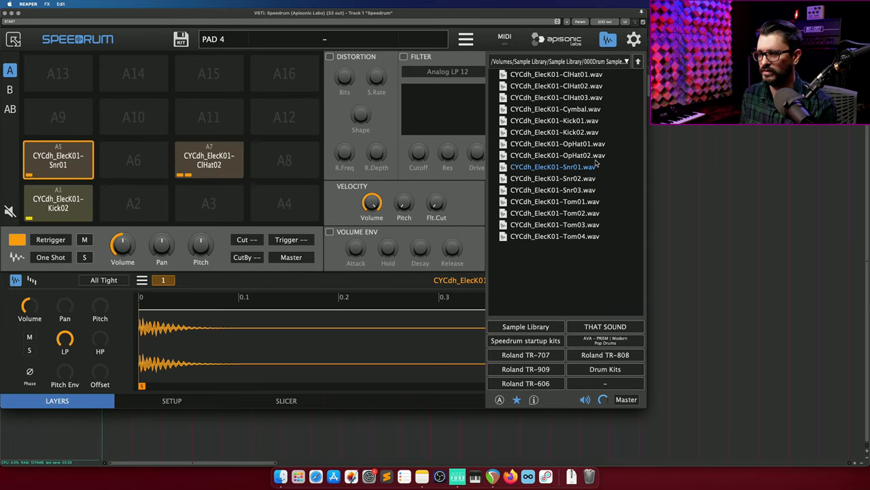
left_click(558, 155)
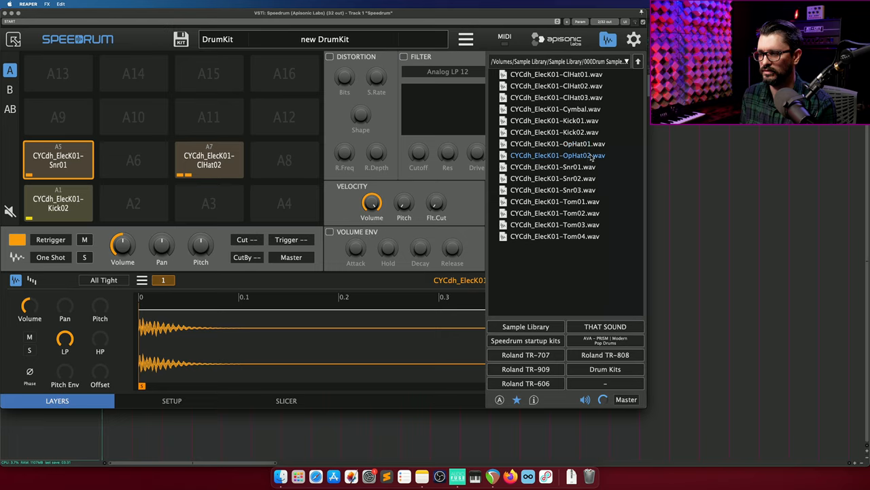
left_click_drag(557, 155, 284, 160)
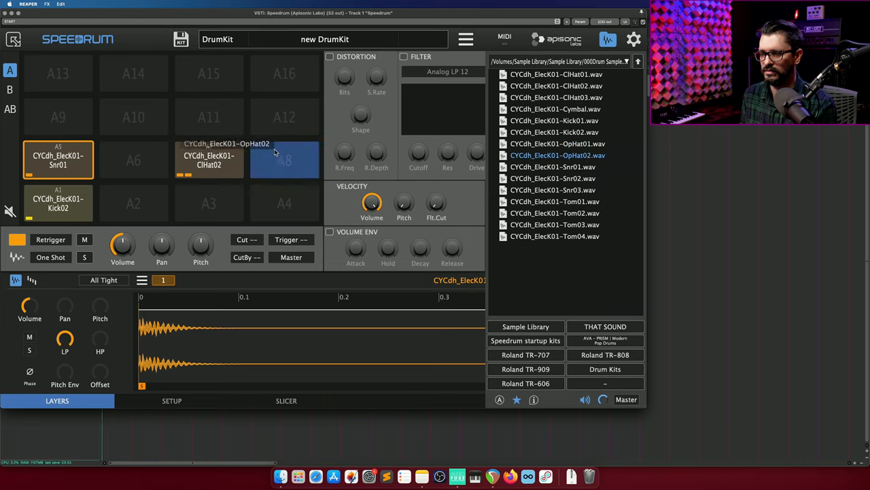
left_click(284, 160)
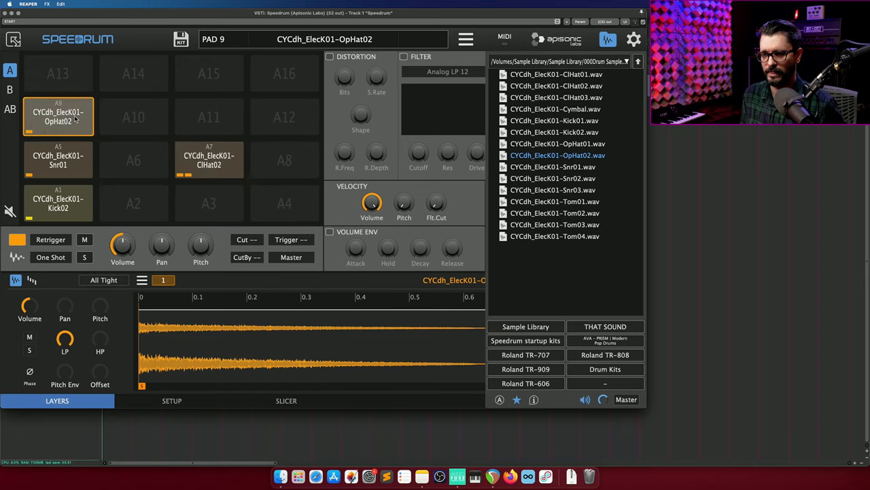
left_click(133, 117)
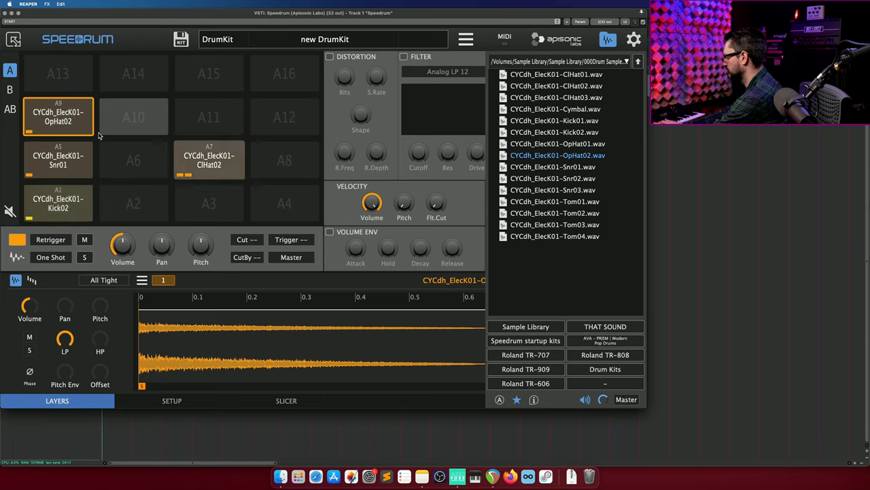
- Assign hi-hat pads A7 and A9 to CutBy group 1 so they choke each other
left_click(209, 160)
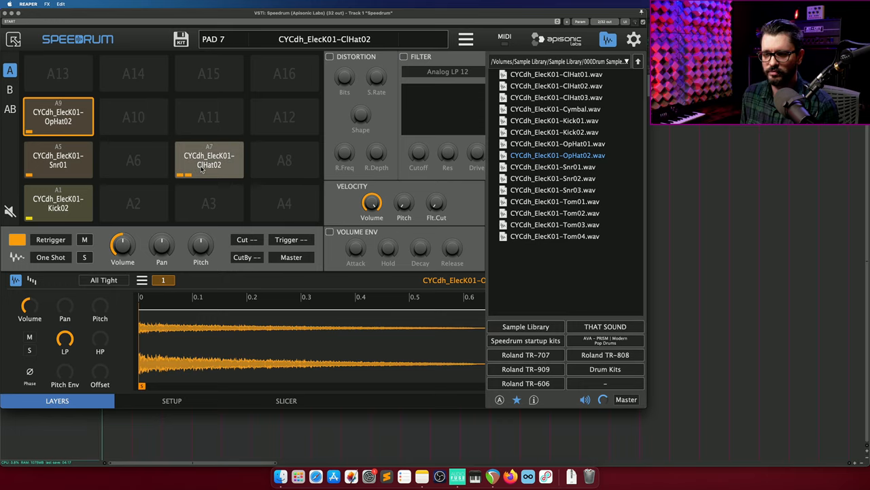
left_click(209, 161)
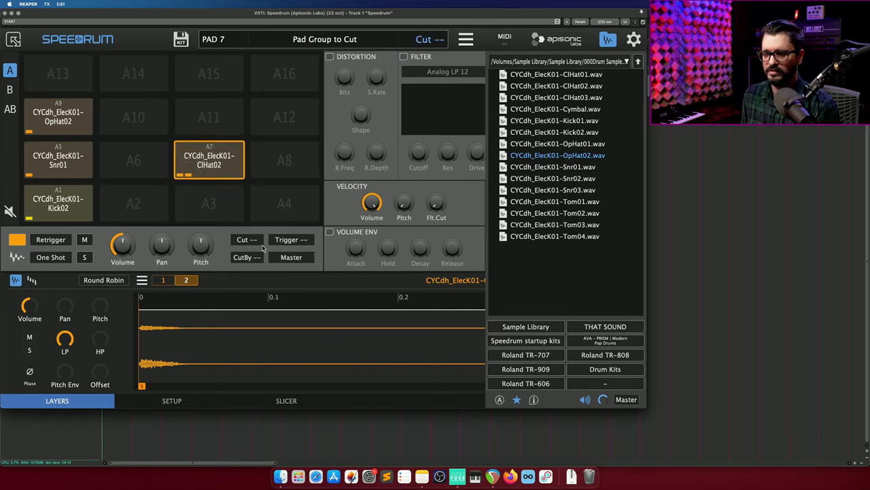
left_click(247, 239)
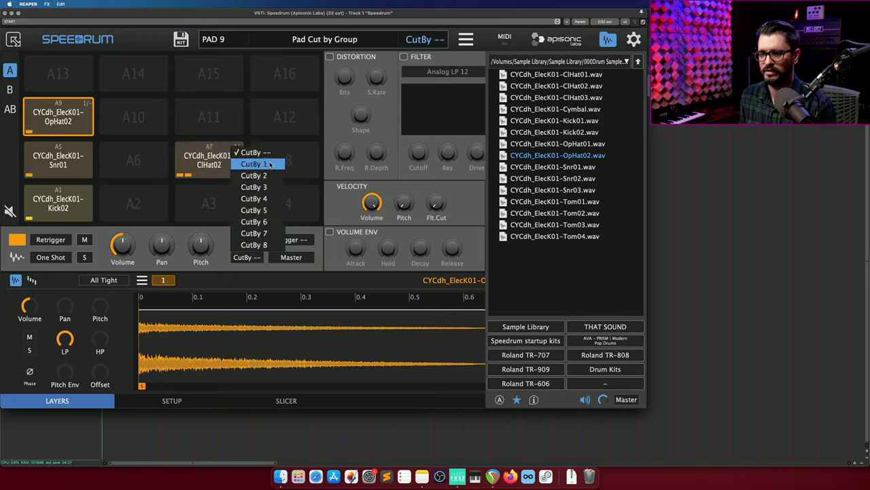
left_click(209, 161)
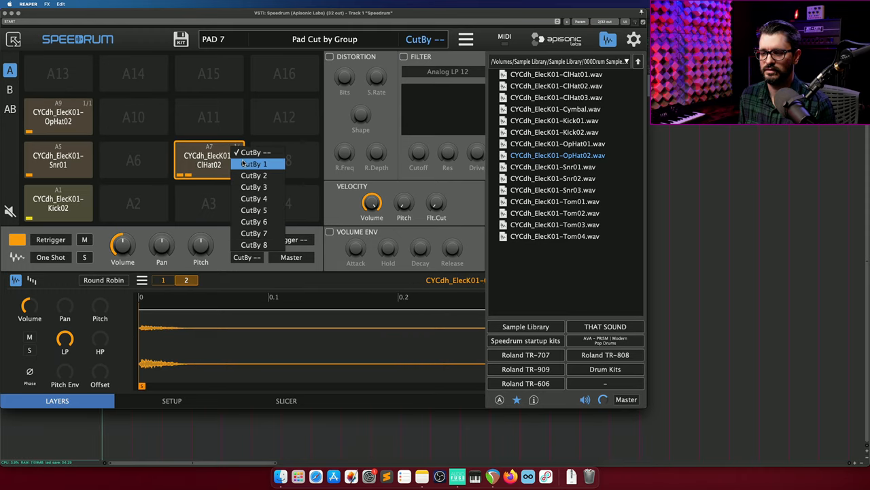
left_click(253, 163)
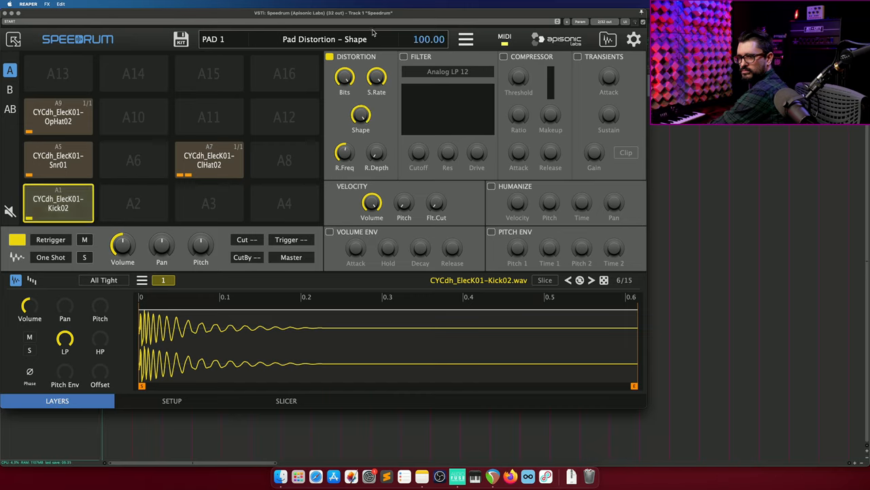
mouse_move(383, 38)
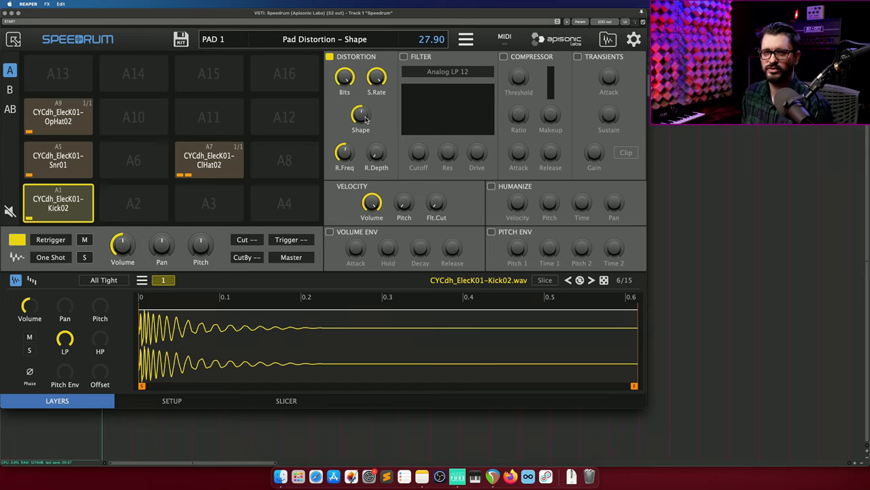
- Adjust the kick pad's distortion shape and raise its ring modulation depth
left_click_drag(360, 115, 361, 109)
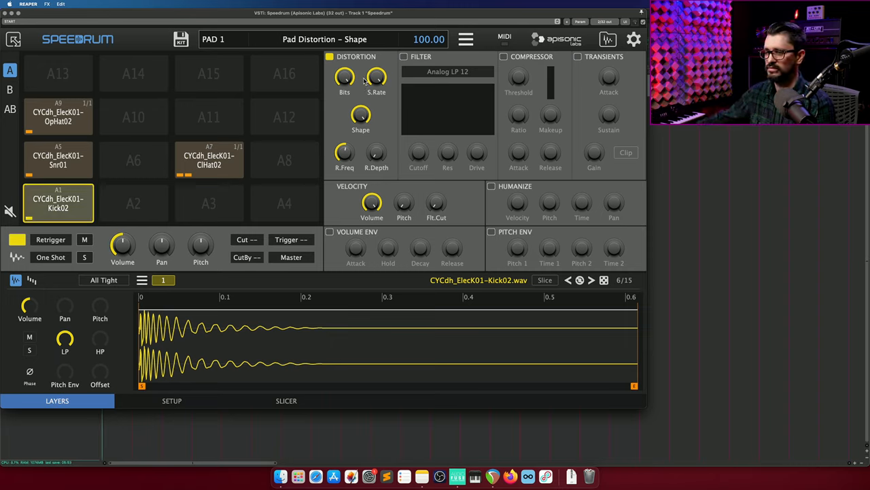
left_click(404, 58)
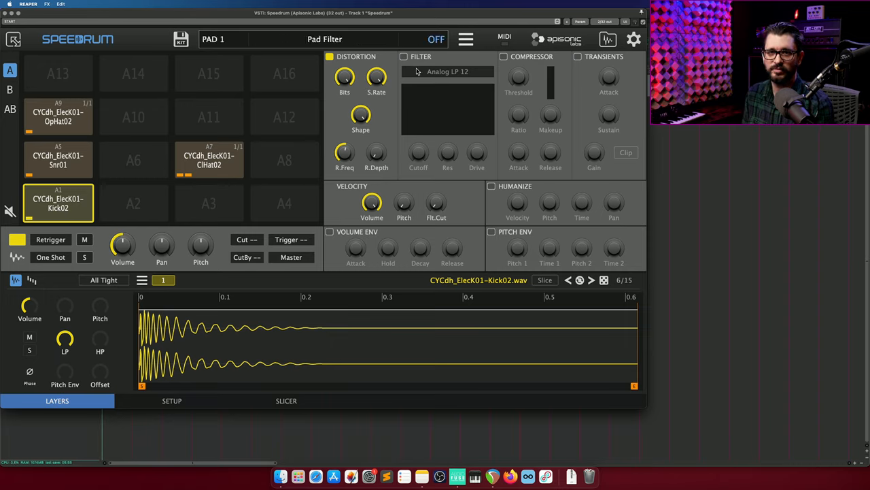
left_click(360, 115)
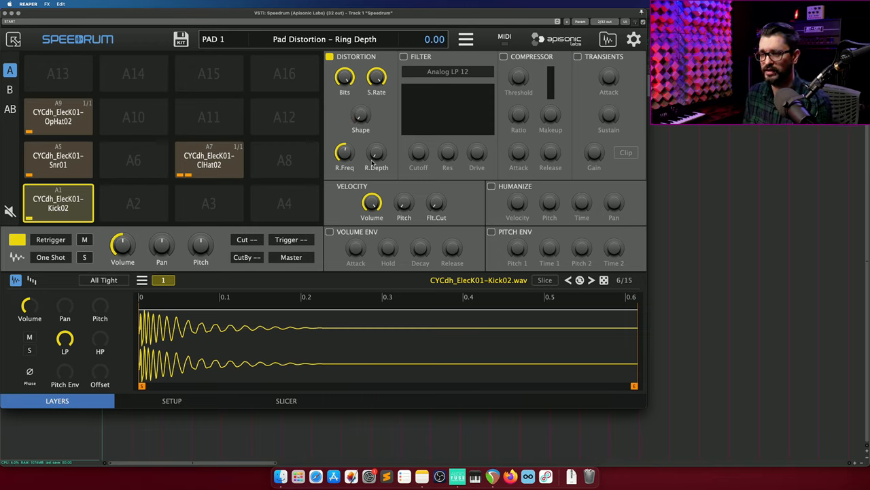
left_click_drag(376, 152, 379, 133)
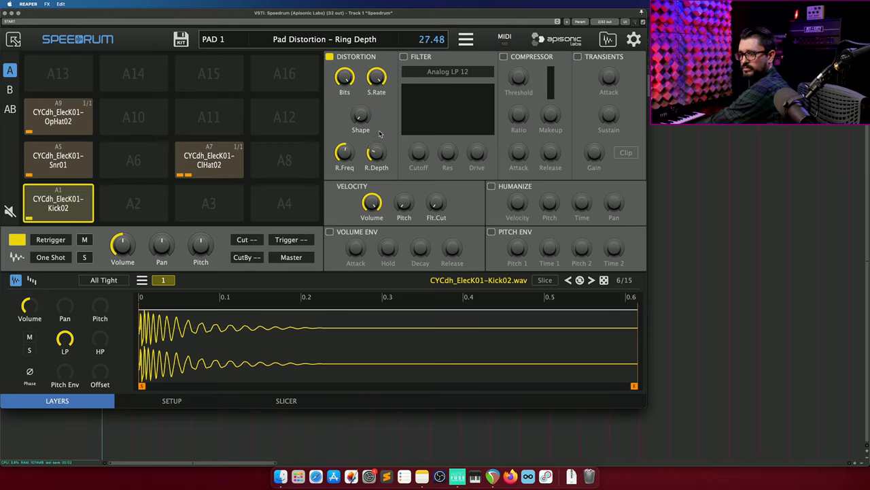
left_click_drag(346, 153, 345, 136)
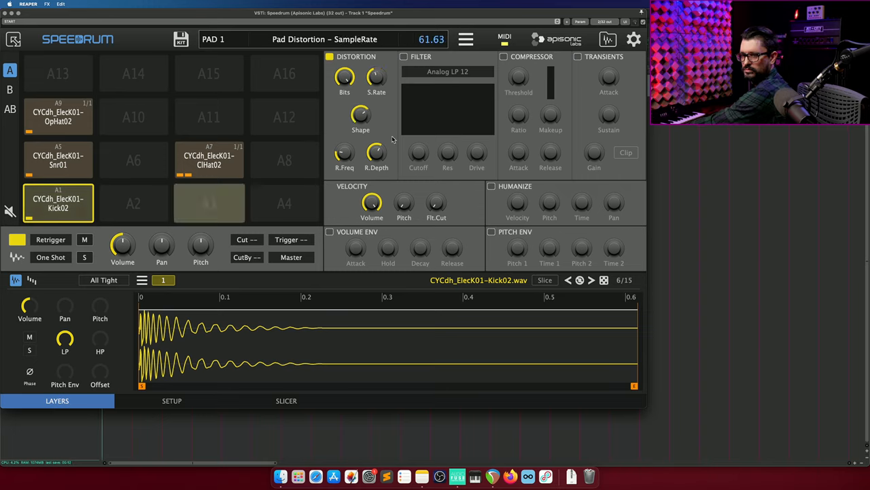
- Tweak the ring modulation frequency, then switch the kick pad's distortion off
left_click(329, 57)
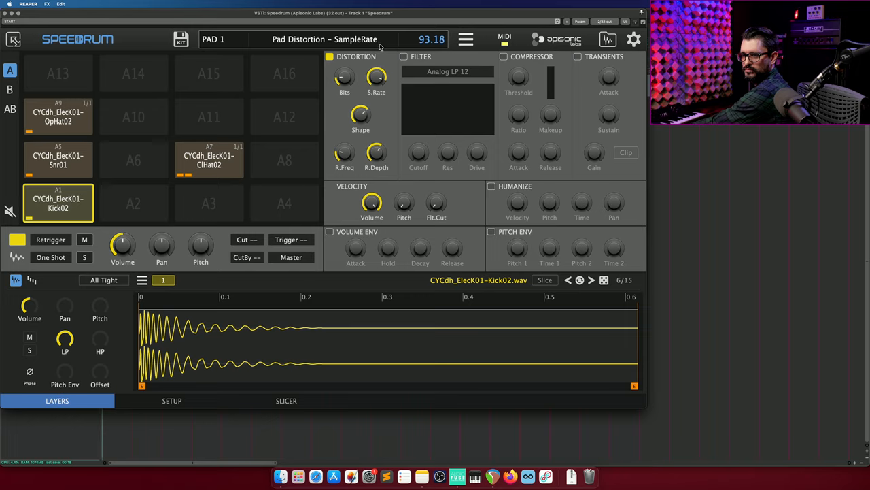
left_click_drag(344, 153, 344, 142)
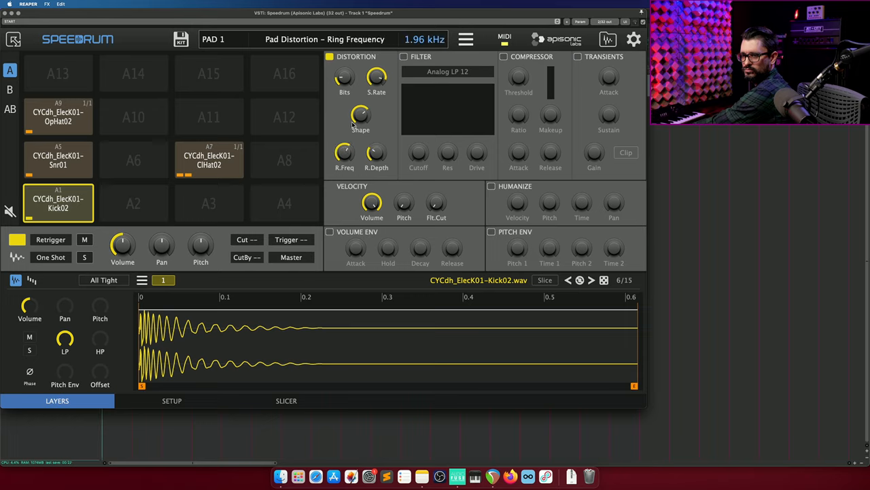
left_click(329, 57)
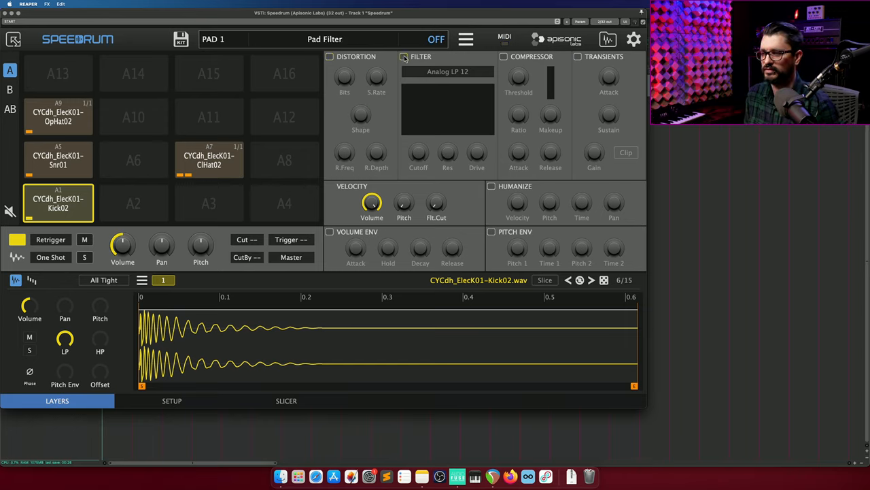
- Set the kick filter to a 24 dB low-pass, sweep cutoff, resonance and drive, then switch it off
left_click(447, 70)
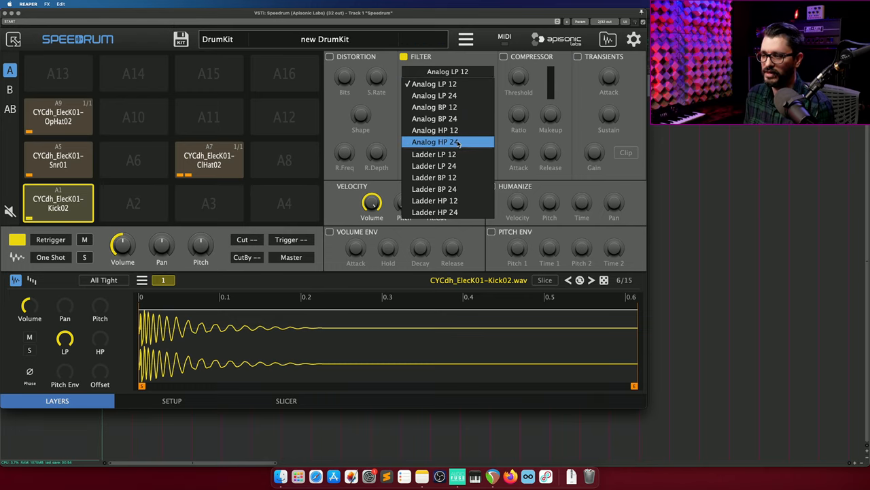
mouse_move(449, 177)
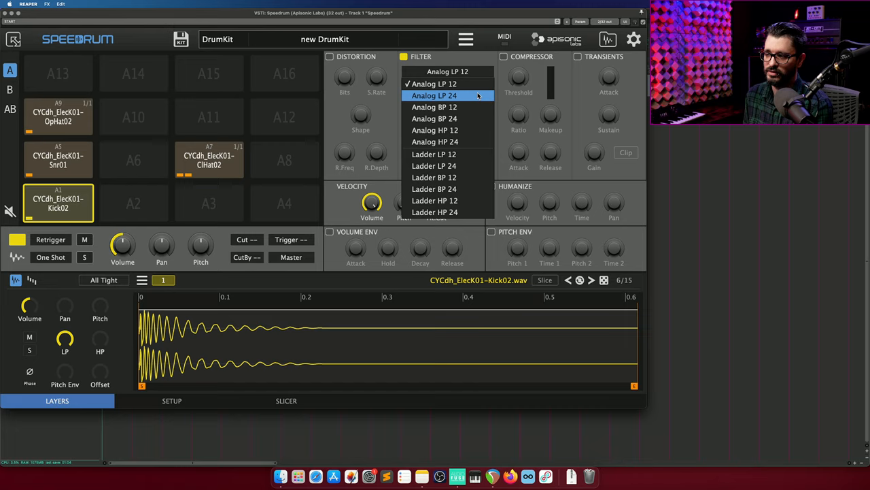
left_click(435, 95)
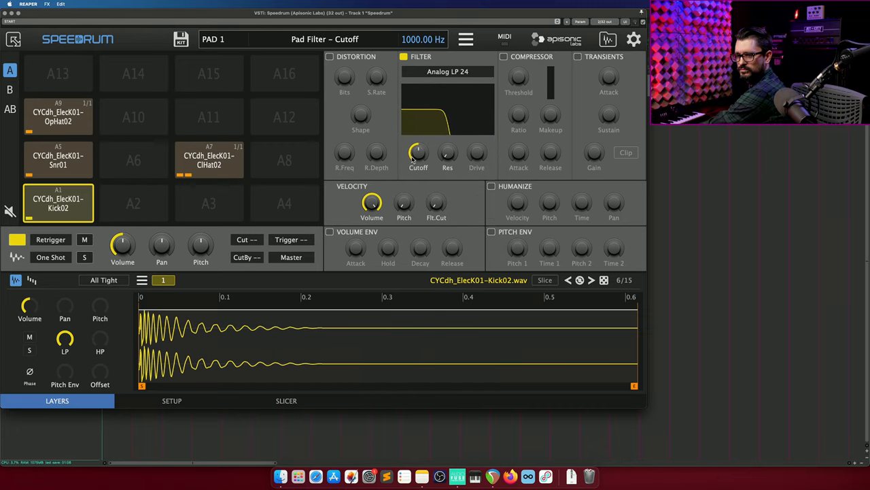
left_click_drag(419, 152, 414, 160)
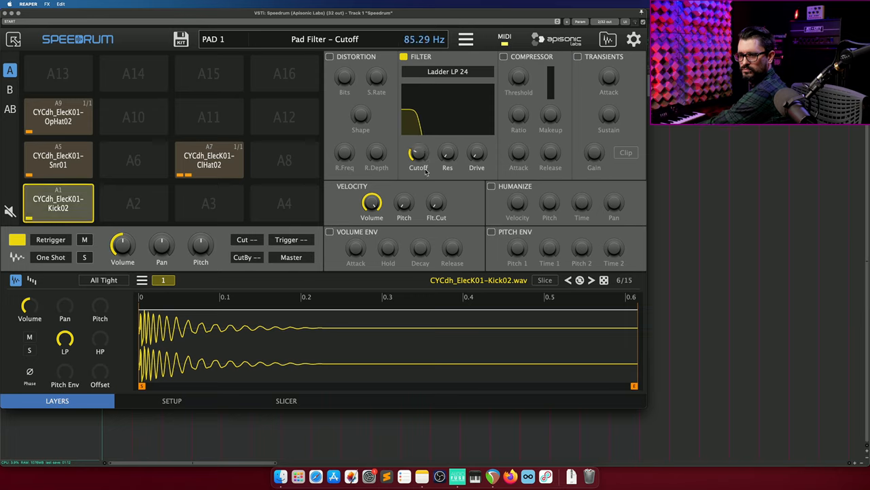
left_click_drag(447, 152, 447, 147)
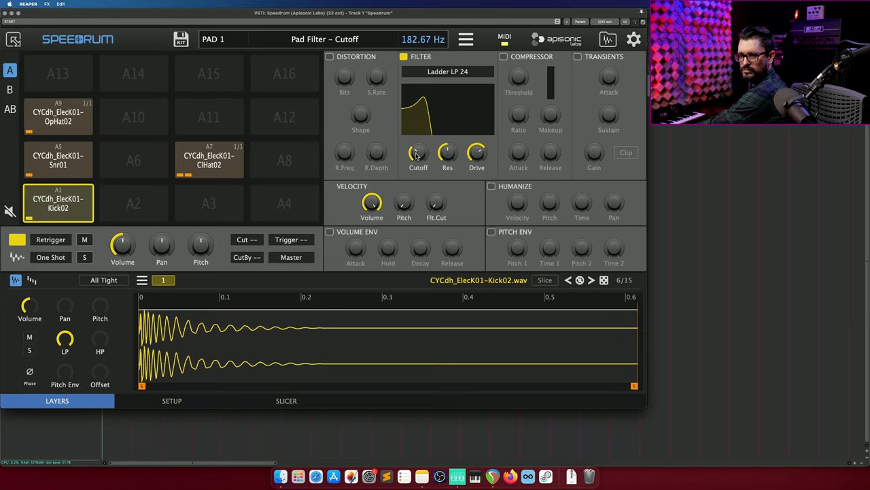
left_click_drag(419, 153, 424, 136)
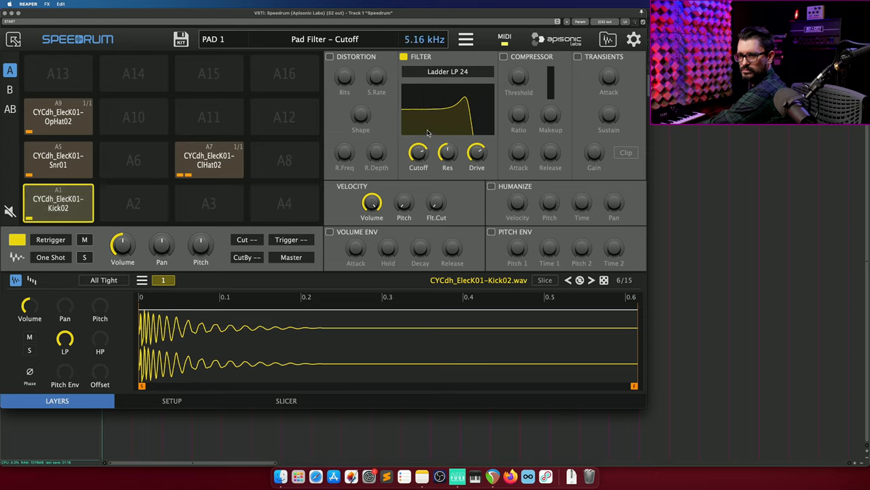
left_click(404, 57)
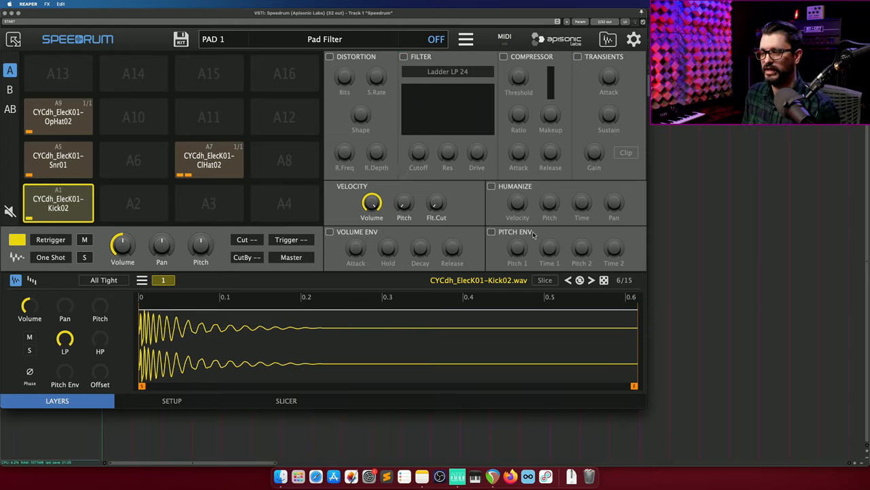
left_click(503, 57)
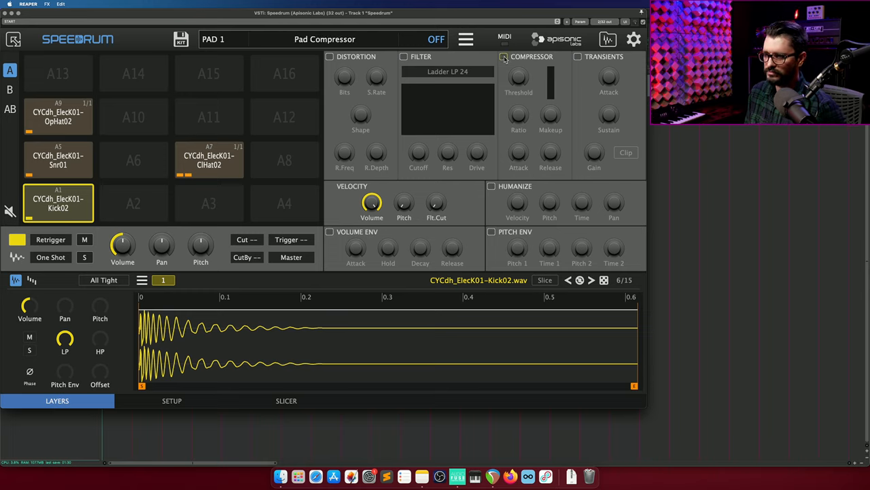
- Enable the kick pad's compressor and pull its threshold far down
left_click(504, 57)
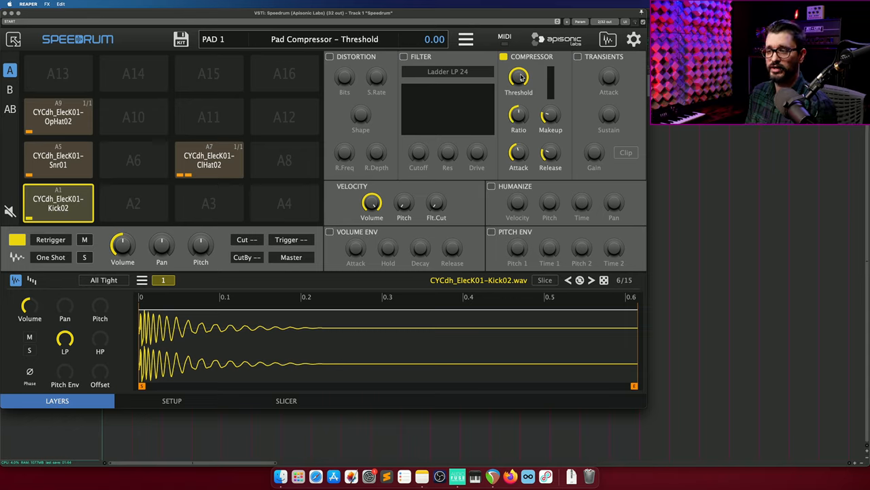
left_click_drag(520, 76, 519, 98)
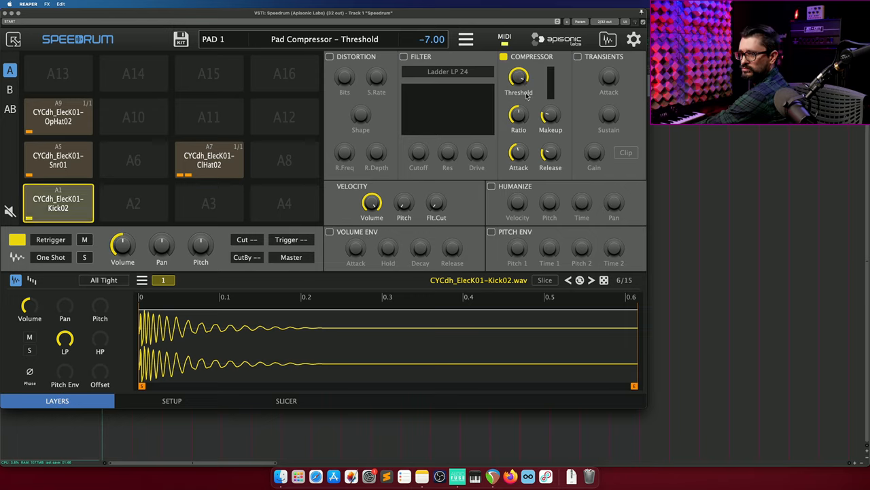
left_click_drag(519, 76, 520, 102)
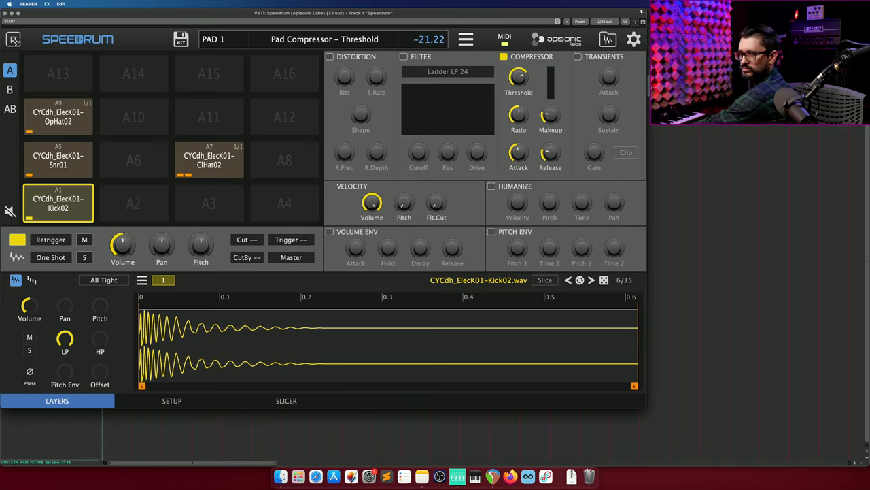
left_click(519, 152)
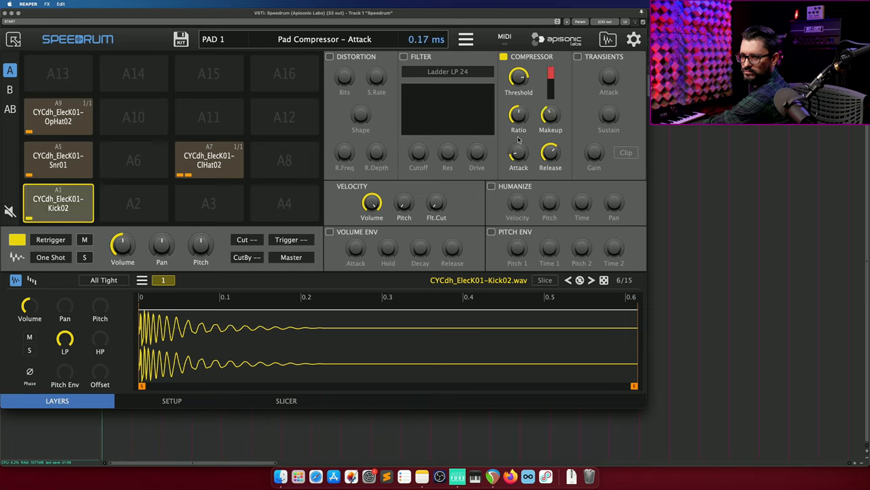
- Adjust the compressor attack, set threshold near -42, then switch to the transient shaper
left_click_drag(520, 76, 519, 66)
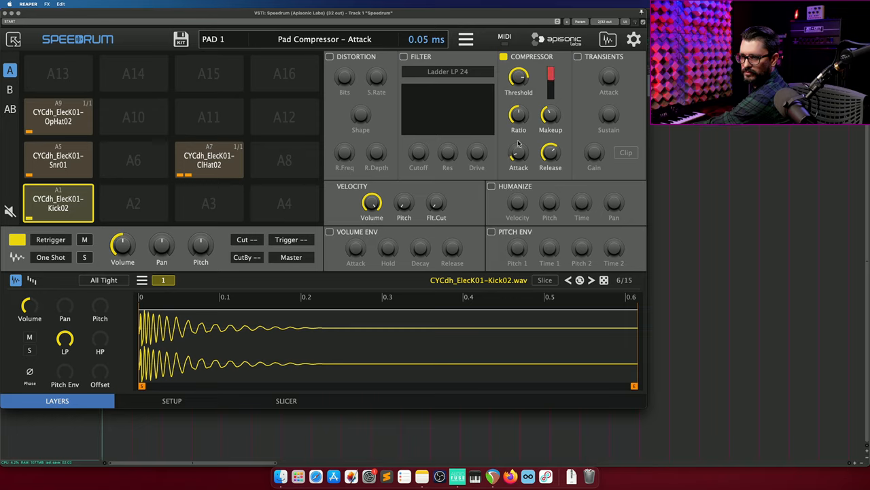
left_click_drag(520, 115, 514, 163)
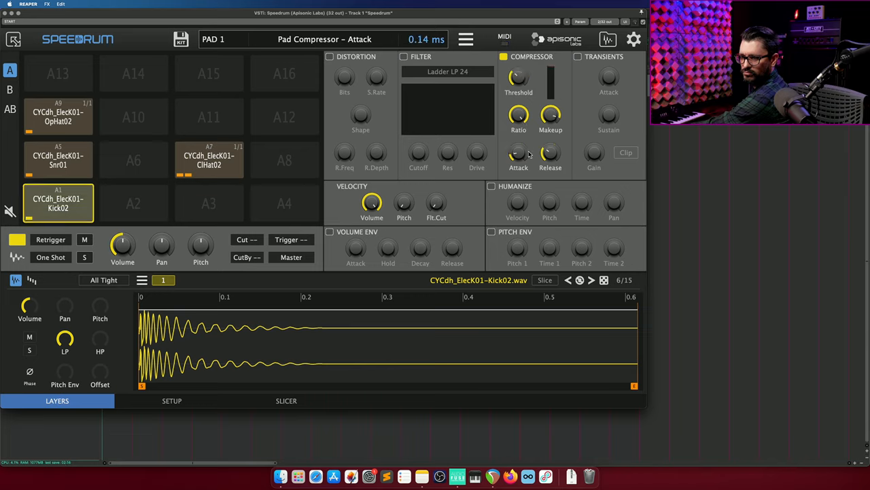
left_click_drag(520, 152, 520, 133)
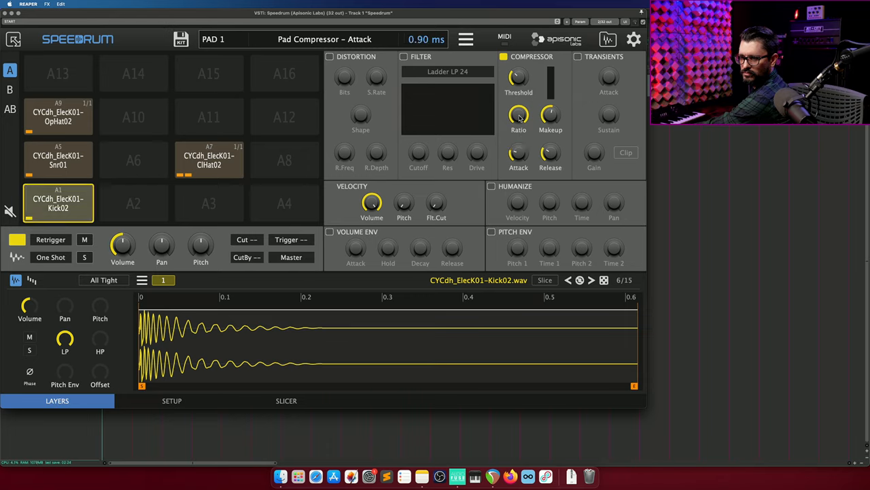
left_click_drag(519, 77, 519, 102)
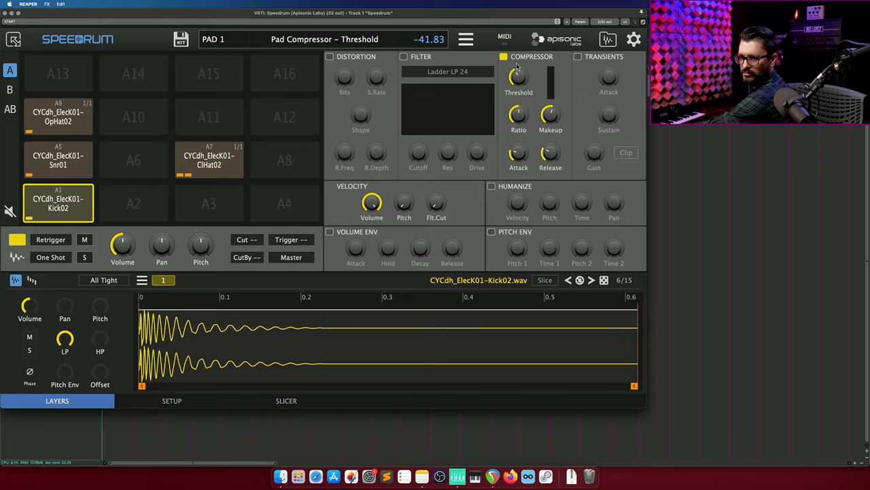
left_click_drag(519, 76, 519, 65)
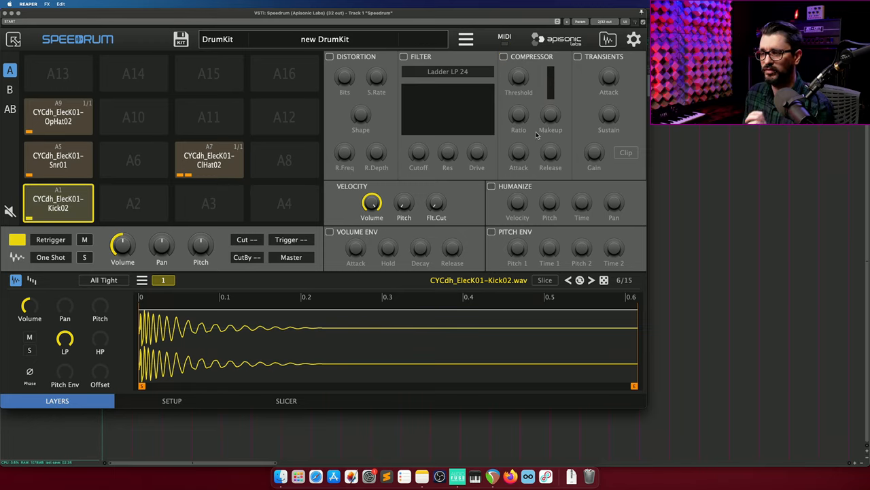
mouse_move(539, 87)
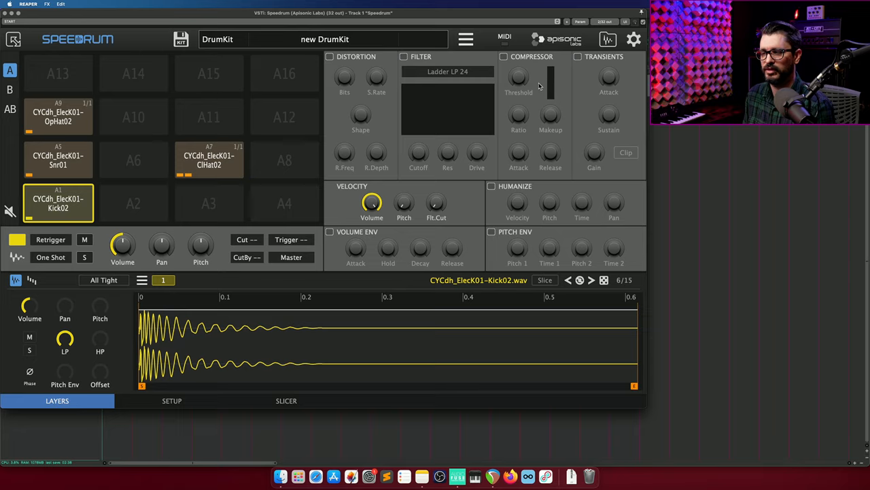
mouse_move(546, 80)
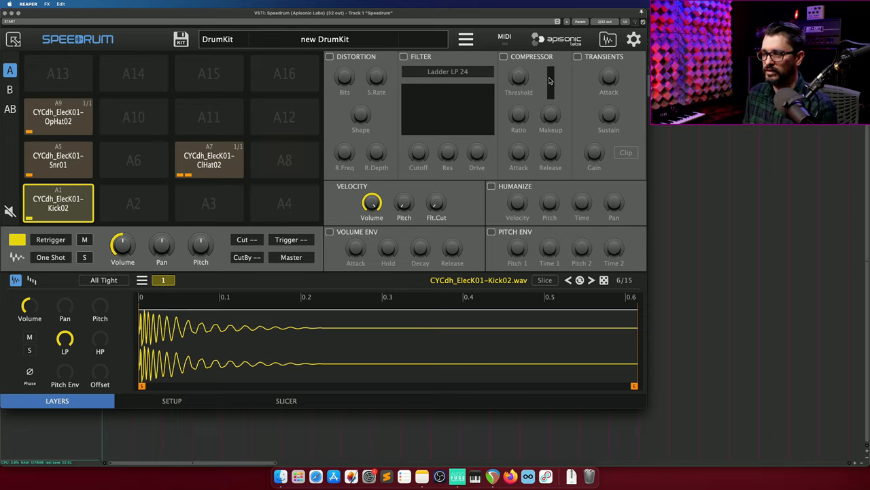
left_click(576, 57)
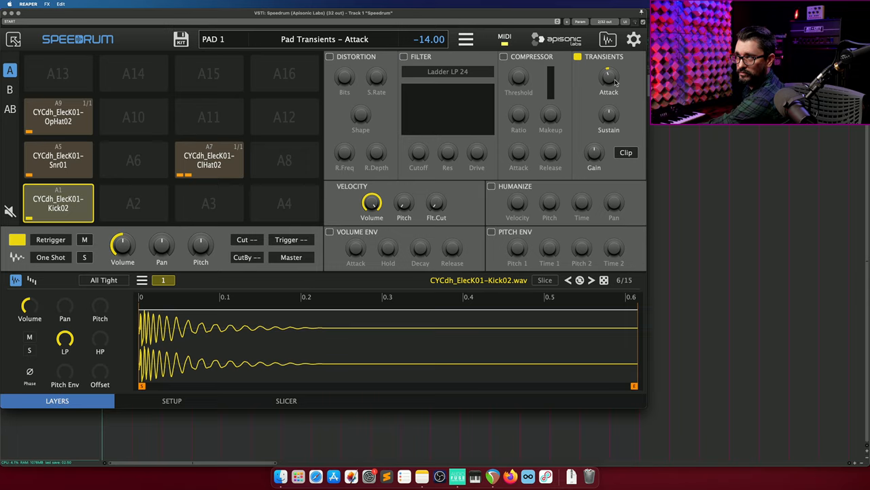
- Re-enable transient shaping for the kick pad with clipping turned on
left_click_drag(609, 75, 610, 61)
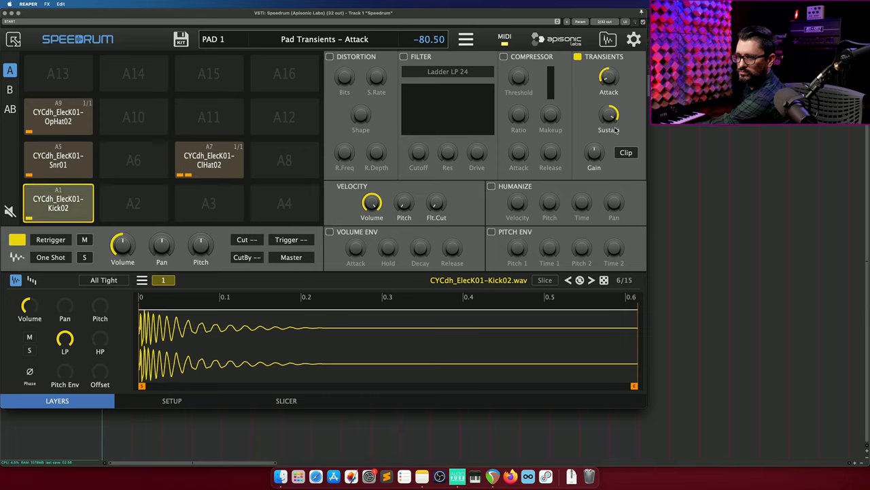
left_click(577, 57)
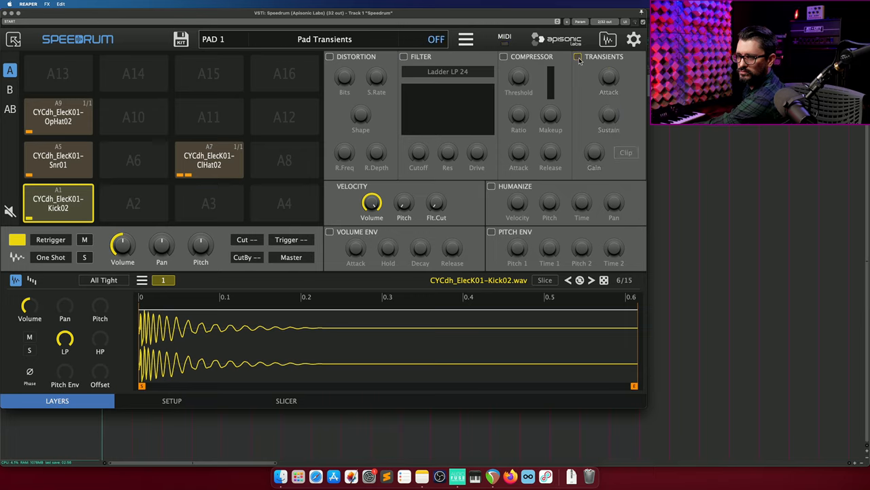
left_click(576, 58)
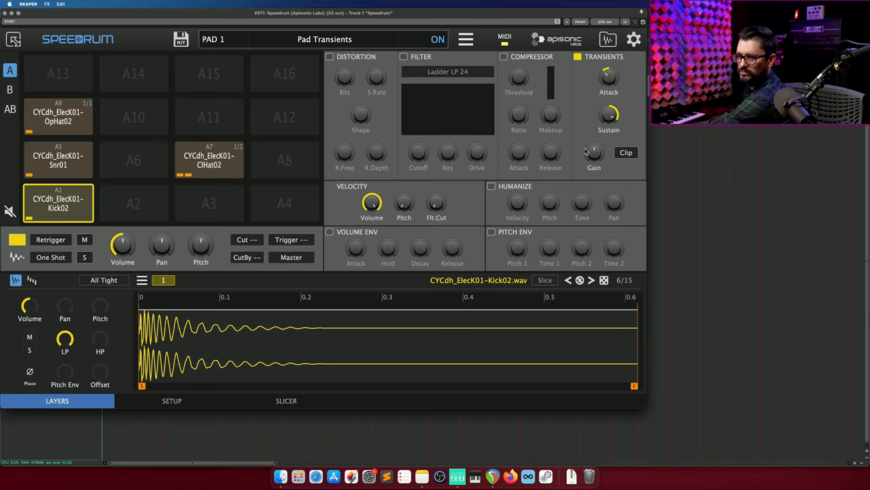
left_click(626, 152)
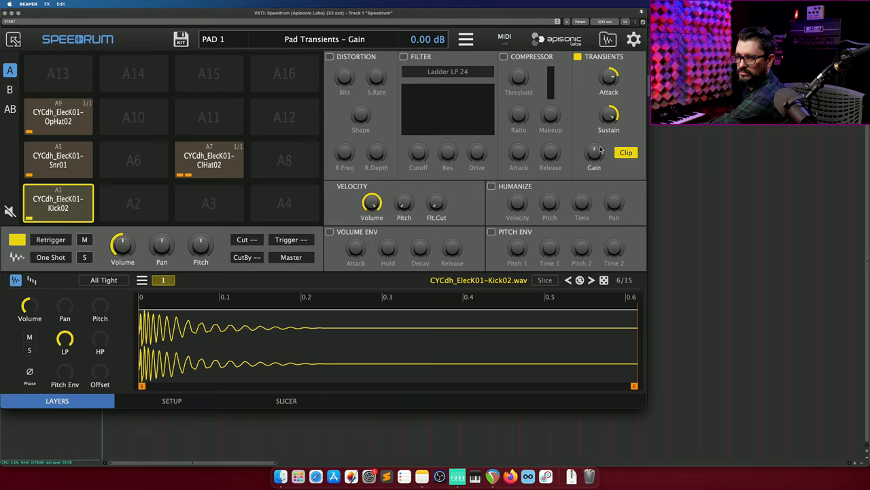
- Boost the kick's transient attack and re-enable its distortion
left_click_drag(609, 75, 610, 65)
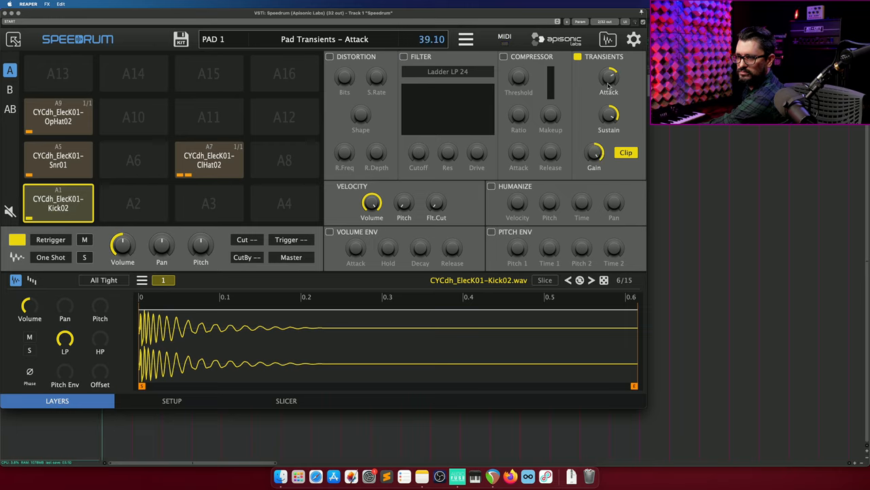
left_click_drag(609, 76, 609, 66)
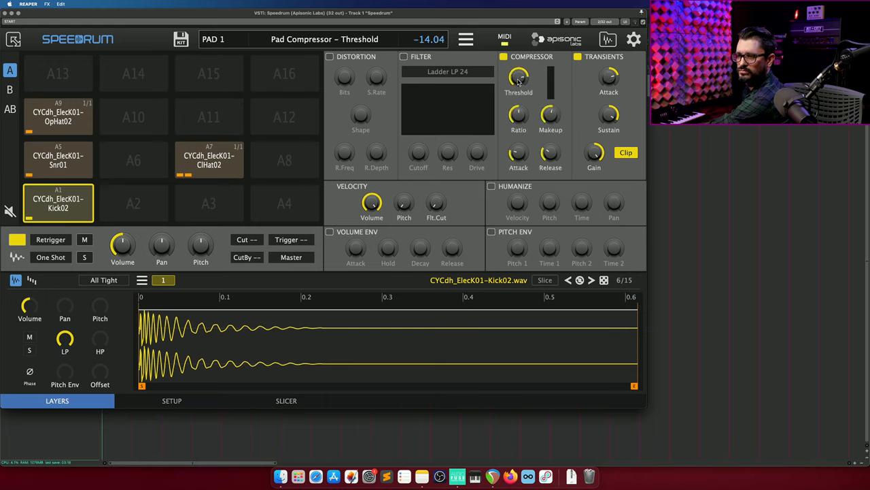
left_click(329, 57)
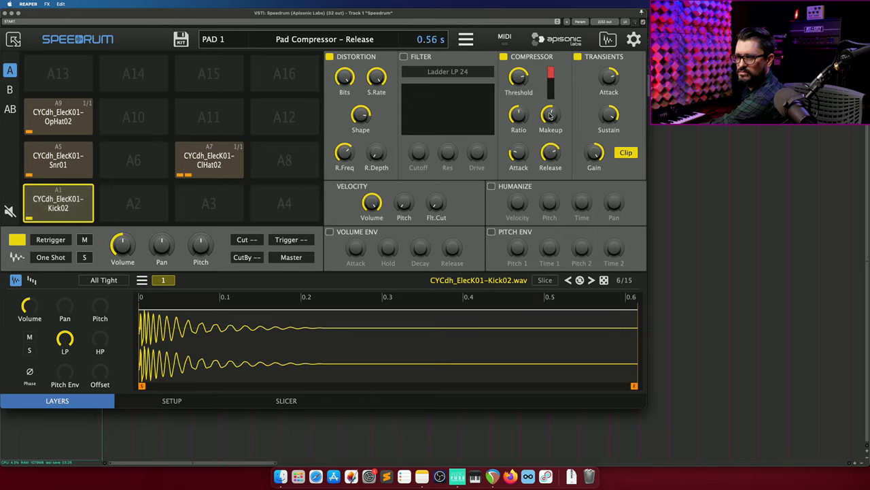
- Re-enable the kick pad's filter and set velocity-to-filter-cutoff around 33
left_click(518, 153)
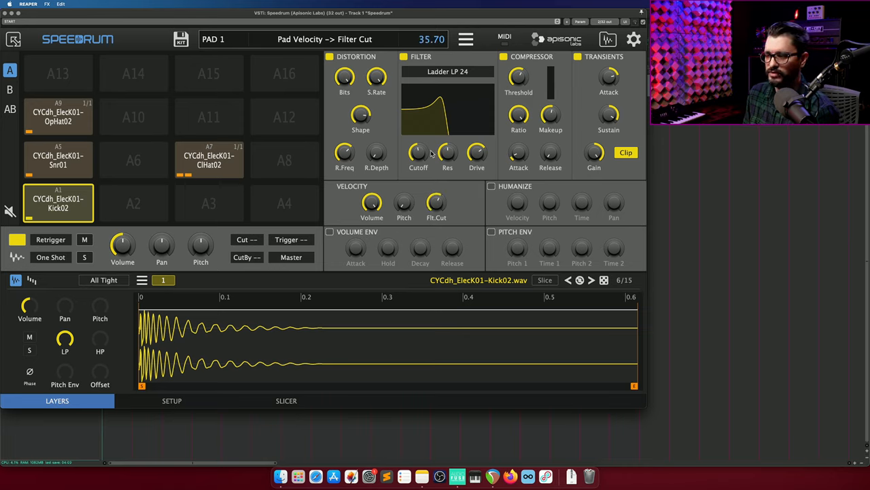
left_click_drag(435, 201, 435, 207)
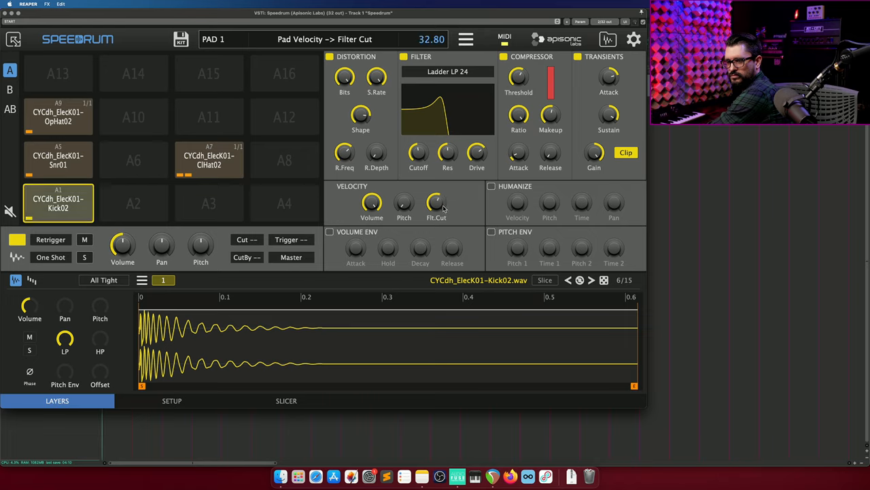
left_click_drag(435, 204, 436, 211)
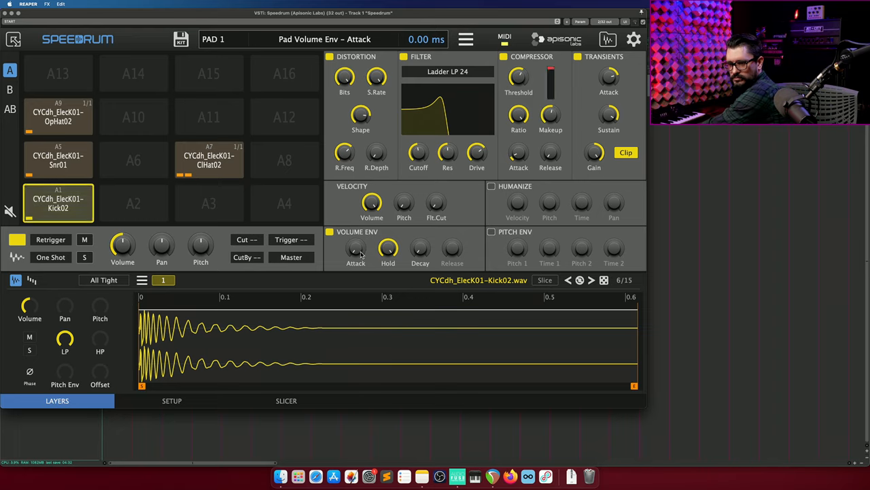
- Lengthen the kick's volume envelope attack, switch on its pitch envelope and raise the pitch amount
left_click_drag(356, 248, 356, 245)
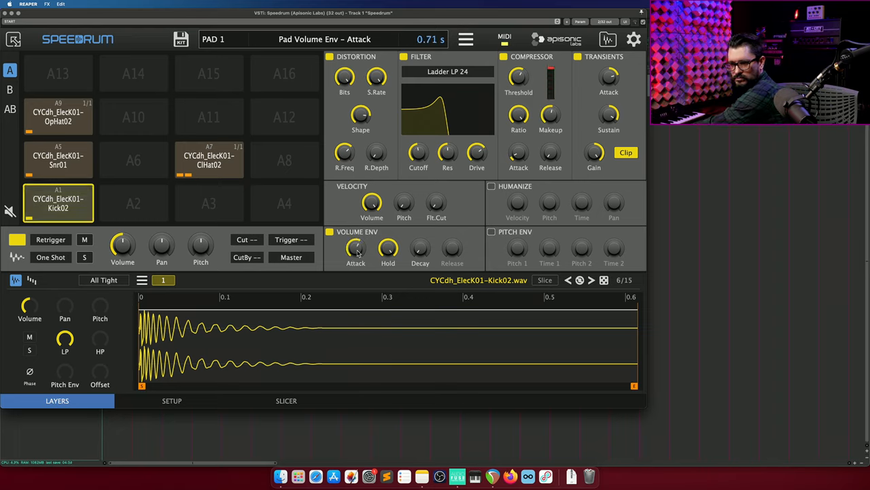
left_click(491, 231)
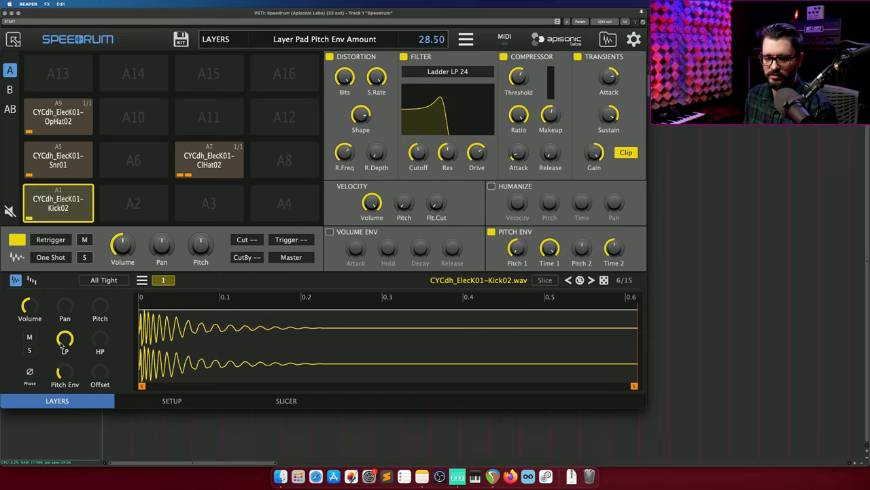
left_click_drag(66, 339, 65, 326)
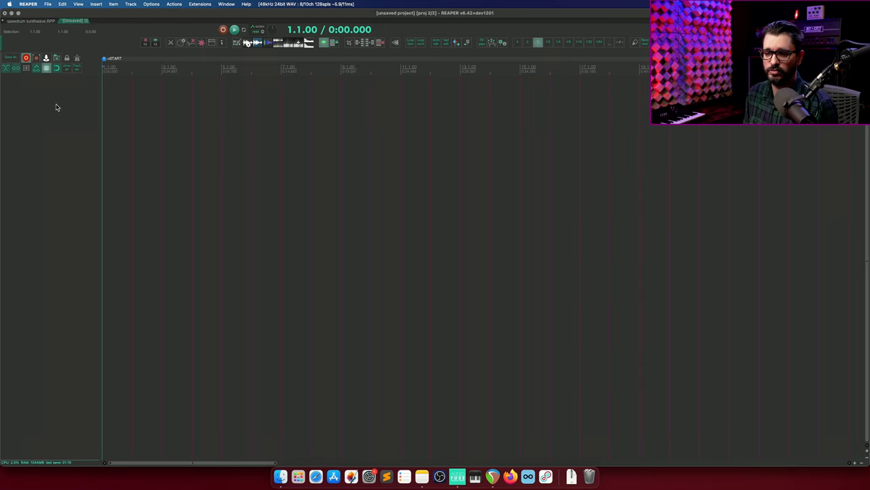
- Insert VSTi Speedrum (32 out) as a virtual instrument on a new track
right_click(57, 102)
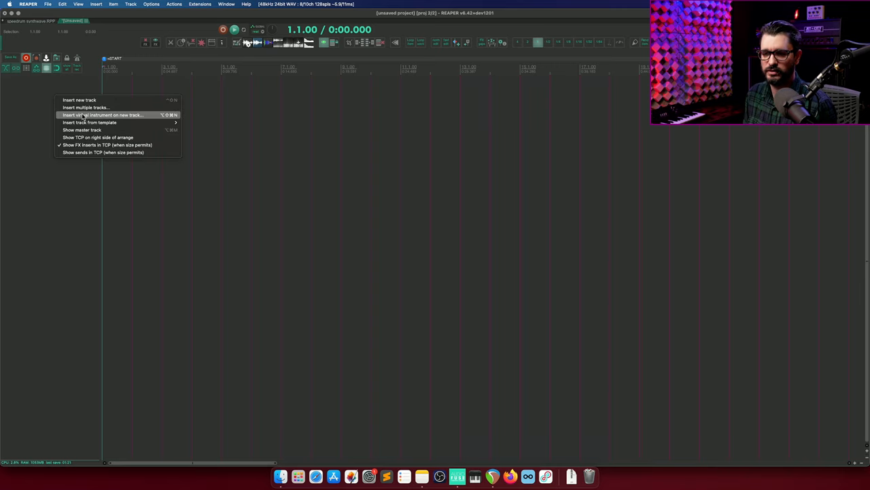
left_click(103, 114)
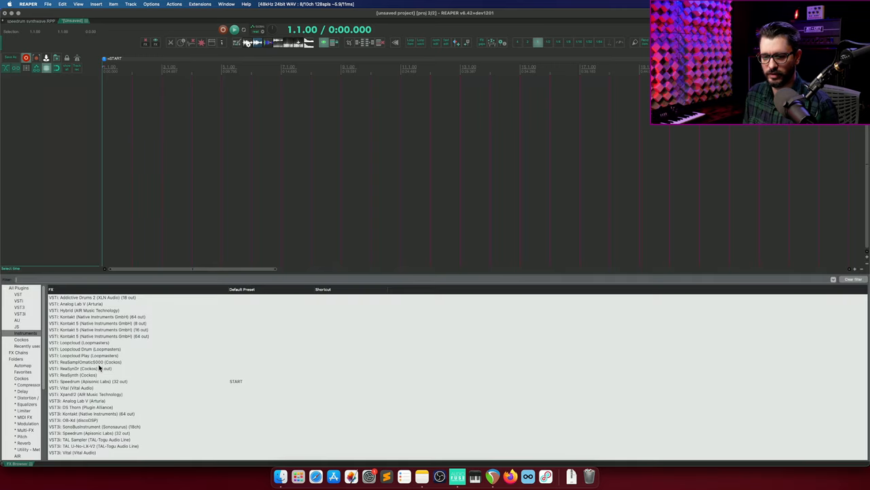
left_click(90, 433)
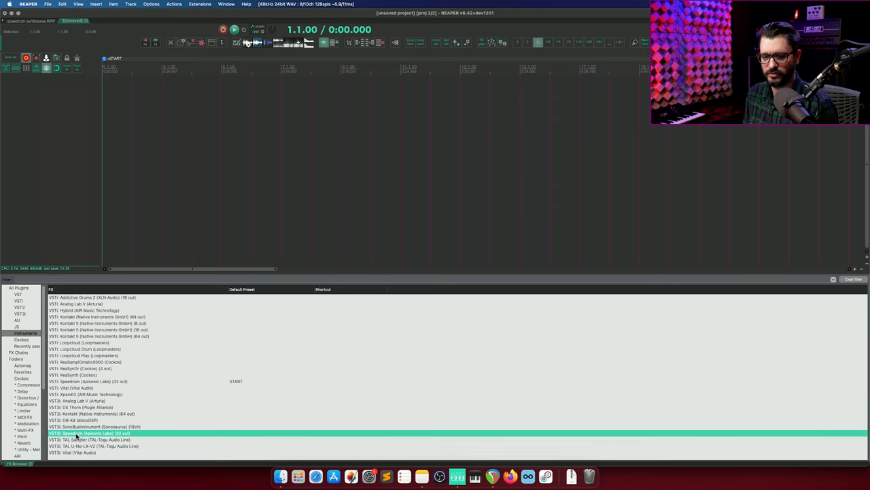
double_click(90, 432)
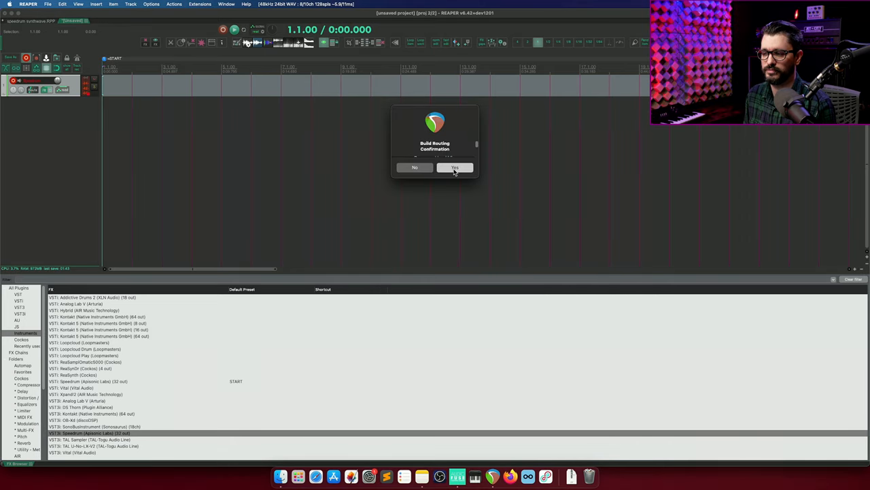
- Confirm the Build Routing prompt so Speedrum's outputs get separate Output tracks, and review the sends
left_click(455, 167)
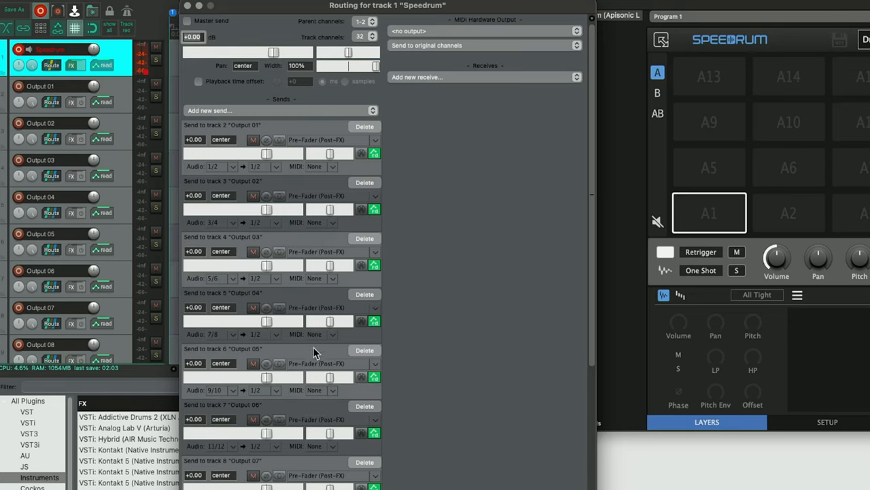
scroll("down", 3)
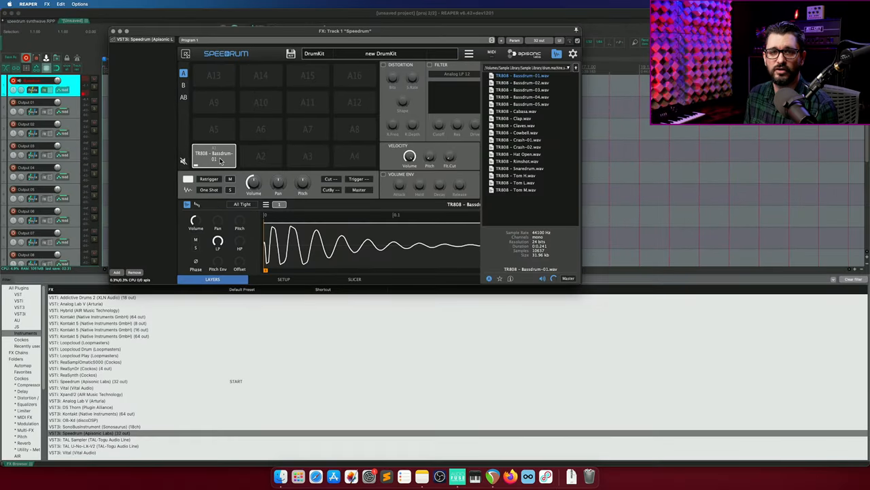
- Keep the TR808 bass drum on pad A1, close the sample browser and check pad A4
left_click(215, 155)
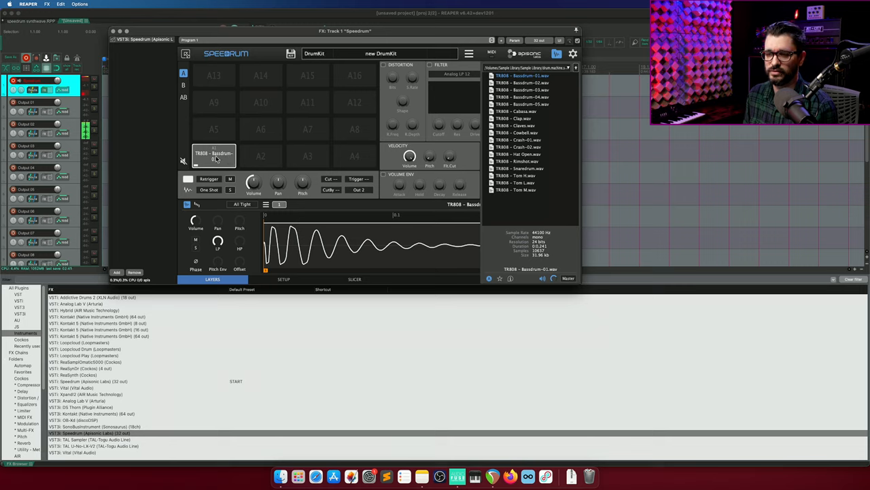
left_click(215, 155)
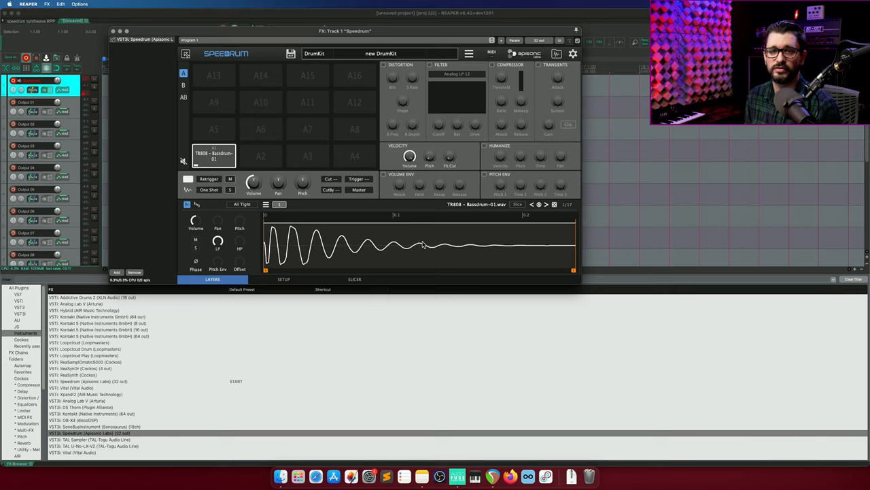
mouse_move(366, 193)
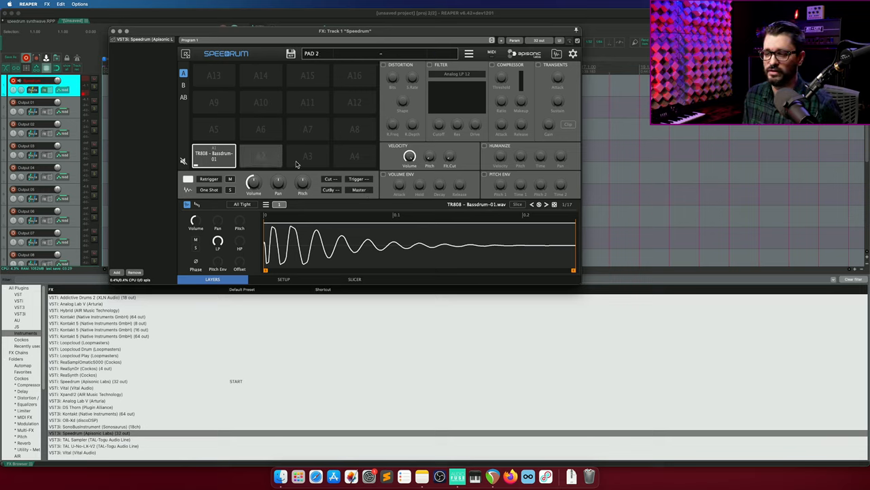
left_click(353, 156)
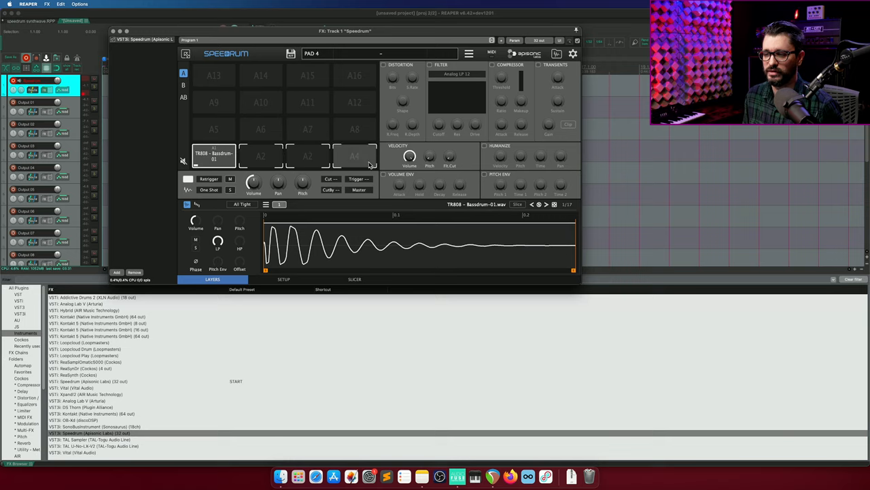
left_click(359, 189)
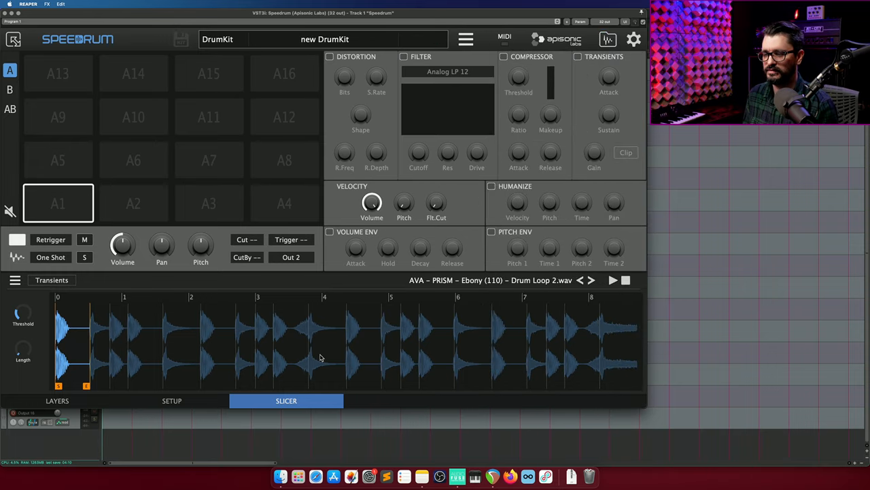
mouse_move(53, 330)
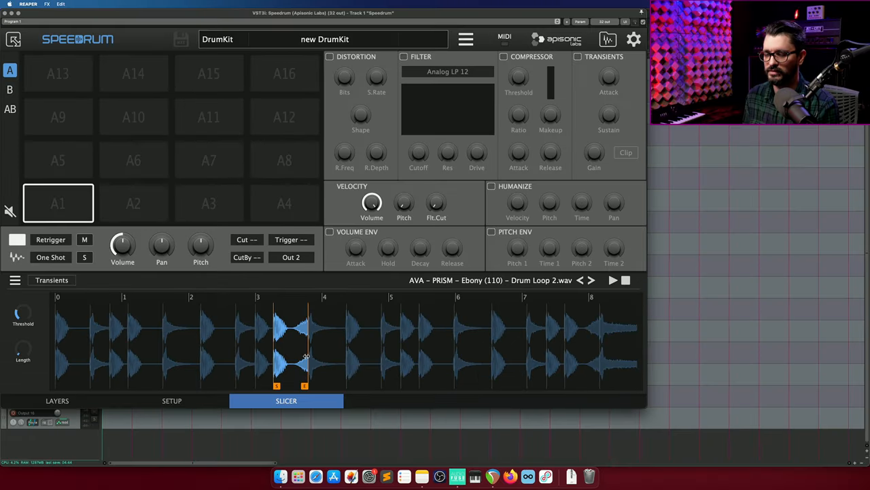
- Preview the Ebony Drum Loop 2 slices in the slicer's transient mode
left_click_drag(306, 354, 302, 326)
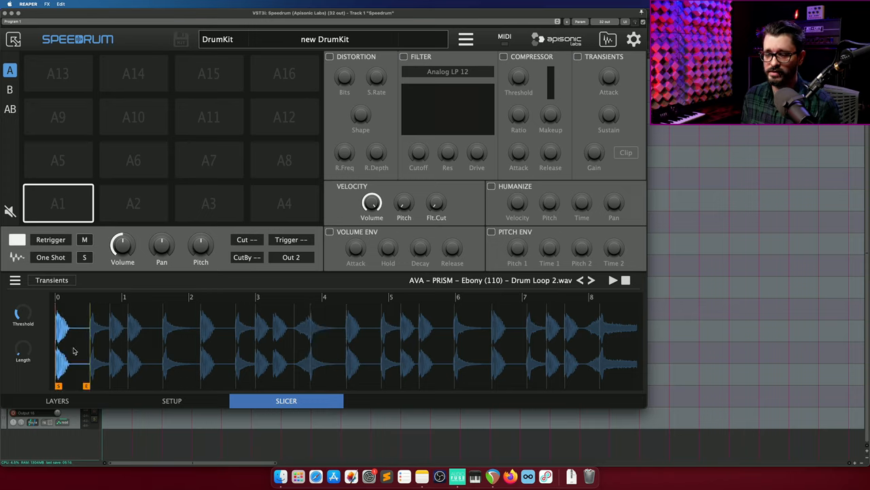
- Map the loop slices onto pads and show pad A5's slice within the whole loop
left_click(58, 203)
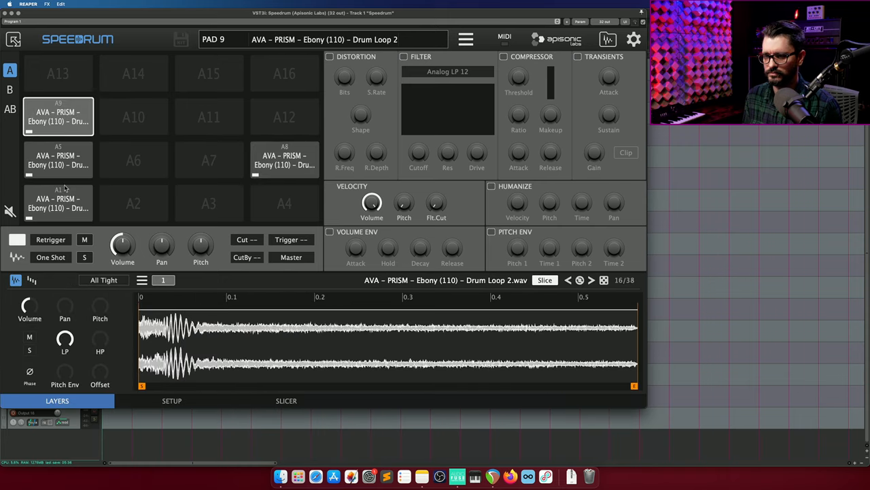
left_click(57, 160)
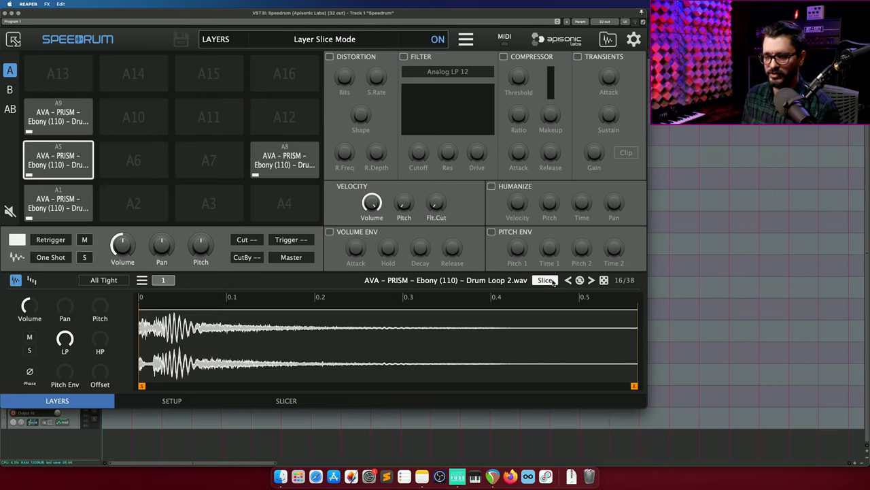
left_click(437, 38)
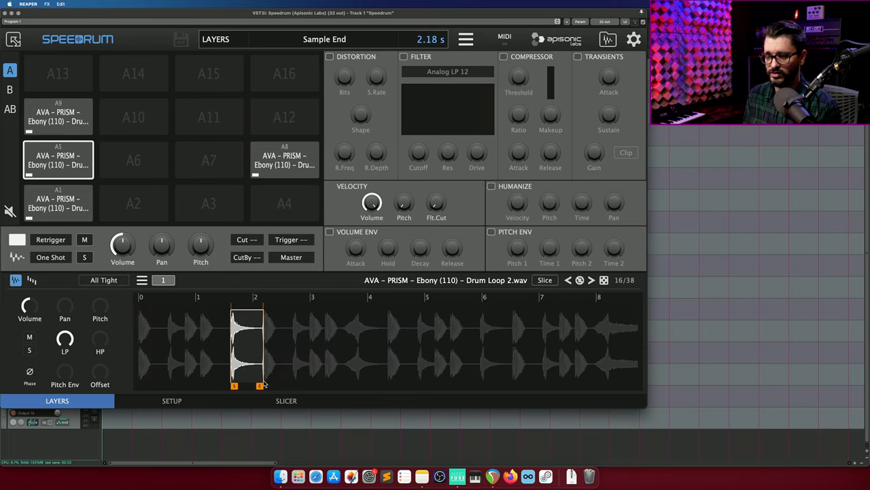
- Extend the slice end across more beats and move the slice start later in the loop
left_click_drag(261, 386, 340, 386)
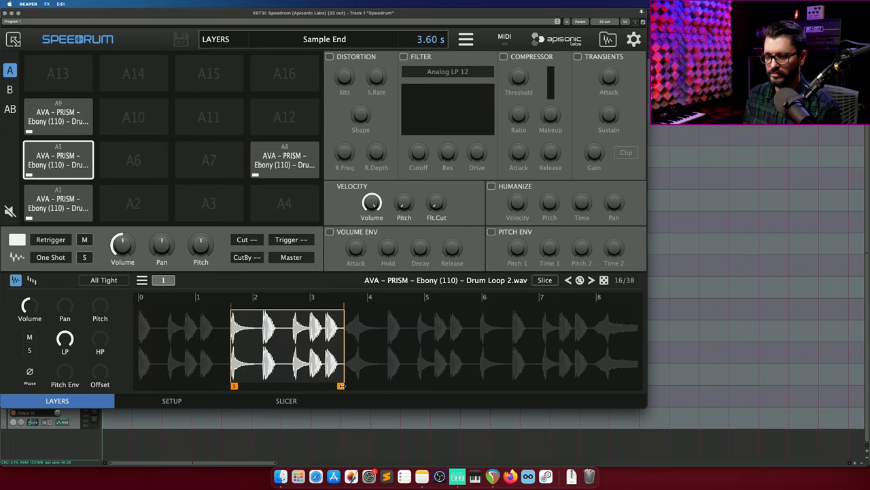
left_click_drag(342, 386, 502, 386)
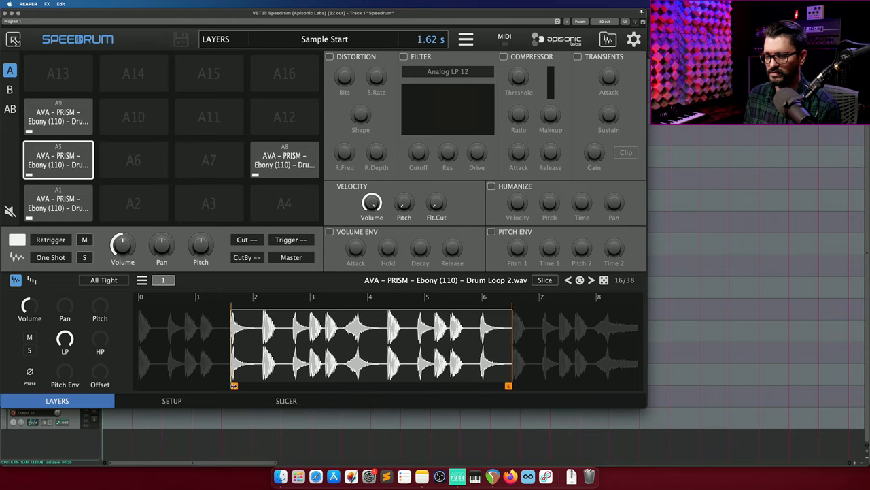
left_click_drag(234, 386, 482, 387)
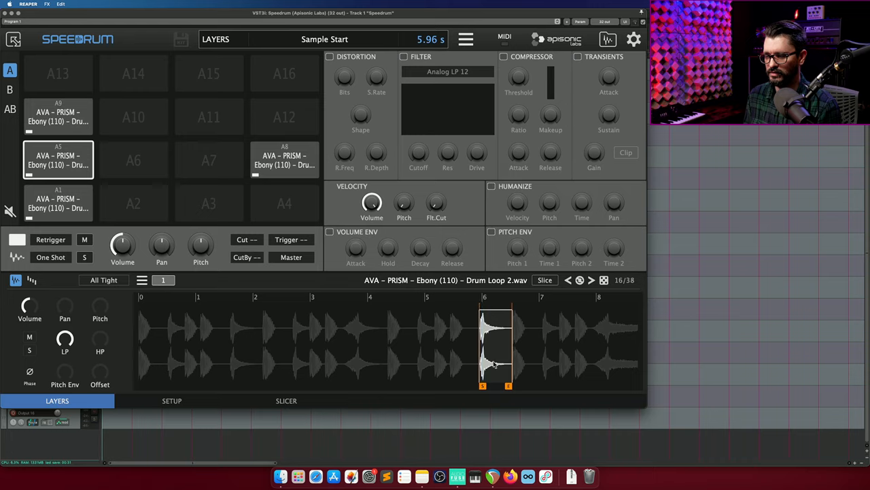